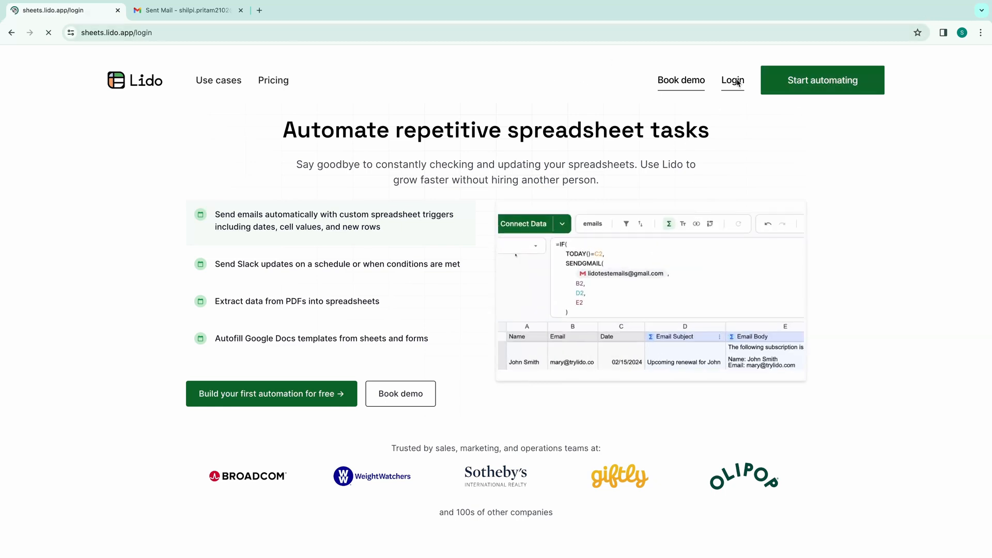
# Log in to Lido with the existing Google account, landing on a blank untitled sheet
pyautogui.click(732, 80)
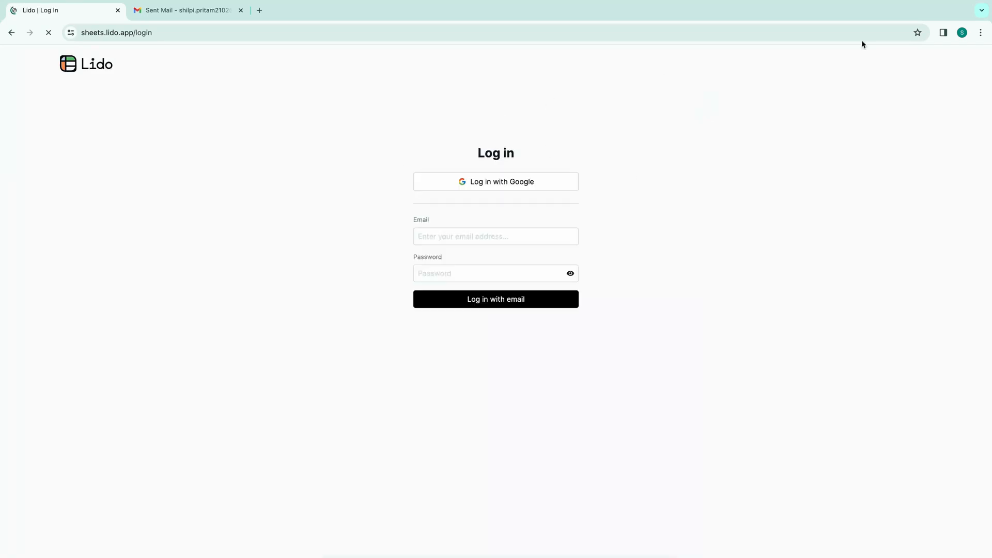
pyautogui.click(495, 182)
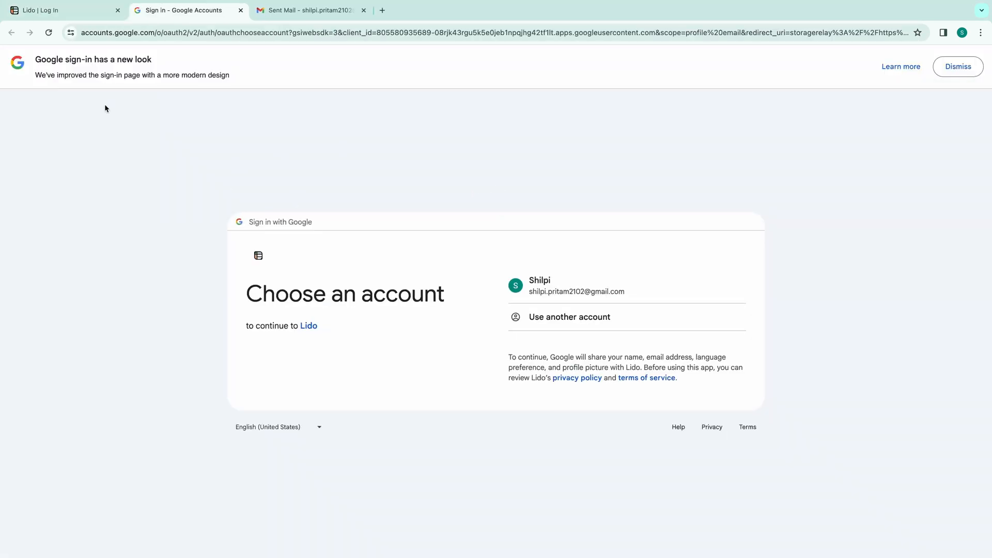
pyautogui.click(575, 285)
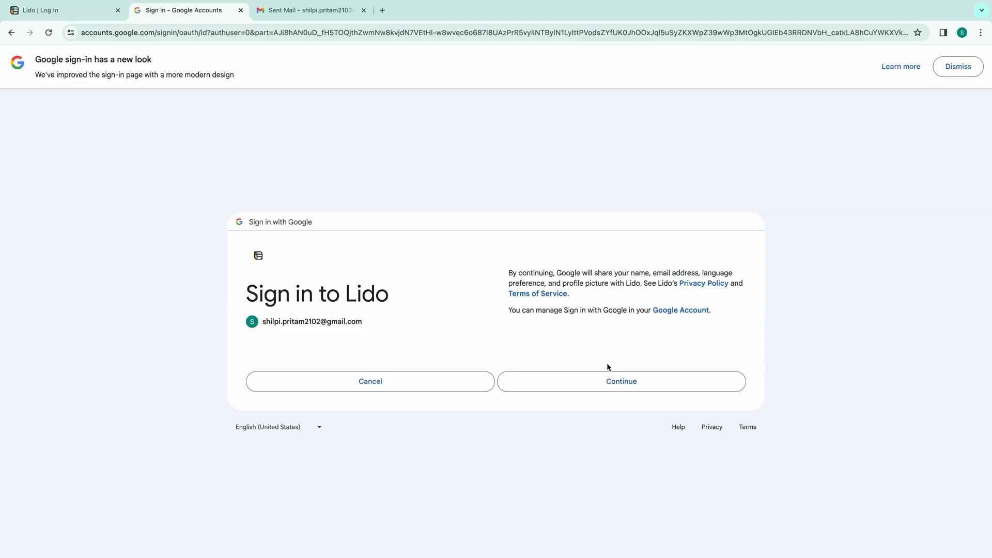
pyautogui.click(621, 381)
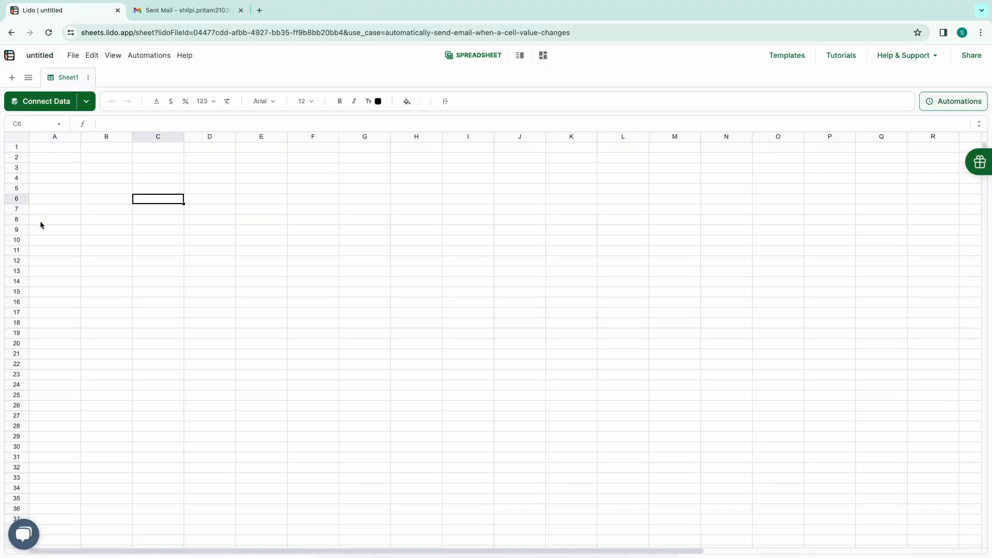
pyautogui.moveTo(61, 247)
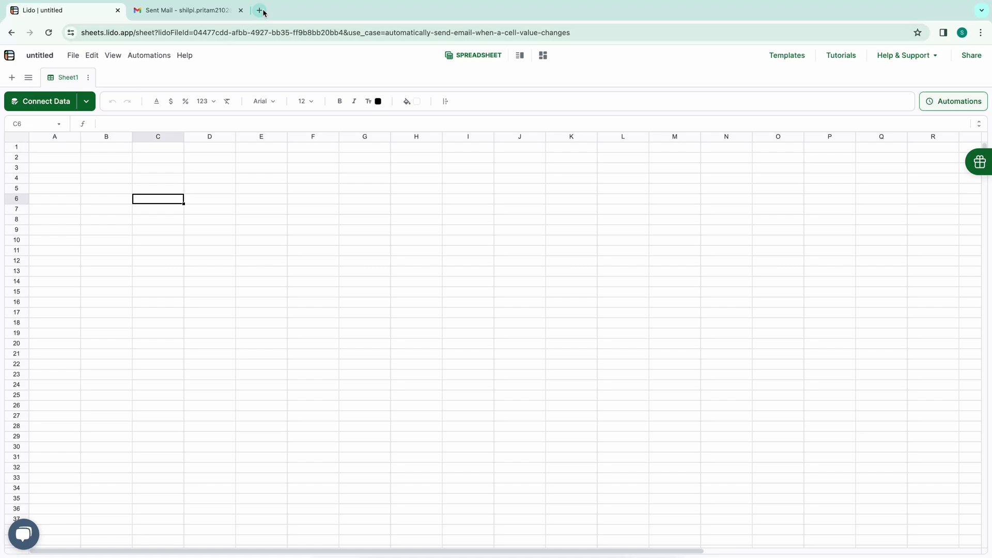
# Create a new Google Sheet named 'Employee Birthdays' with Name, Email, DOB for seven employees
pyautogui.click(260, 10)
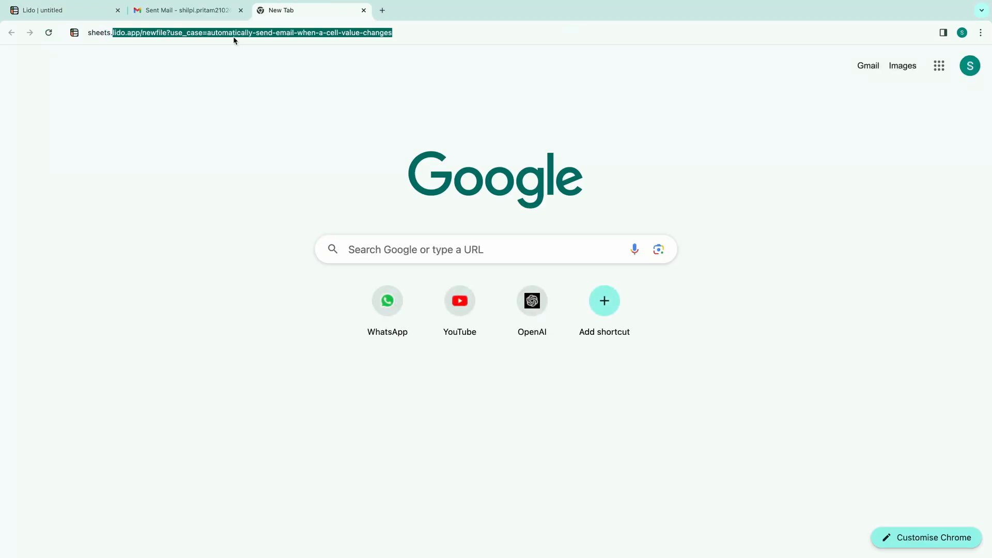
pyautogui.press('Enter')
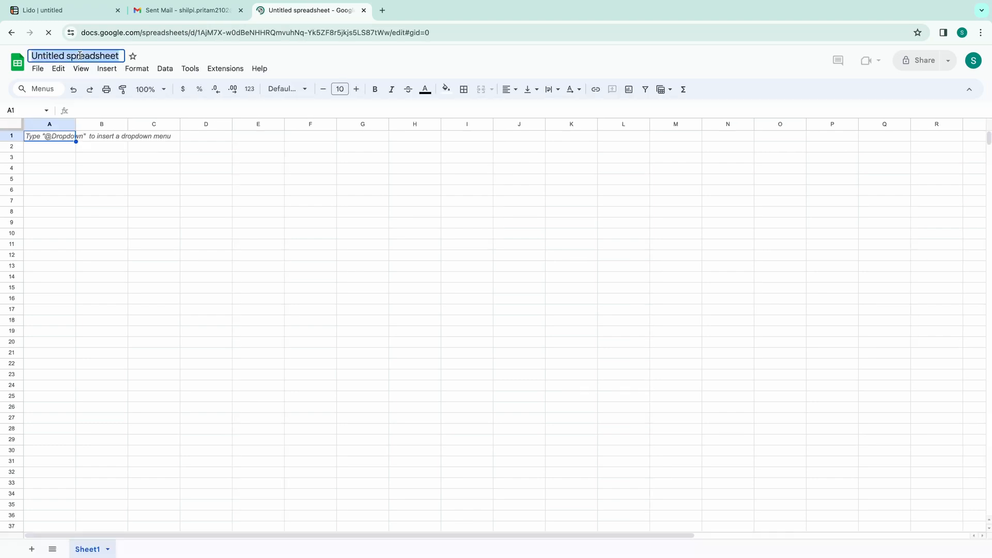
pyautogui.write('Employee Birthdays')
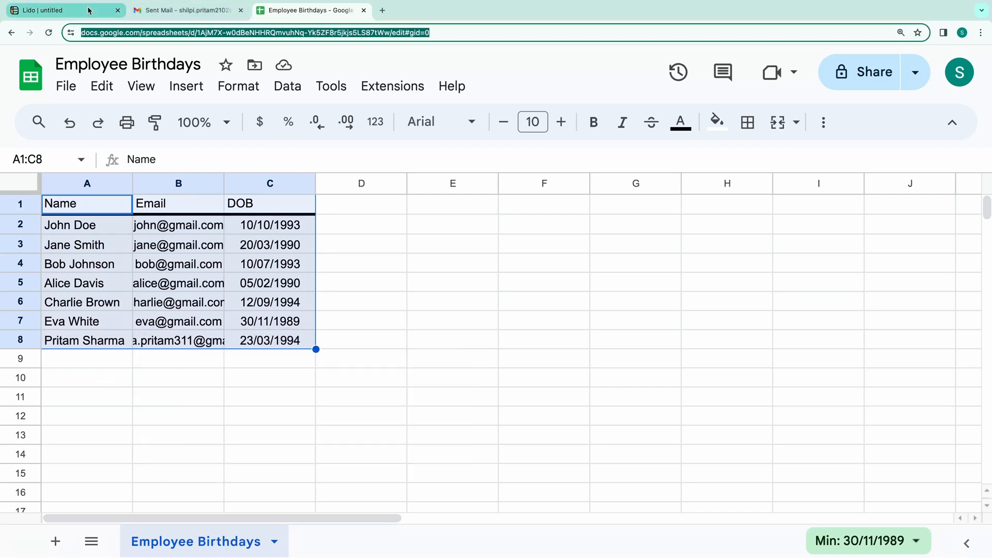
# Return to the Lido sheet and bring up the Add Data source options
pyautogui.click(56, 11)
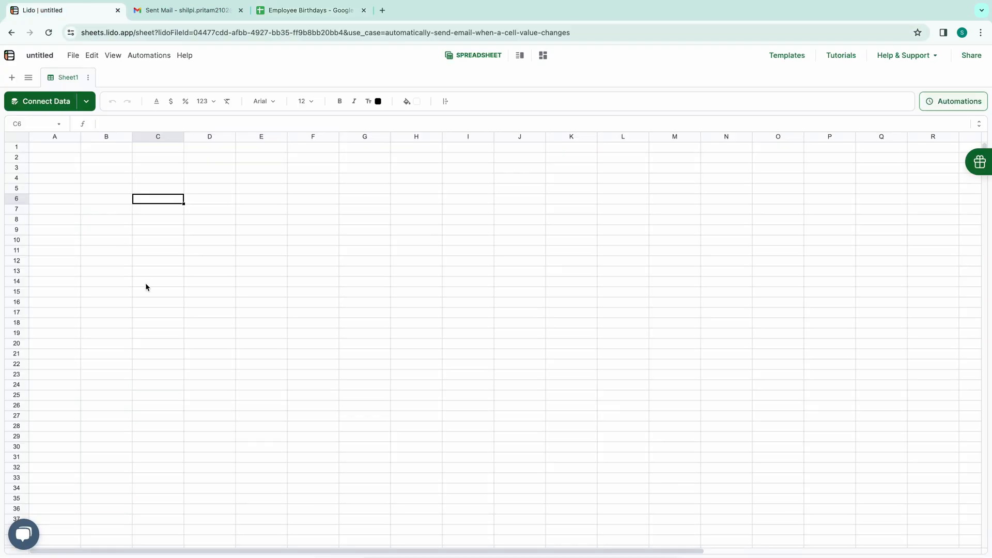
pyautogui.moveTo(41, 102)
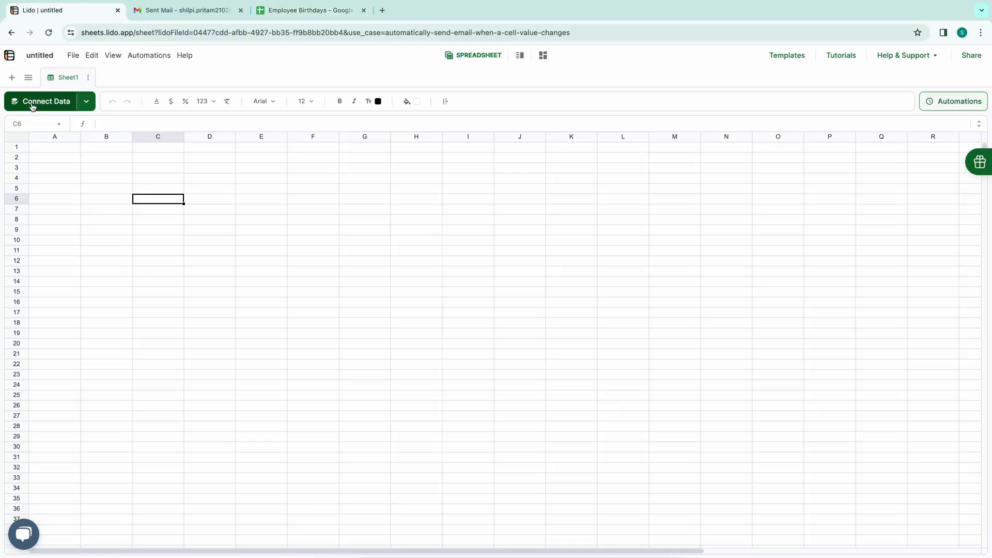
pyautogui.moveTo(59, 104)
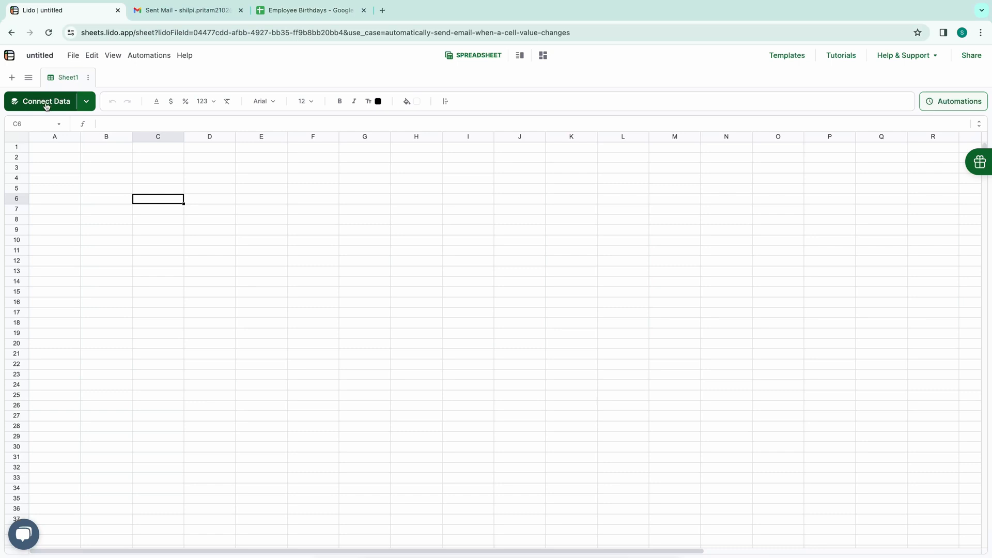
pyautogui.click(44, 101)
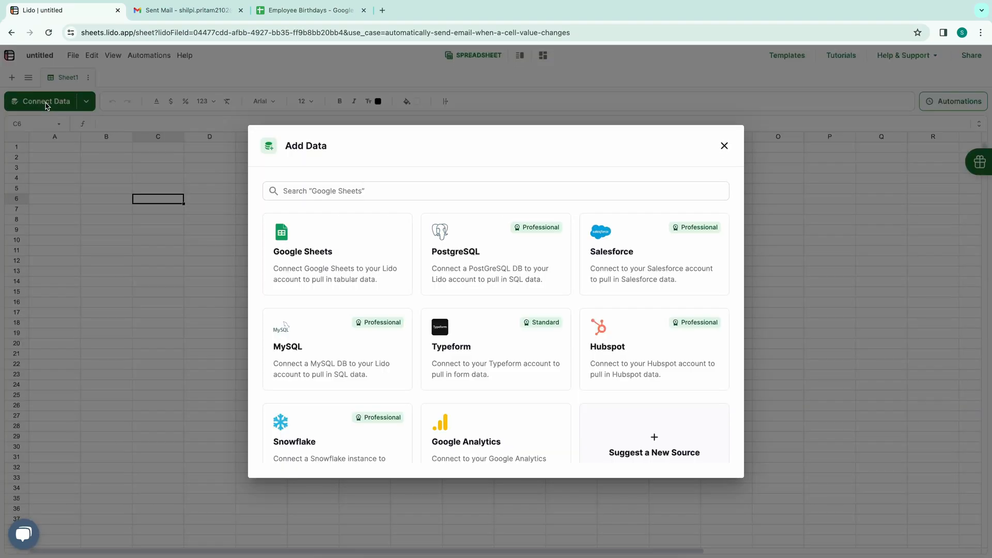
pyautogui.moveTo(285, 151)
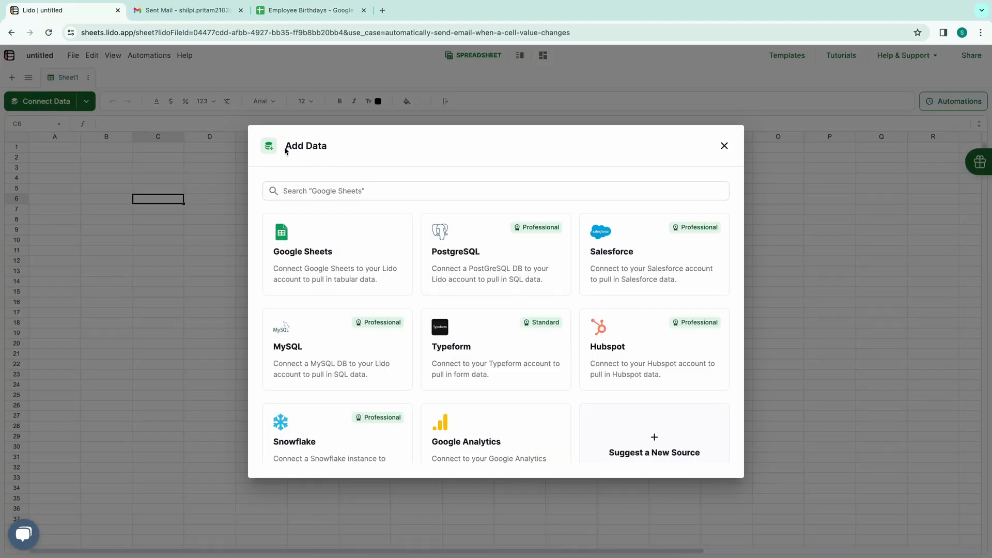
pyautogui.moveTo(719, 219)
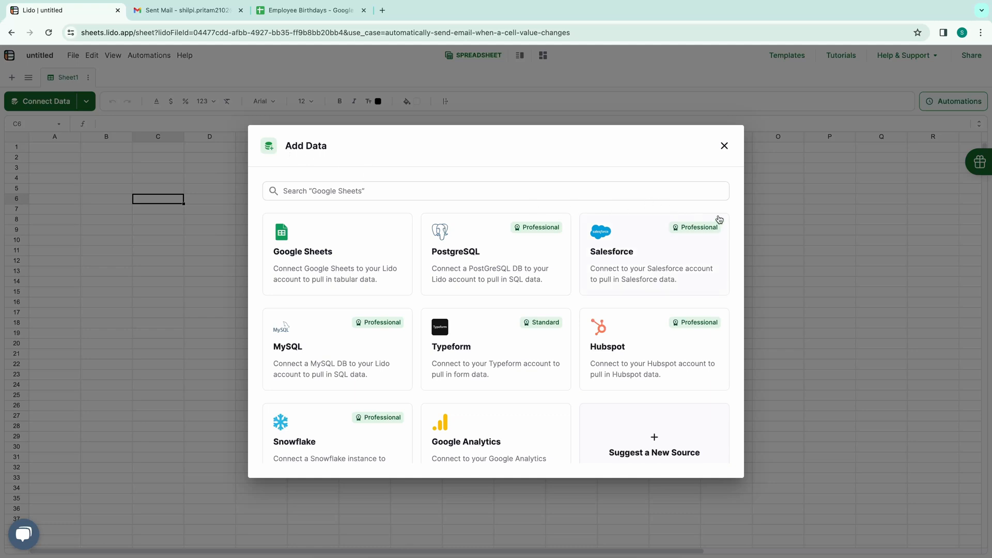
pyautogui.moveTo(335, 287)
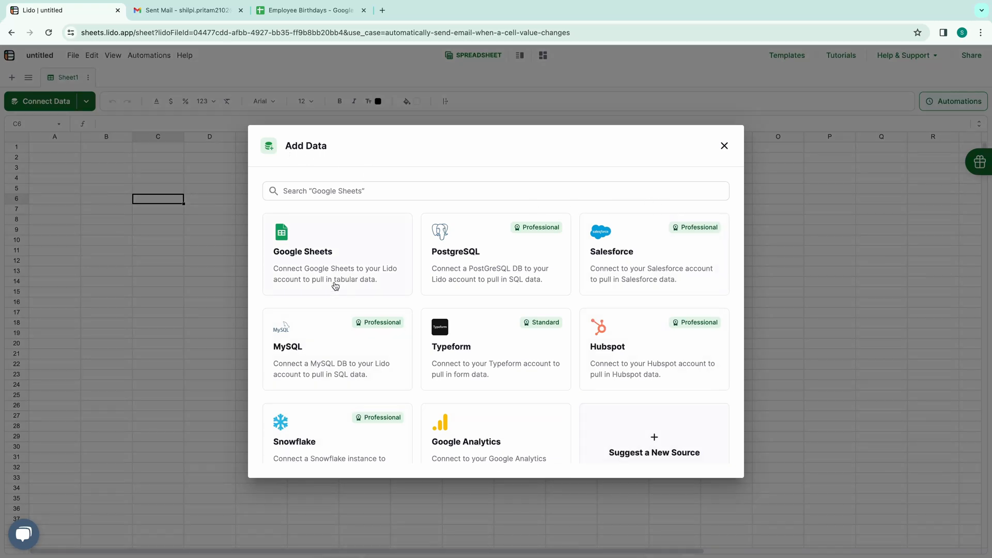
pyautogui.moveTo(444, 354)
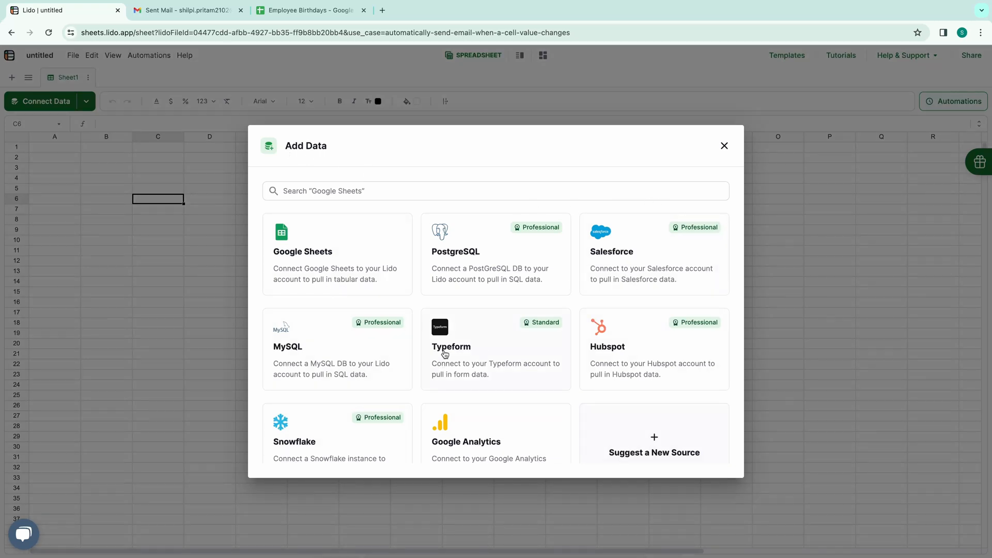
pyautogui.moveTo(468, 262)
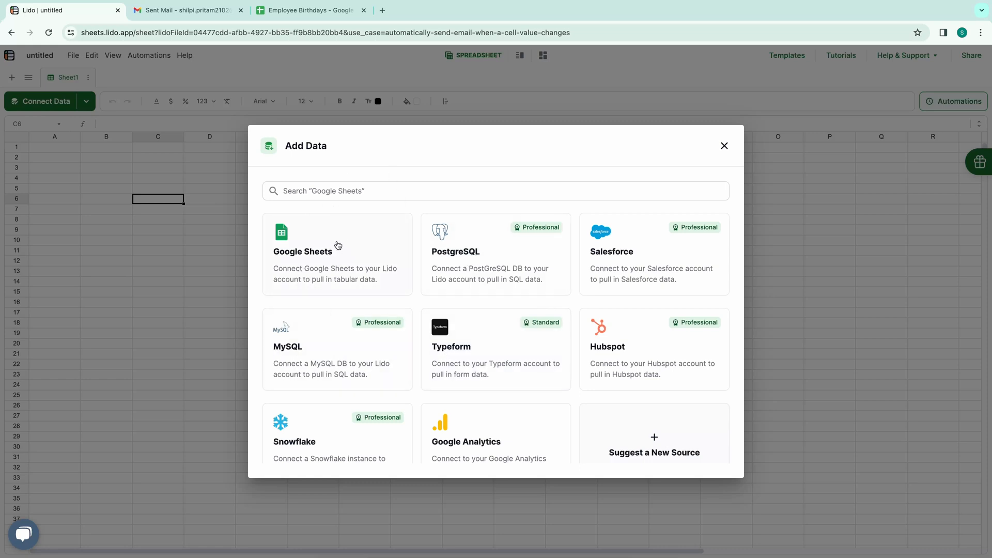
# Connect the Employee Birthdays Google Sheet by URL, granting Lido Google Sheets access
pyautogui.click(337, 252)
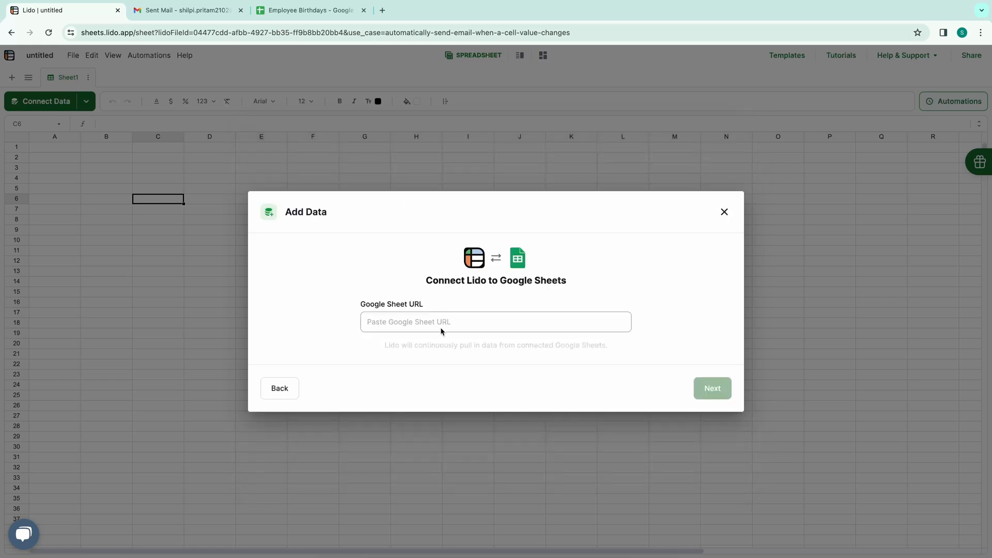
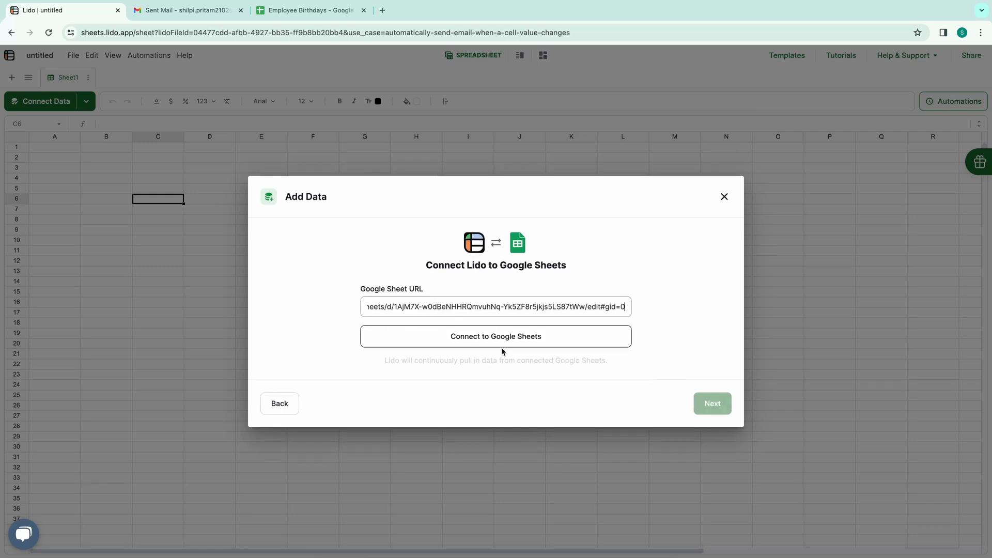
pyautogui.moveTo(487, 337)
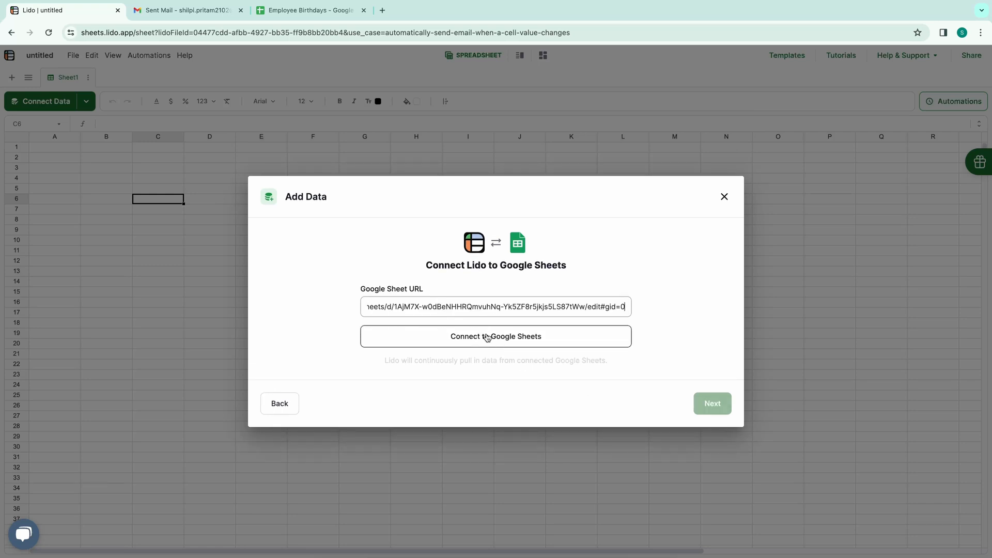
pyautogui.click(495, 336)
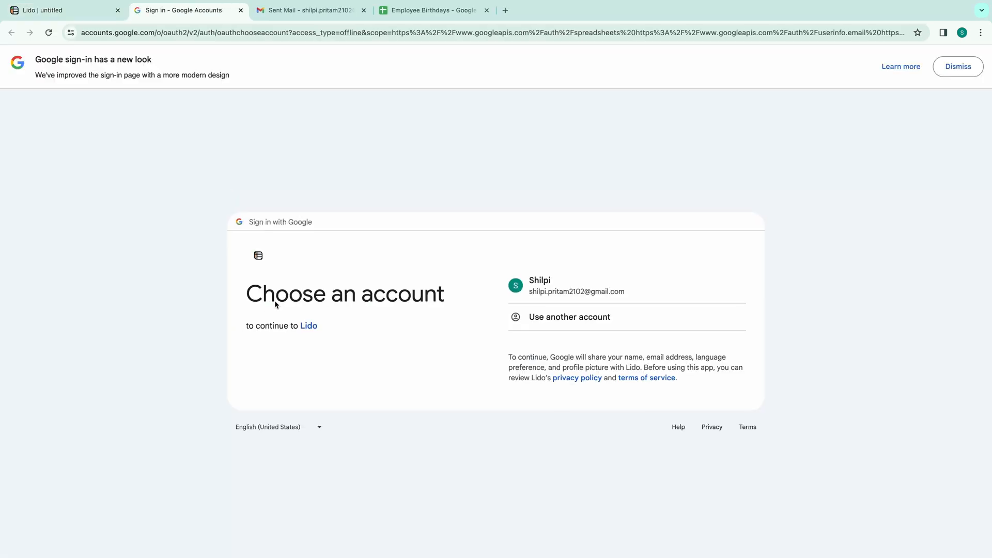
pyautogui.moveTo(569, 317)
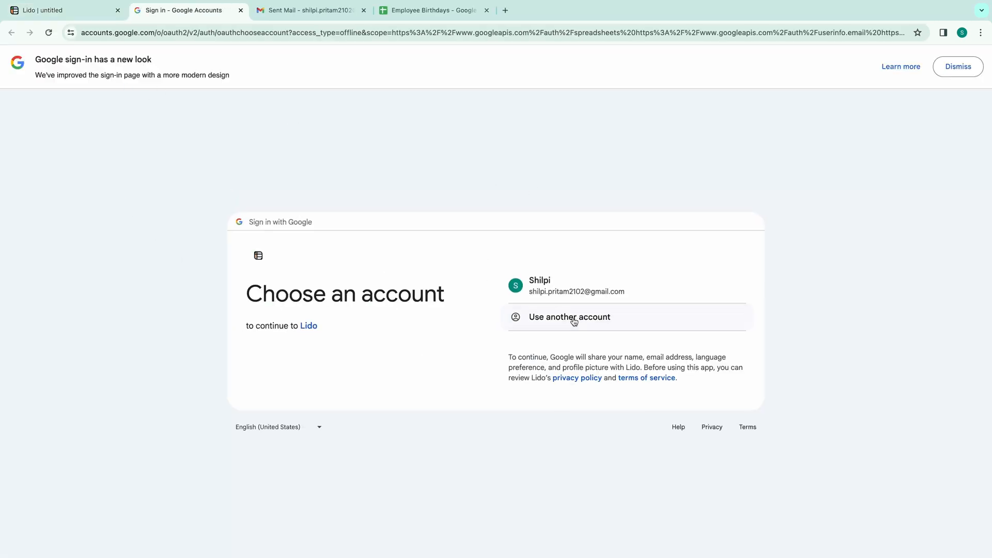
pyautogui.click(576, 285)
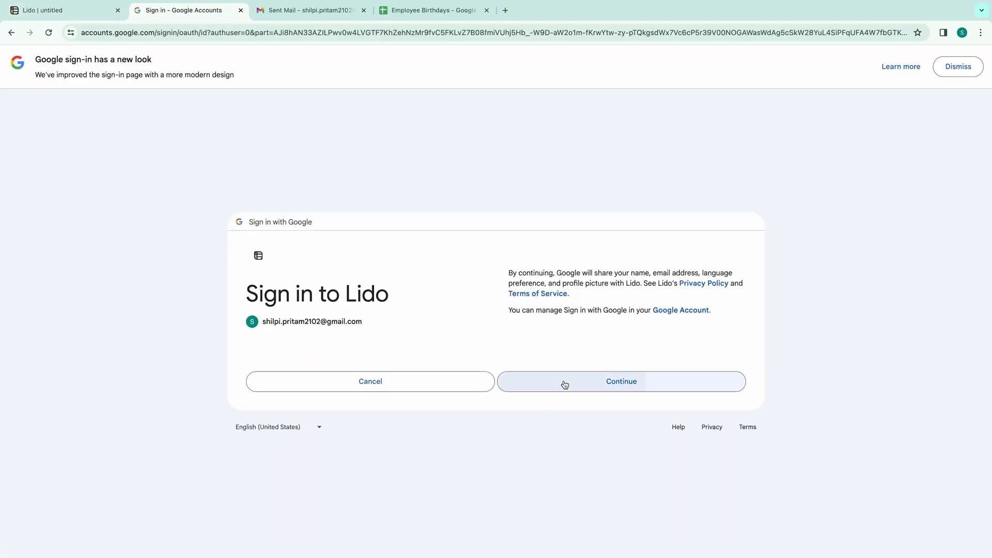
pyautogui.click(621, 382)
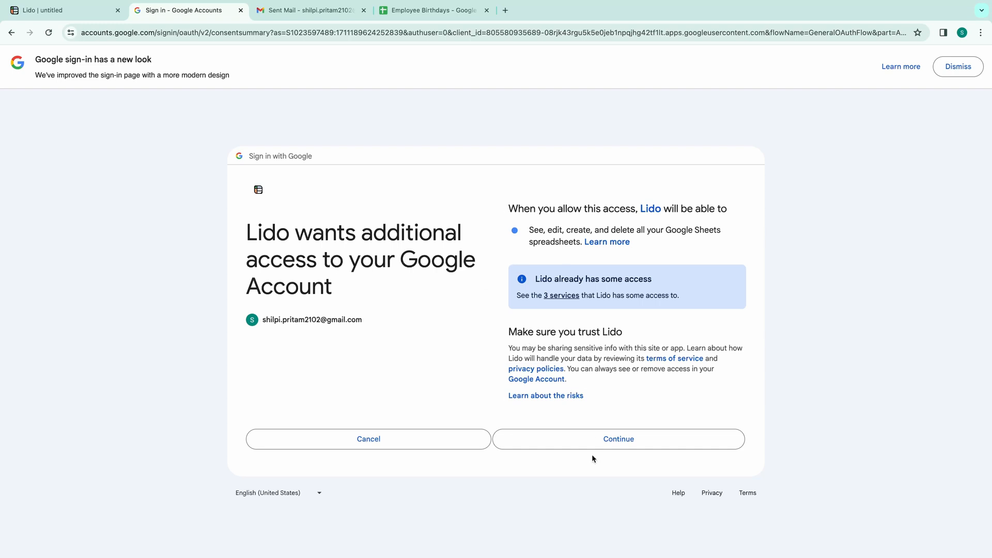
pyautogui.click(618, 438)
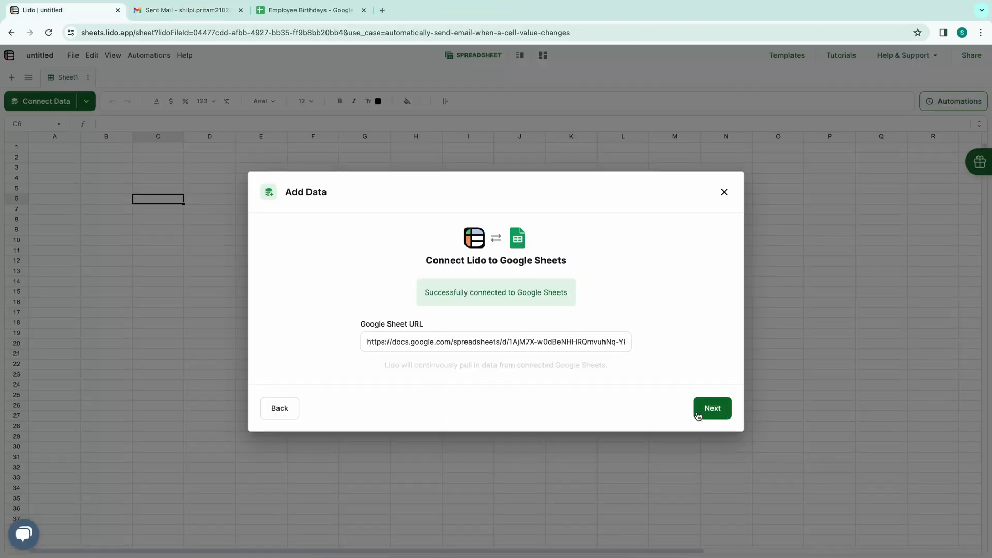
# Preview and import the Name, Email, DOB data as the Employee_Birthdays table
pyautogui.click(712, 407)
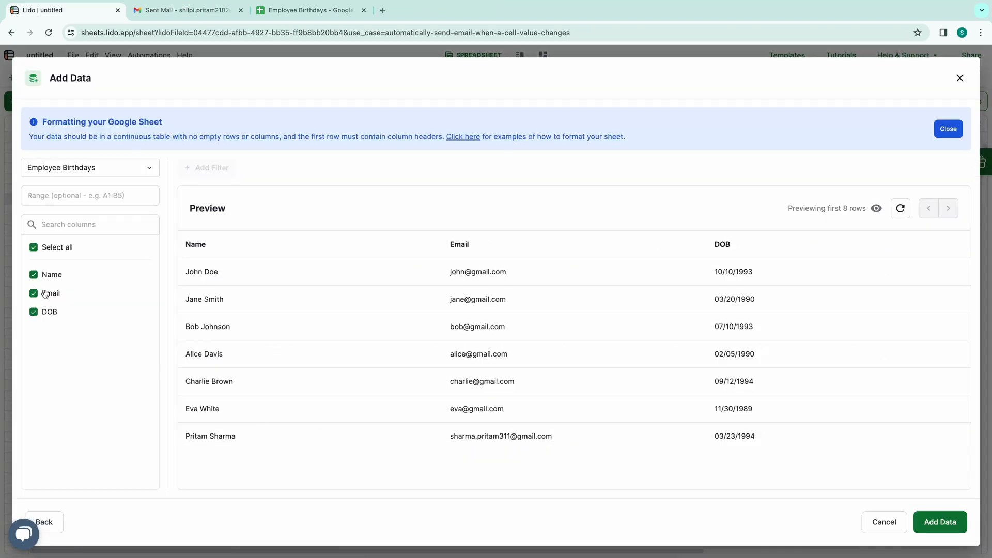
pyautogui.moveTo(83, 294)
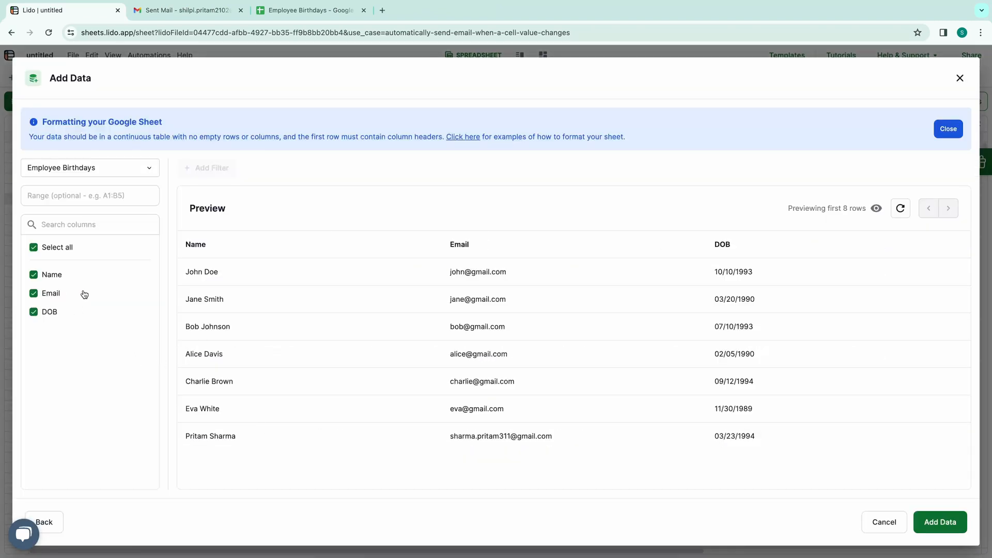
pyautogui.moveTo(170, 407)
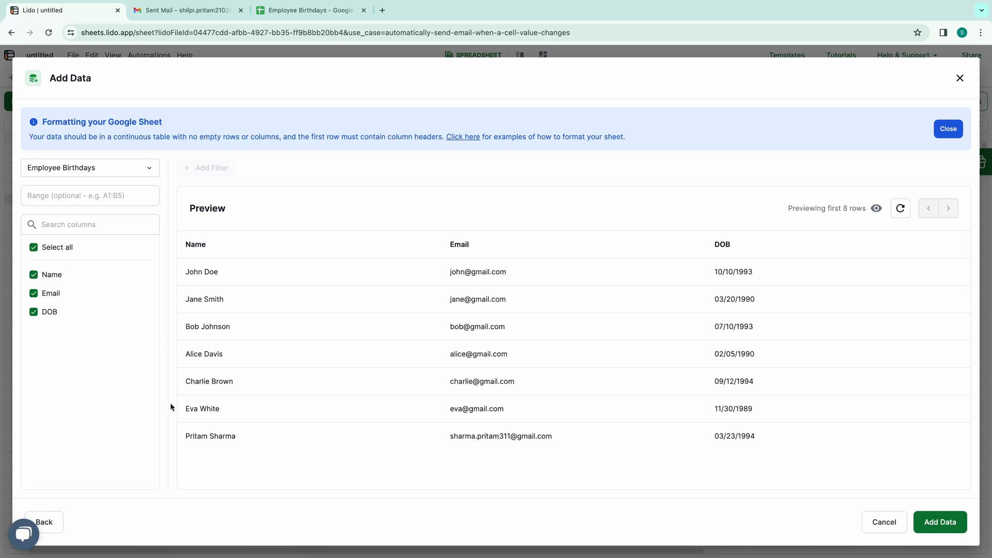
pyautogui.moveTo(879, 230)
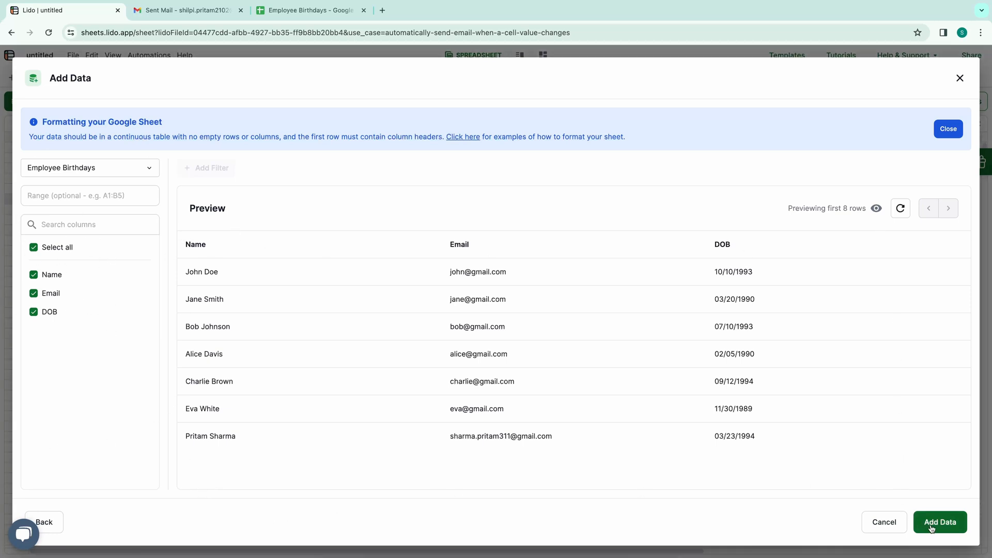
pyautogui.click(940, 522)
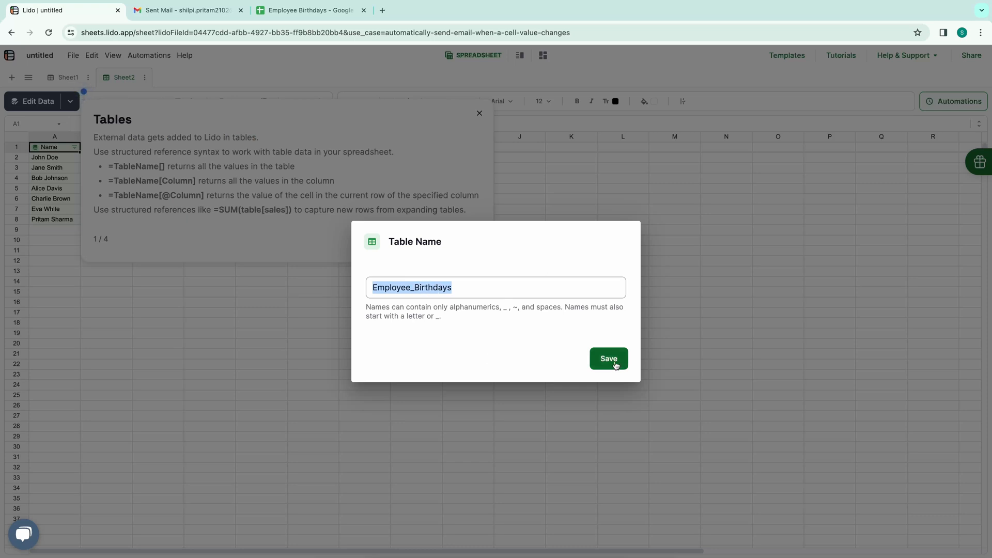
# Keep the Employee_Birthdays table name and dismiss the Tables walkthrough
pyautogui.click(607, 359)
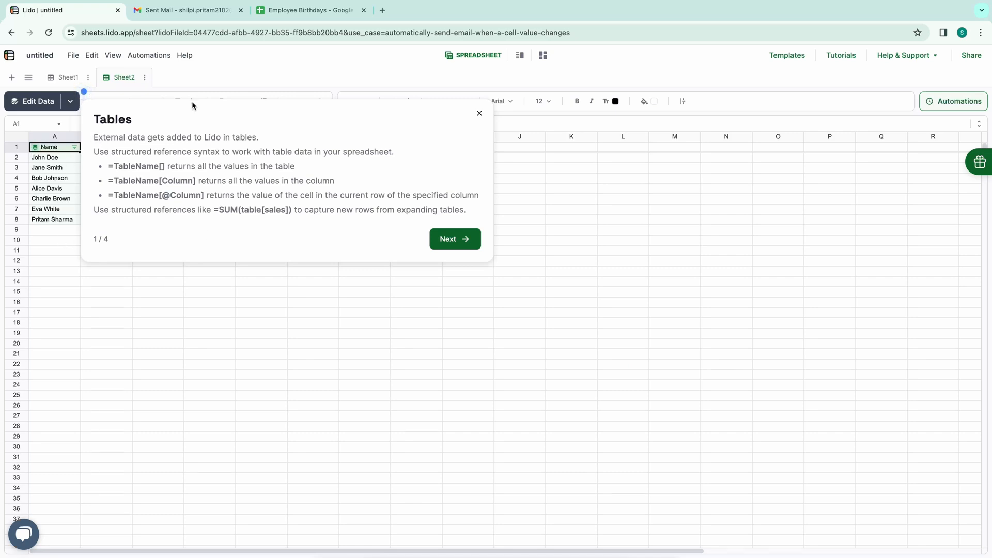
pyautogui.moveTo(60, 152)
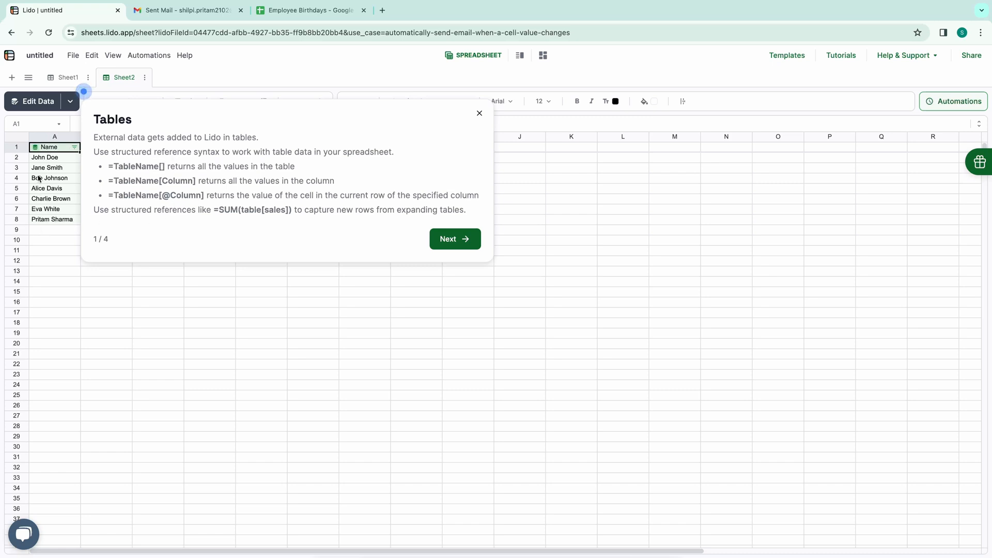
pyautogui.click(454, 238)
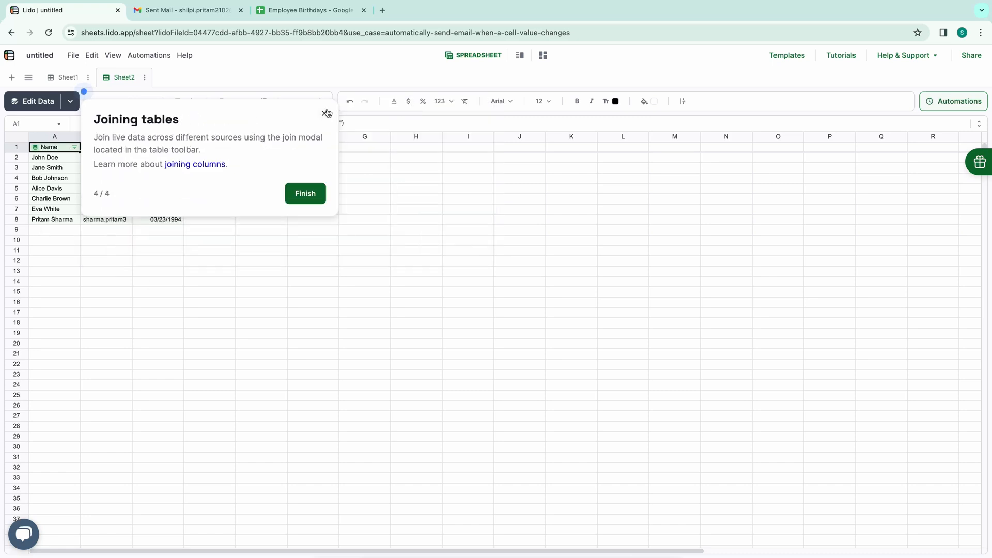
pyautogui.click(327, 113)
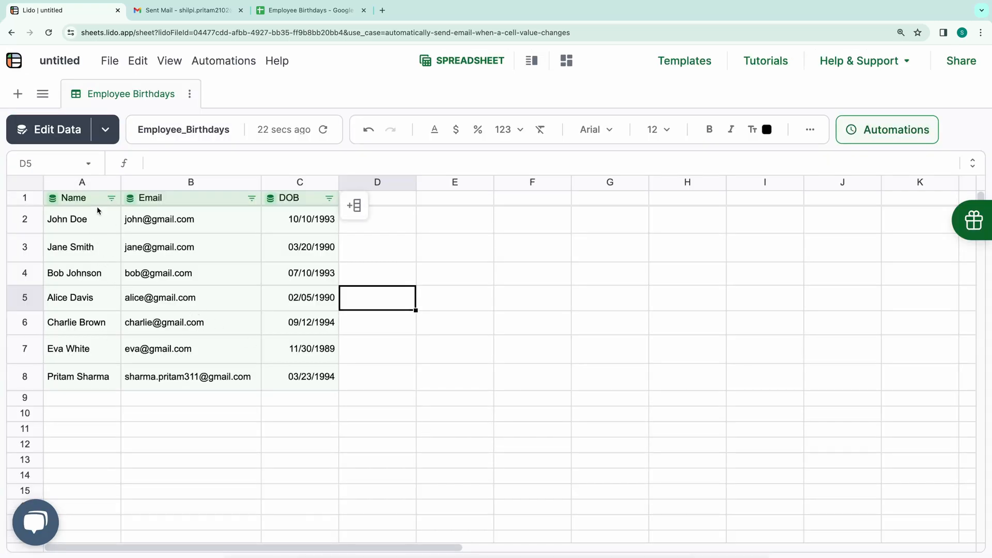
pyautogui.moveTo(107, 232)
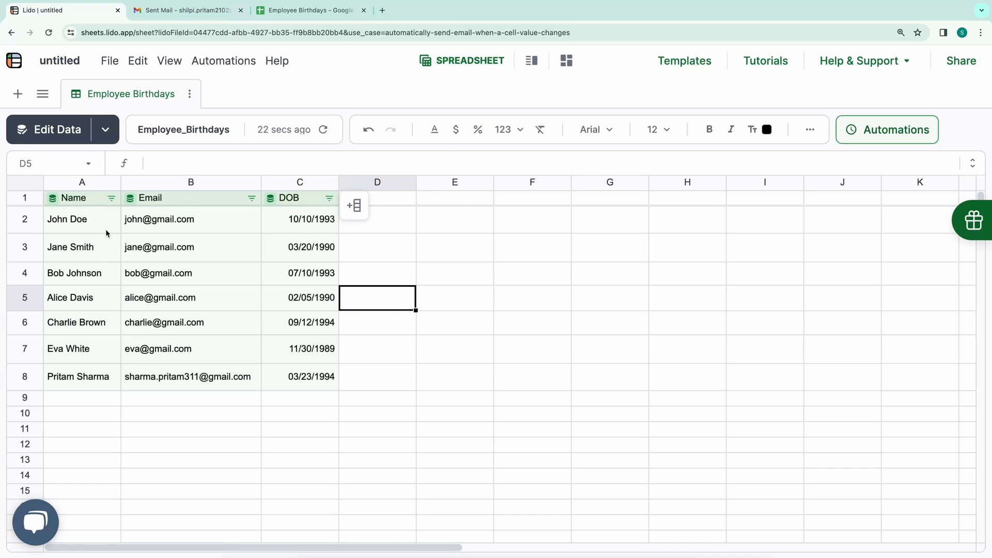
pyautogui.moveTo(81, 219); pyautogui.dragTo(300, 376)
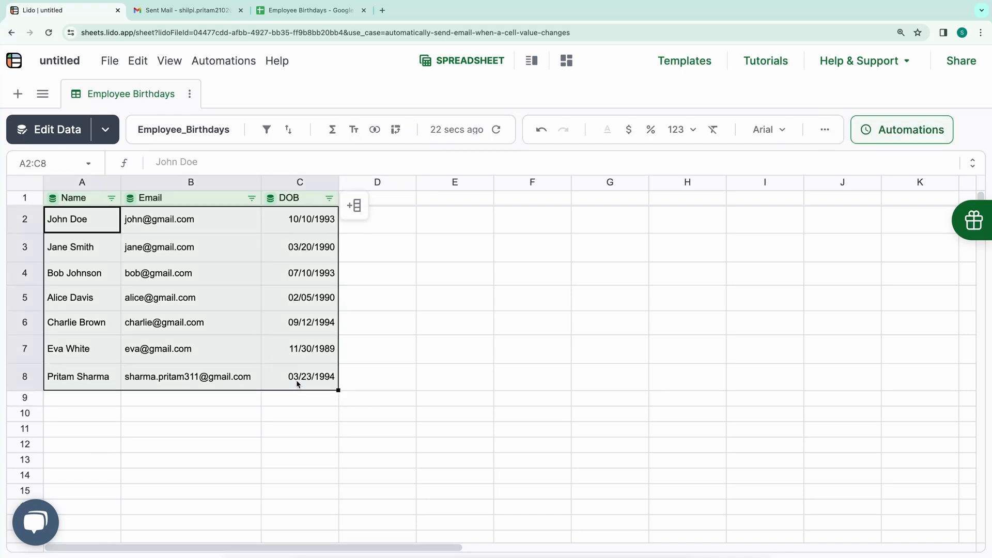
pyautogui.click(190, 322)
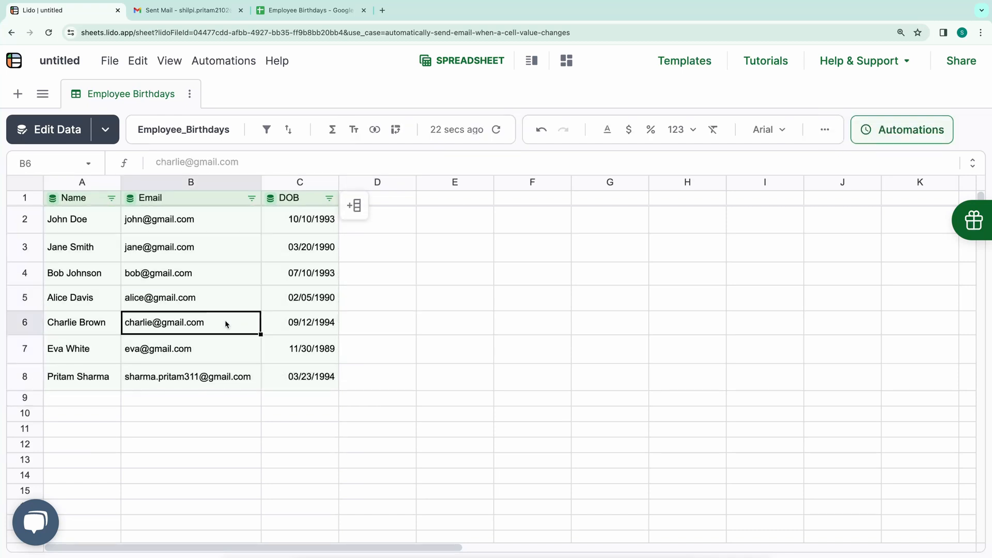
pyautogui.click(191, 297)
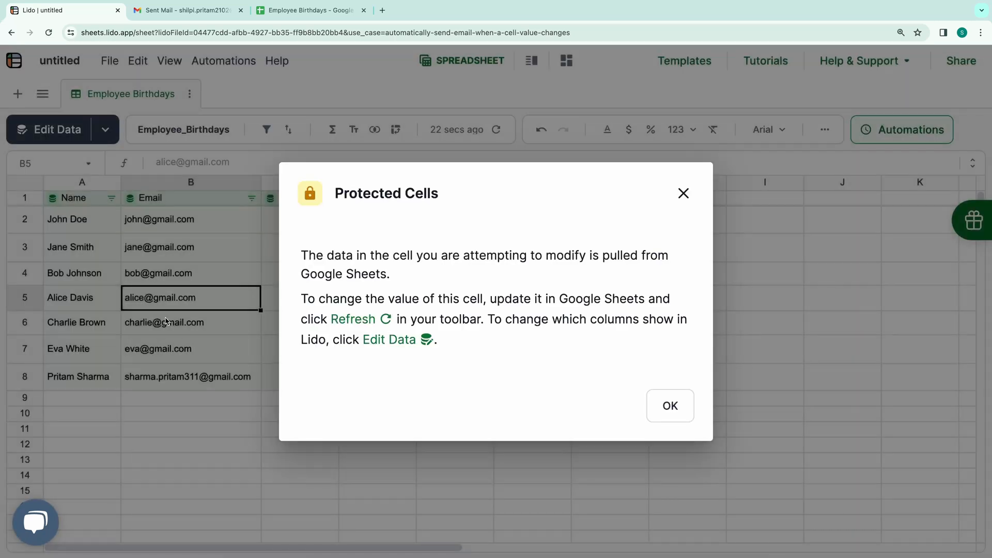
pyautogui.moveTo(168, 320)
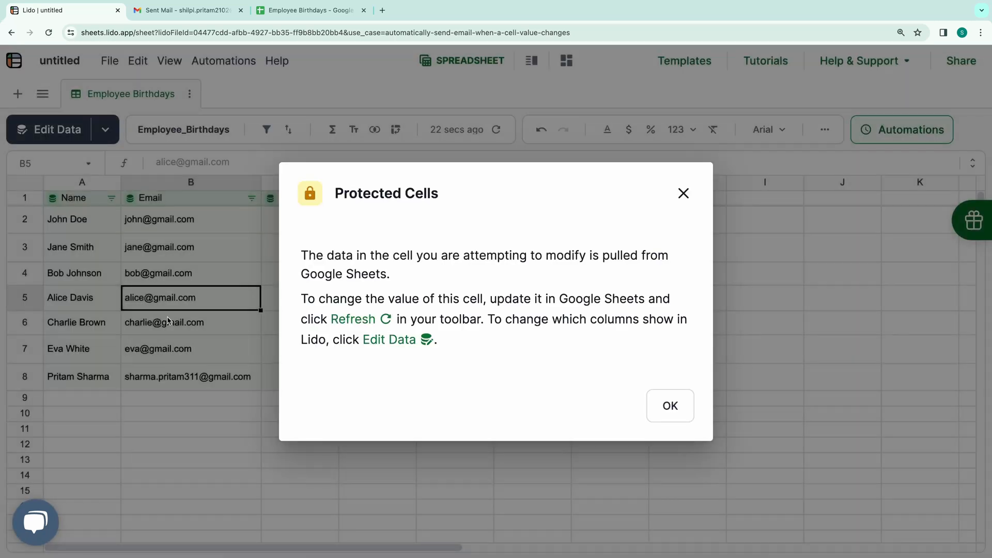
pyautogui.moveTo(303, 256)
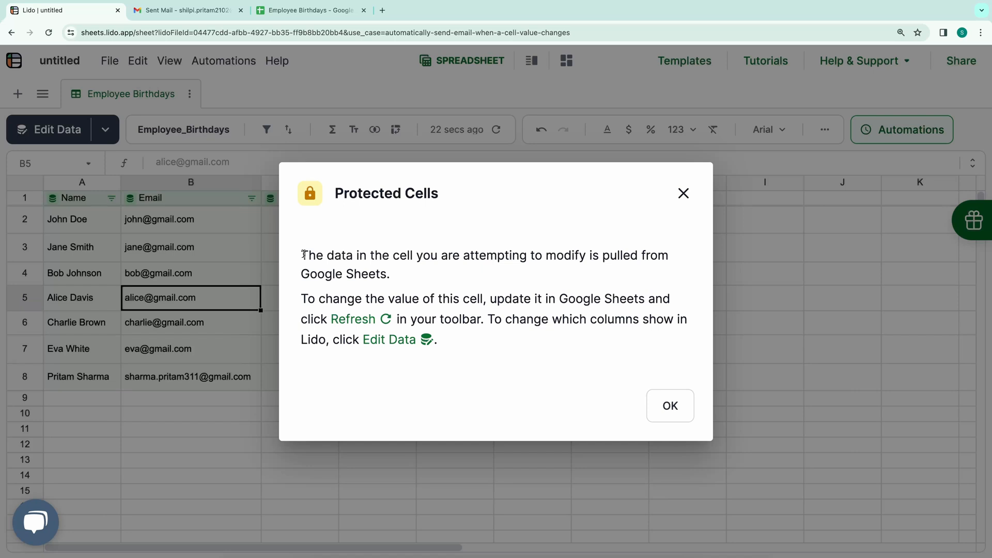
pyautogui.moveTo(405, 310)
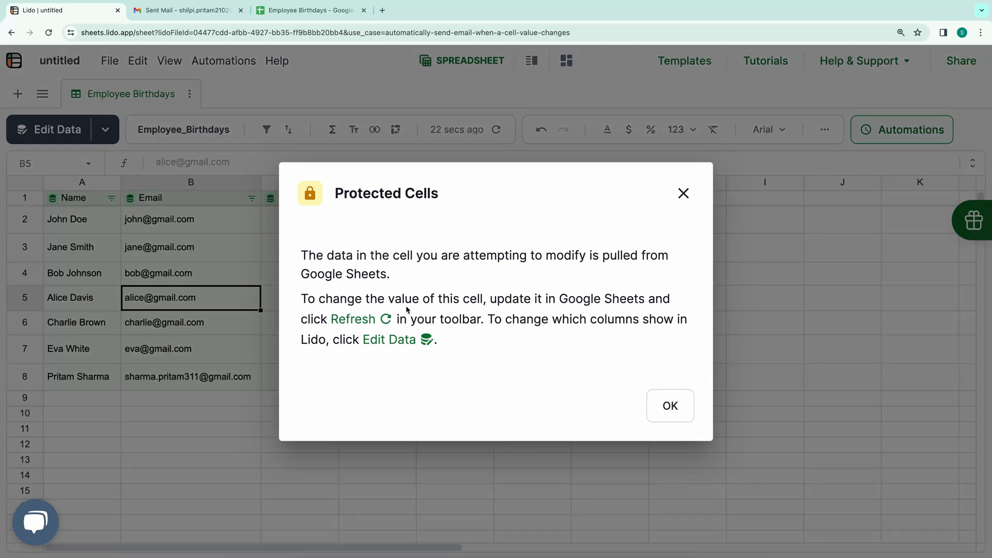
pyautogui.moveTo(680, 305)
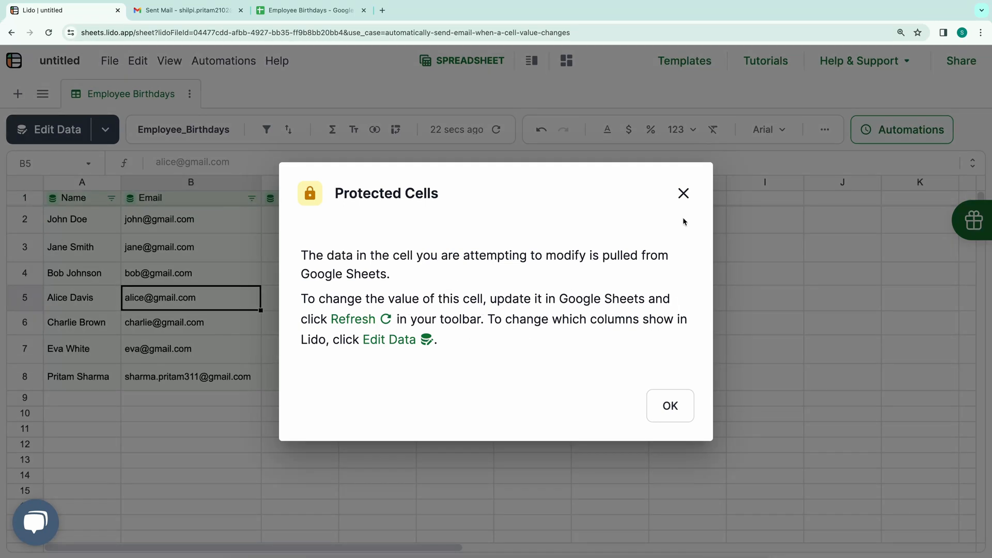
pyautogui.click(670, 406)
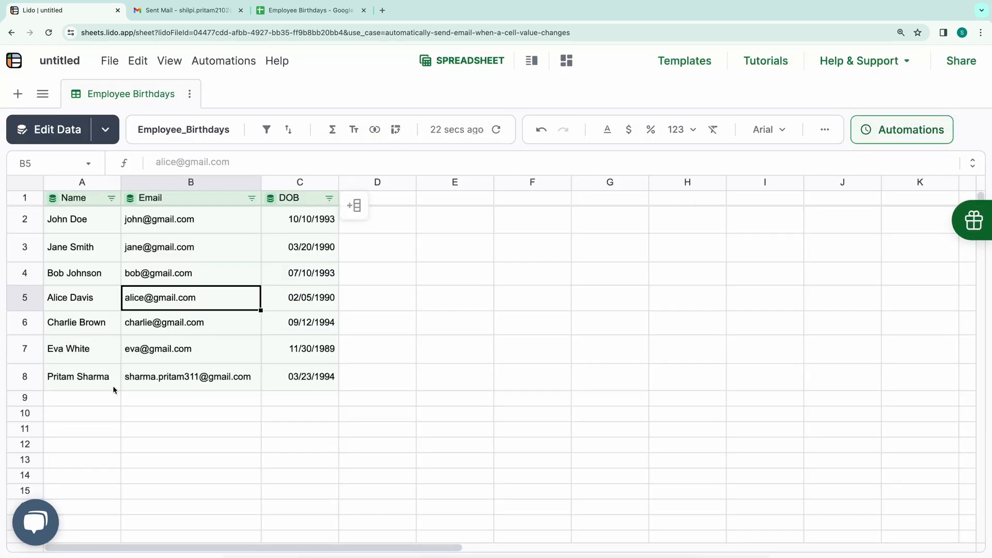
pyautogui.moveTo(188, 374)
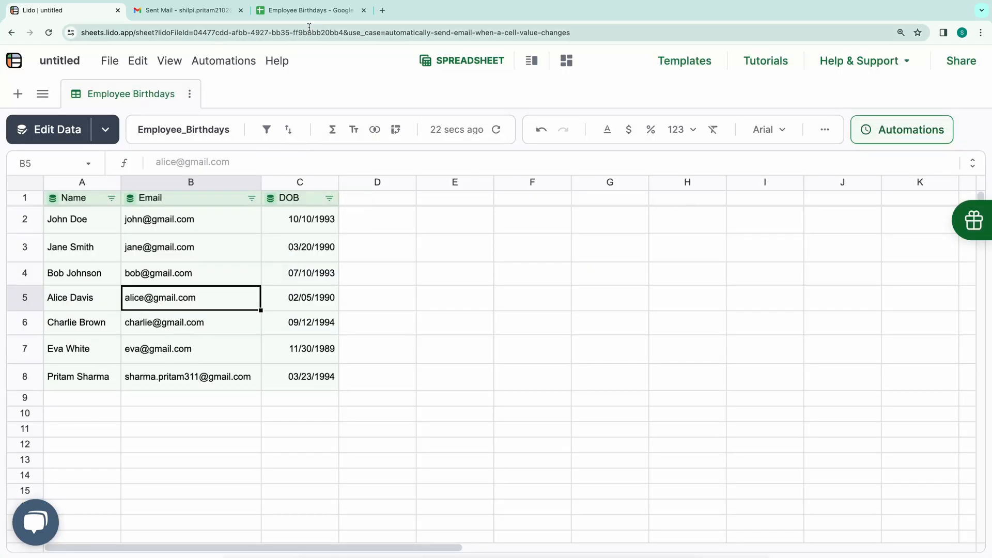
pyautogui.click(309, 10)
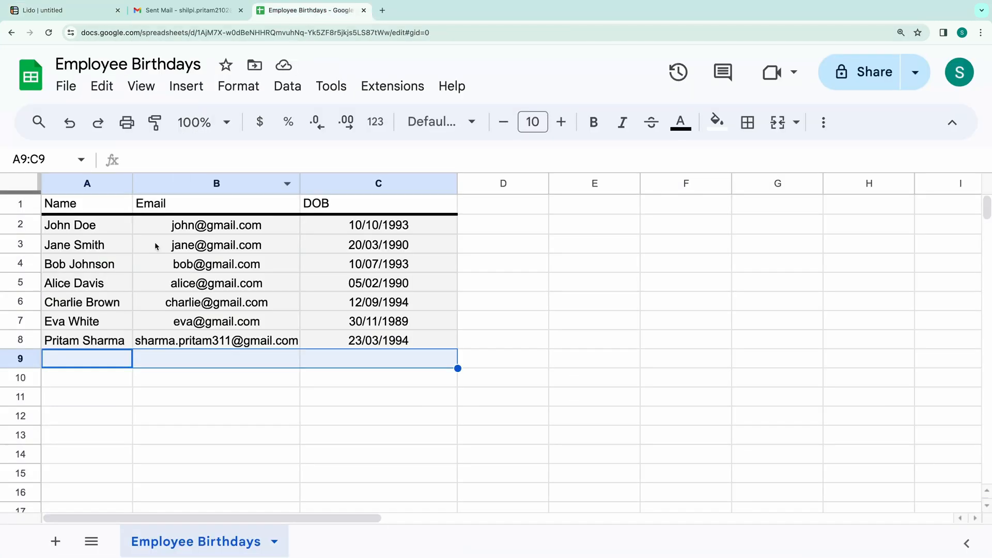
pyautogui.click(215, 416)
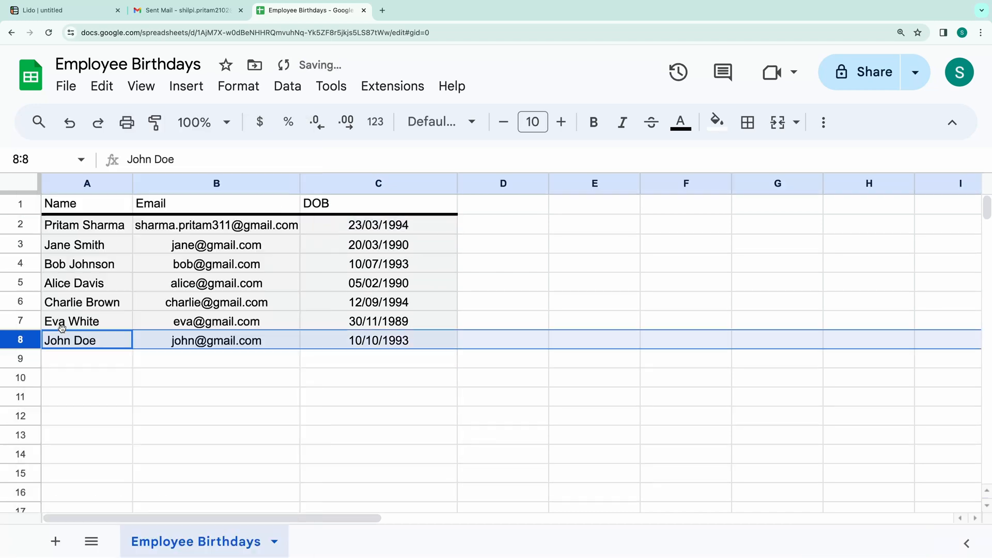
pyautogui.click(57, 11)
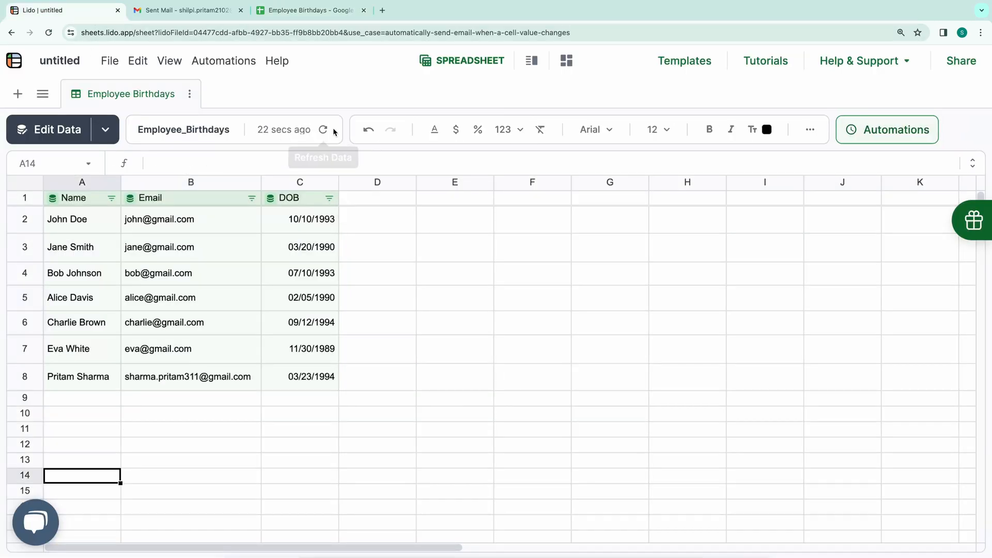
pyautogui.click(319, 129)
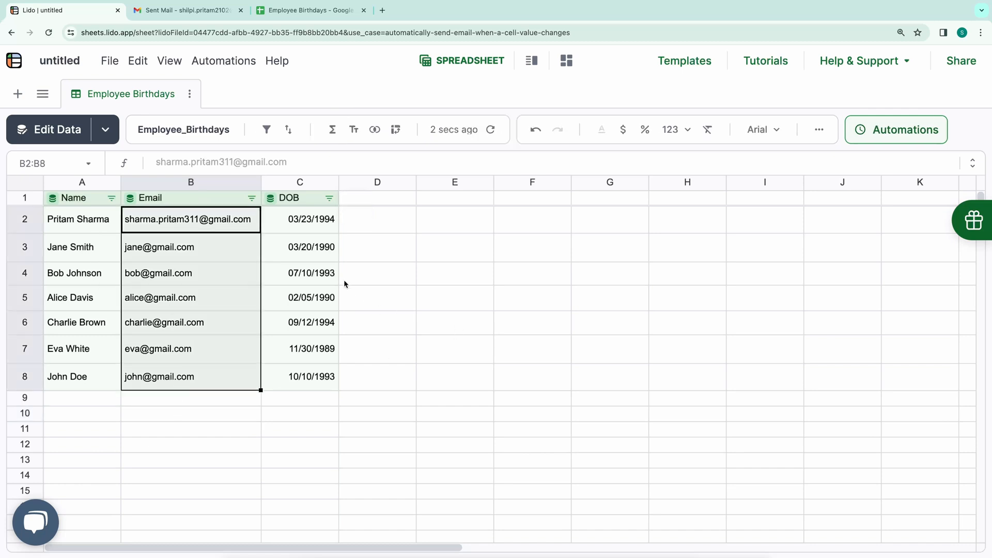
pyautogui.click(329, 198)
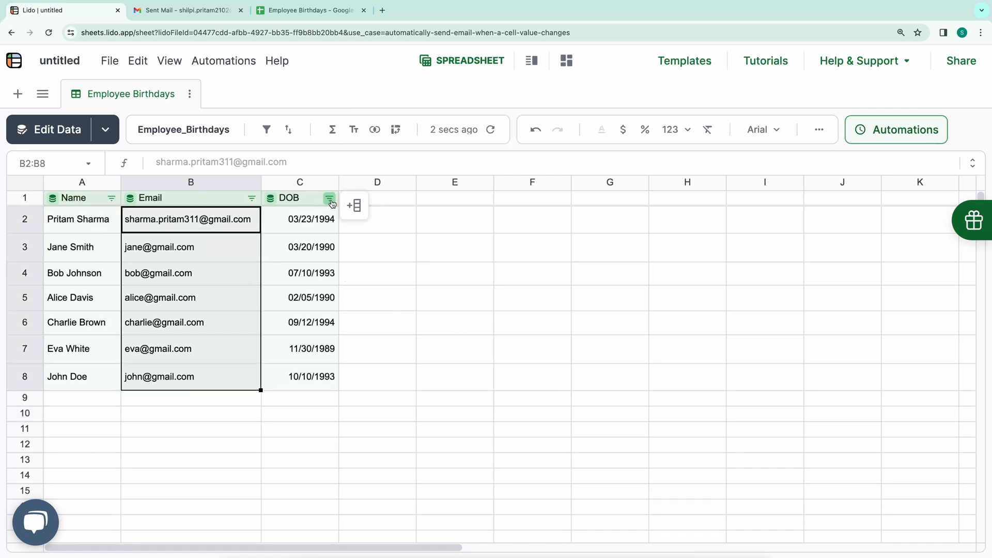
pyautogui.click(354, 205)
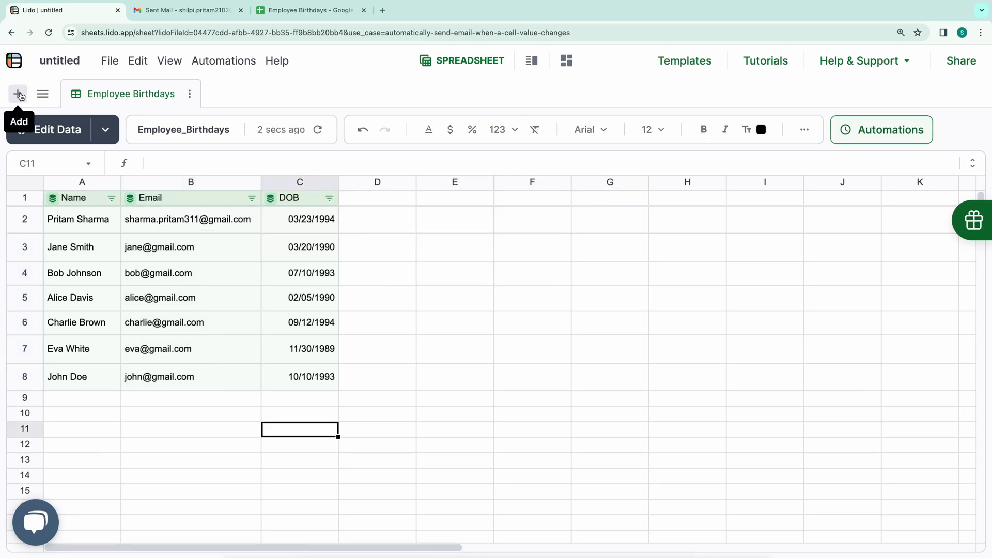
# Add Sheet1 holding Subject 'Happy Birthday' and Body 'Hey! Happy Birthday!!', then return to Employee Birthdays
pyautogui.click(18, 94)
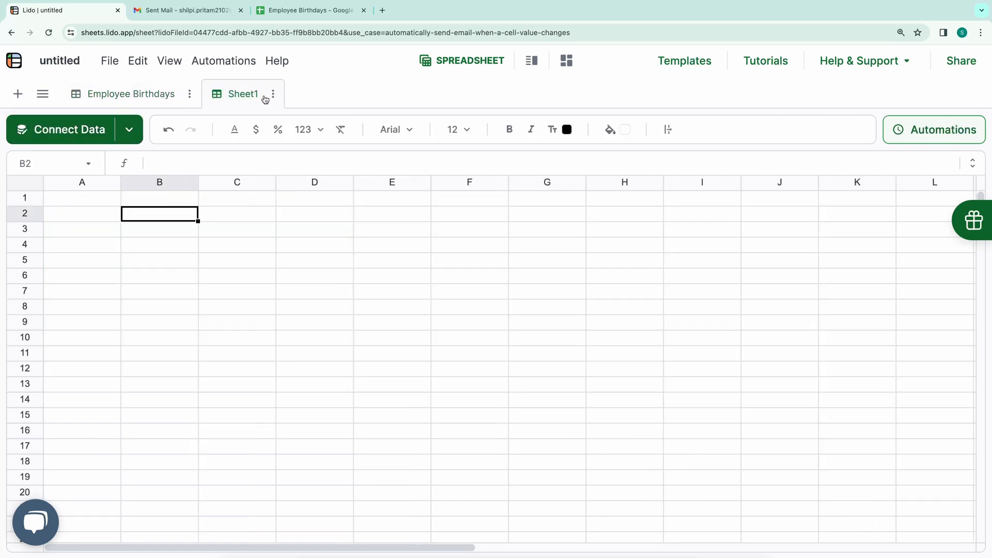
pyautogui.write('S')
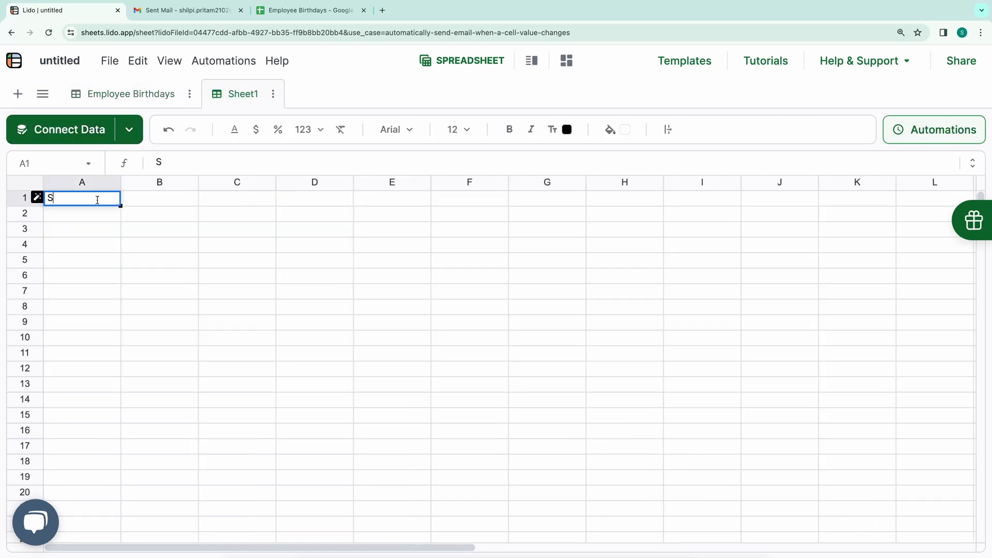
pyautogui.write('ubject')
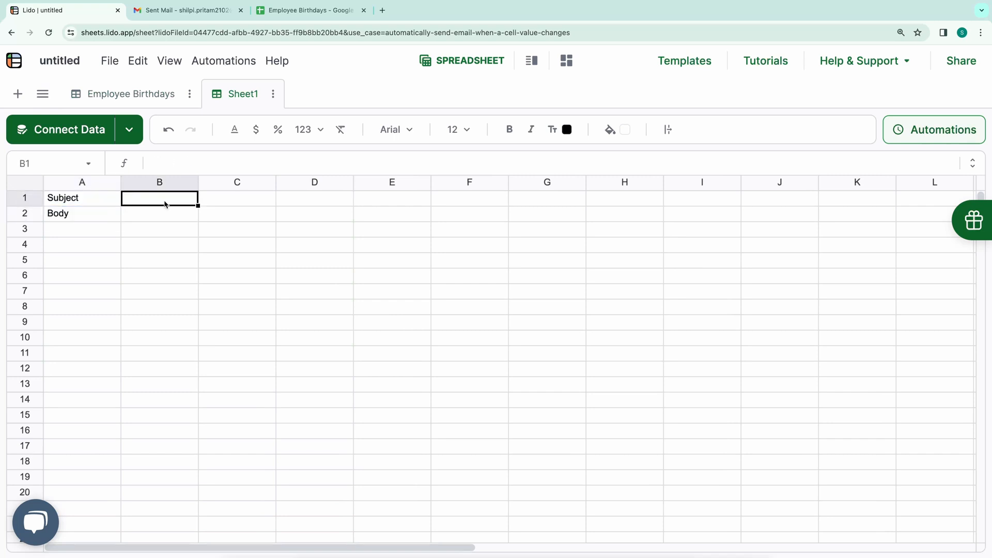
pyautogui.write('Happy')
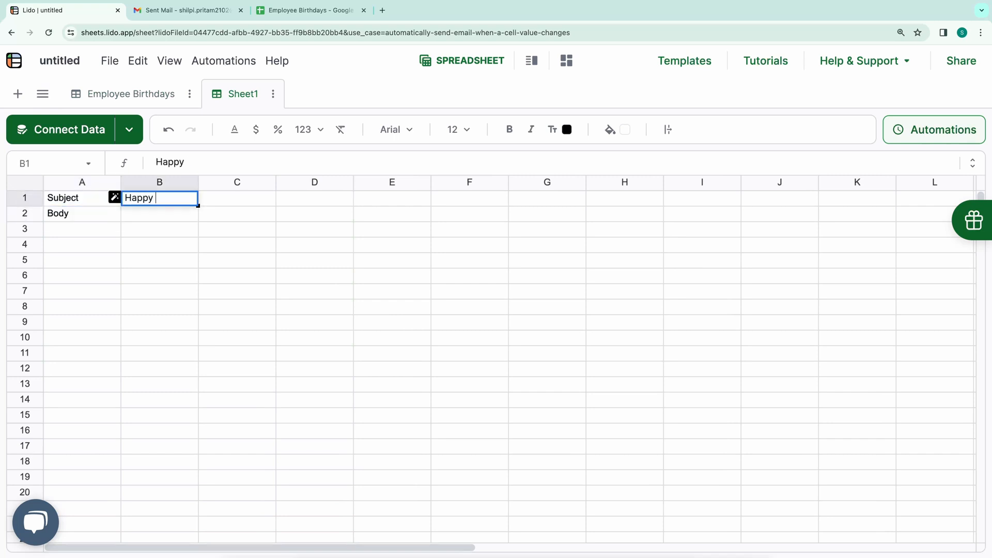
pyautogui.write('Birthday')
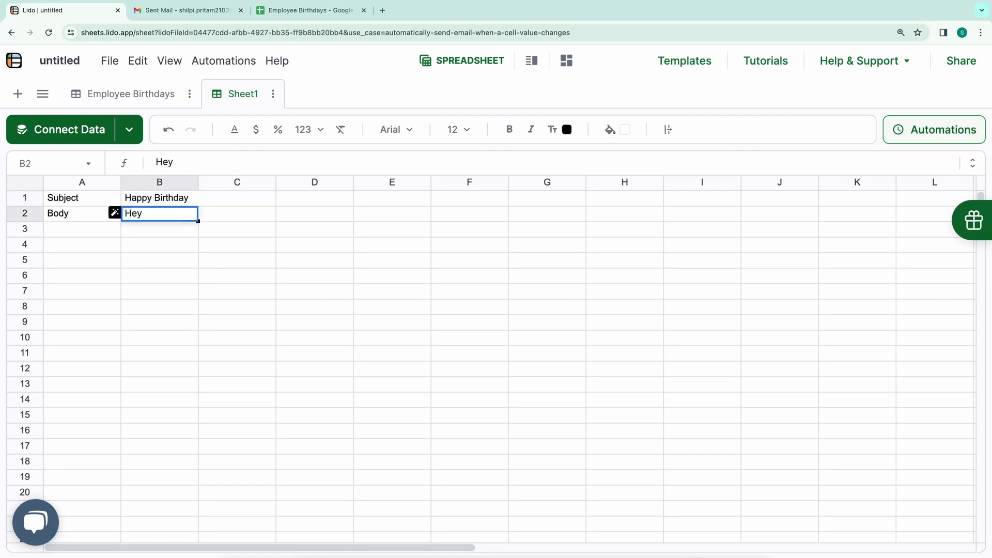
pyautogui.write('!')
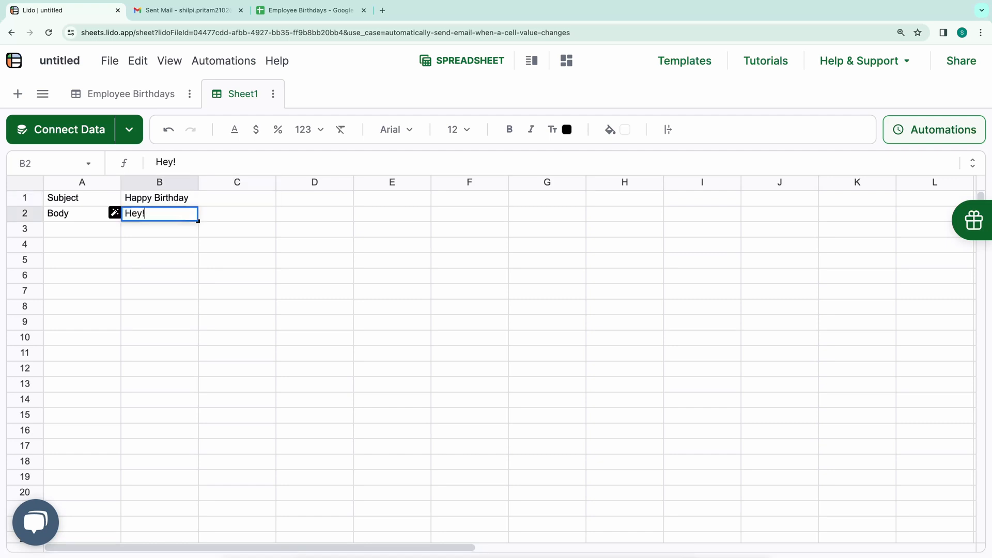
pyautogui.write('Happy')
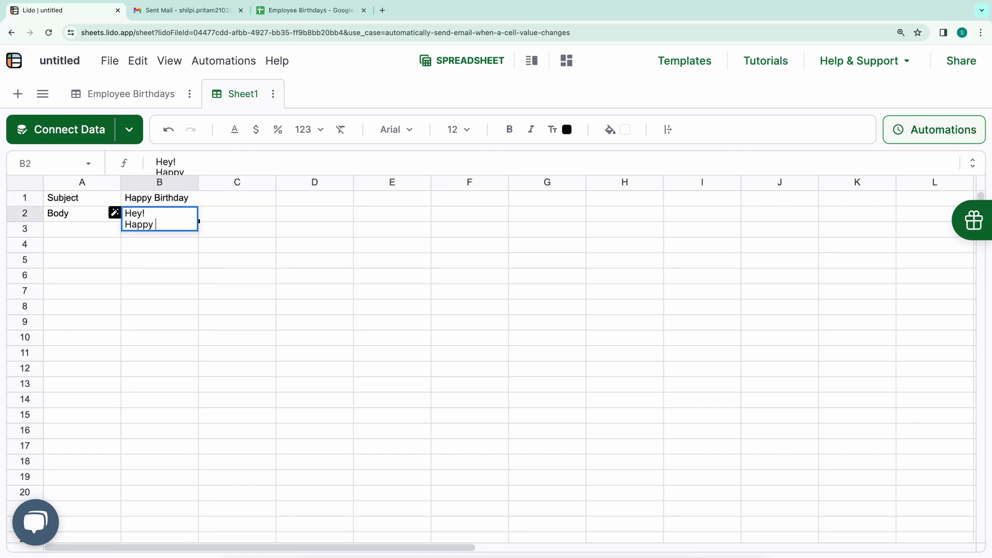
pyautogui.write('Birthday!!')
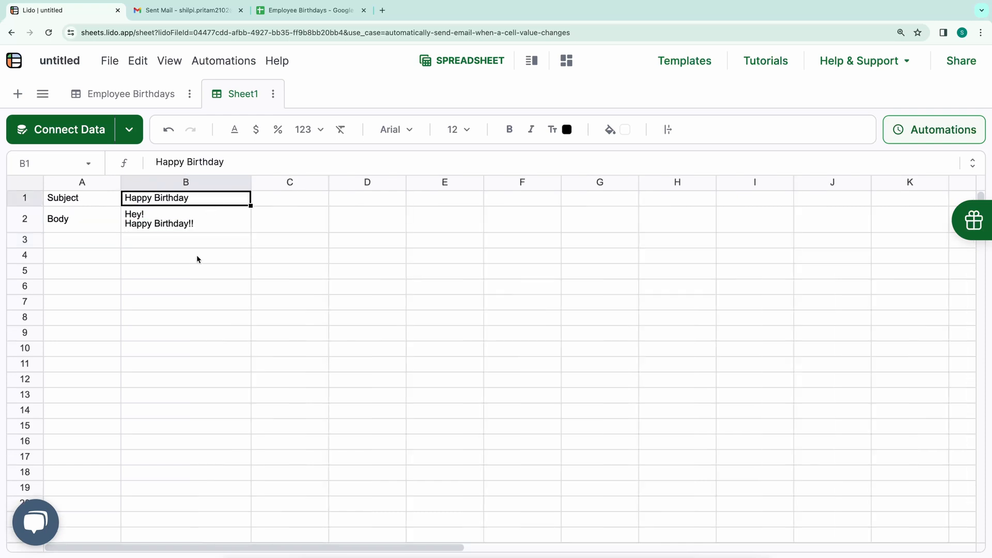
pyautogui.click(130, 94)
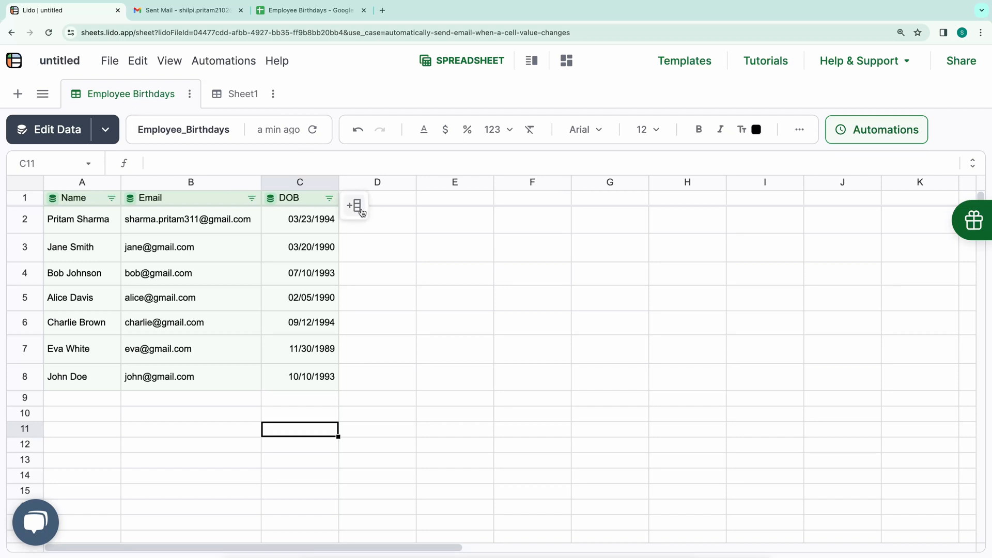
# Add a computed column =Sheet1!$B$1 and name it Subject
pyautogui.click(355, 205)
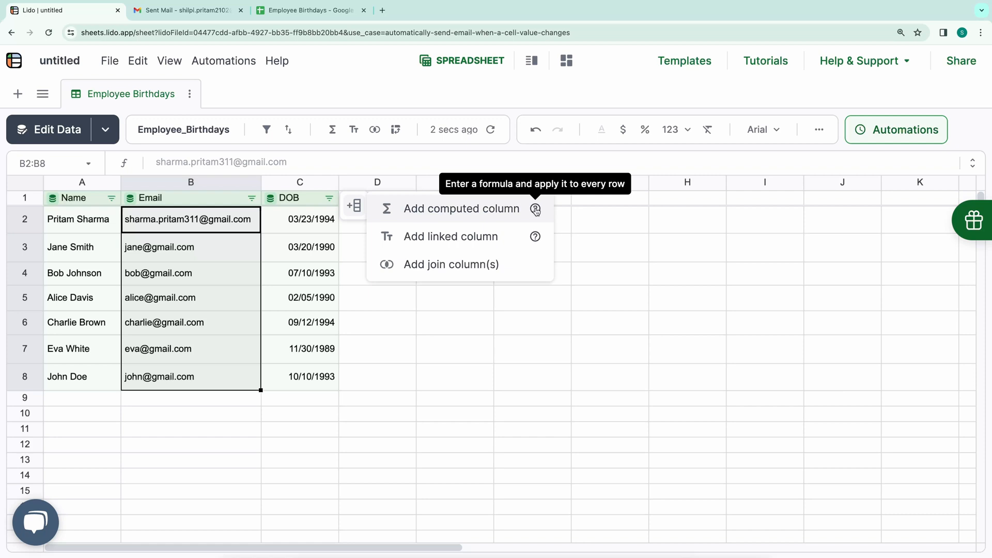
pyautogui.click(242, 94)
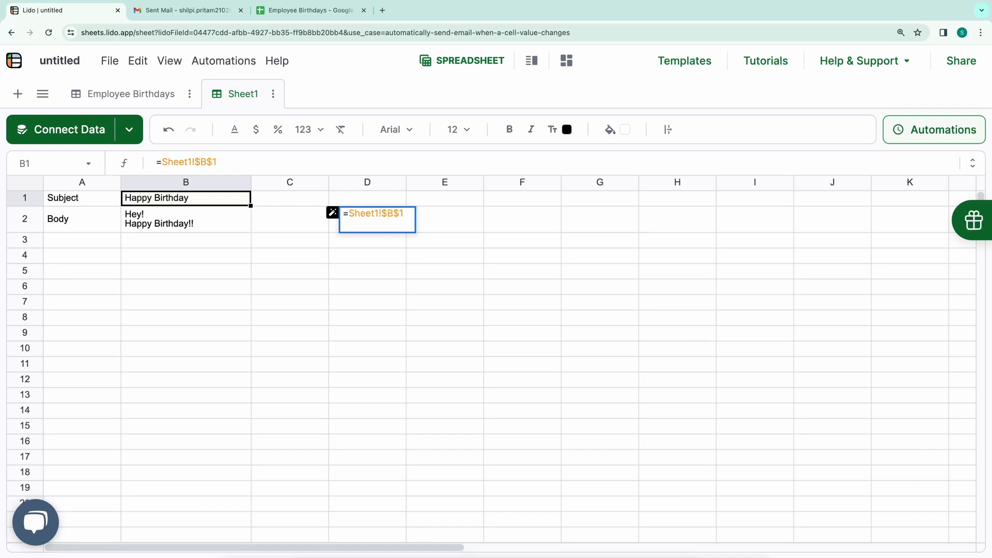
pyautogui.click(130, 94)
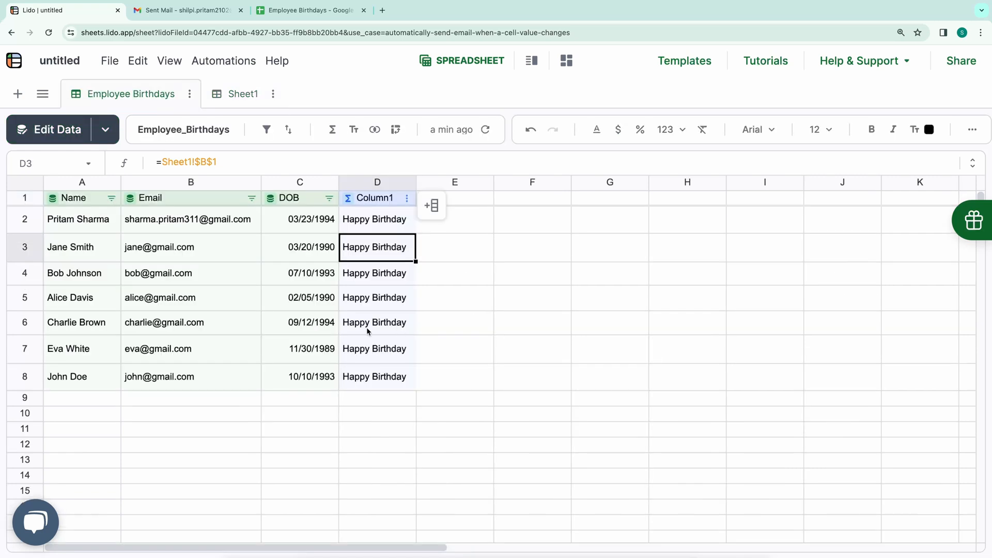
pyautogui.click(432, 205)
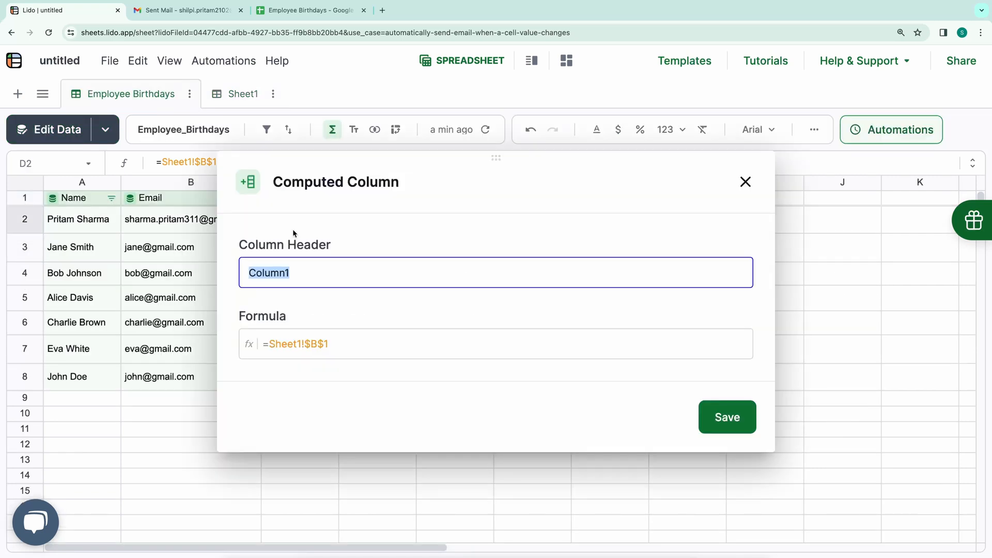
pyautogui.write('Subject')
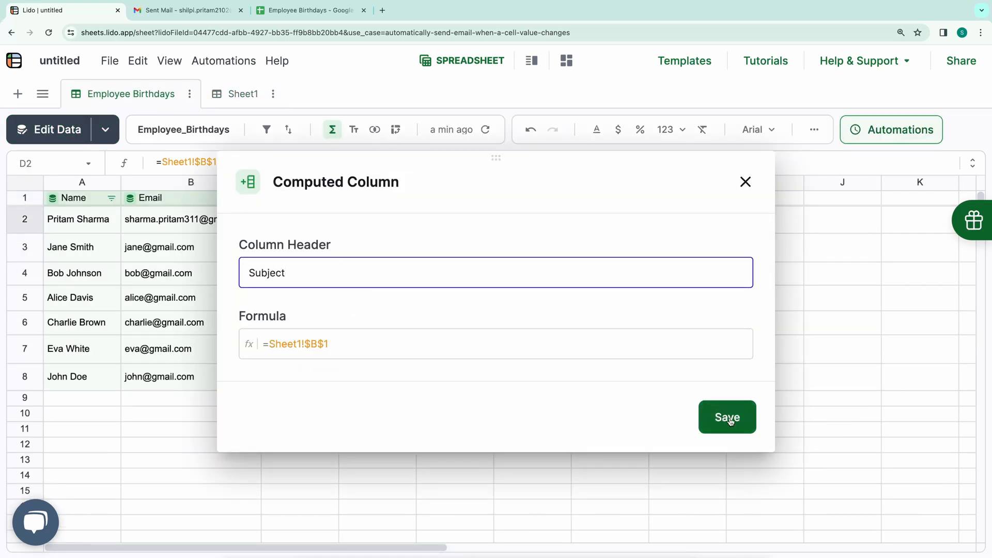
pyautogui.click(727, 417)
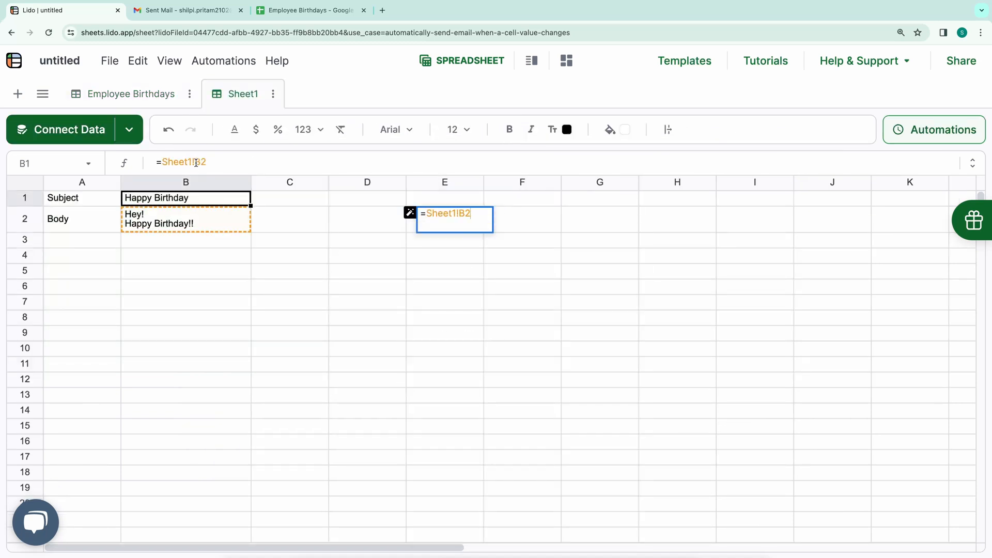
# Add a second computed column referencing the body text =Sheet1!$B$2
pyautogui.click(130, 94)
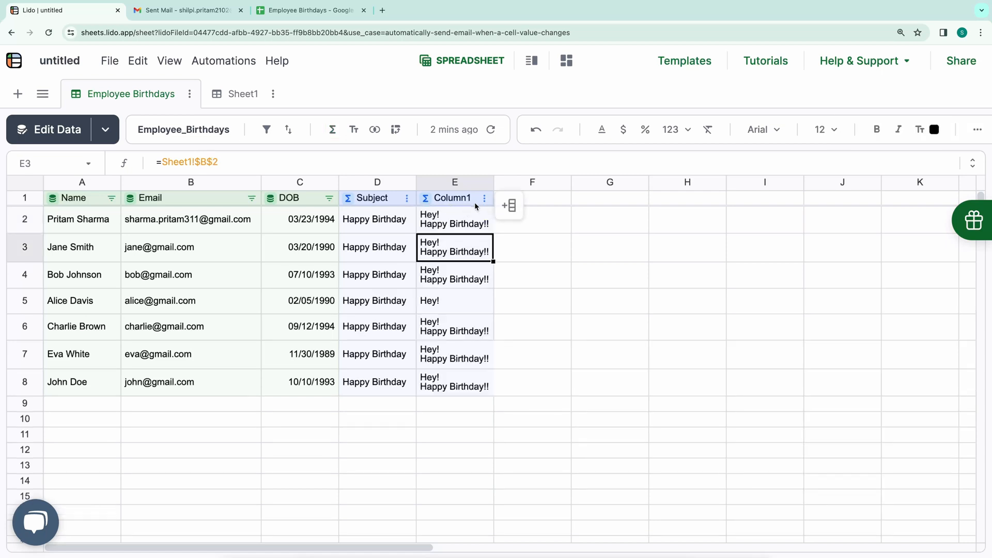
# Rename the body-text computed column to Body and save it
pyautogui.click(510, 205)
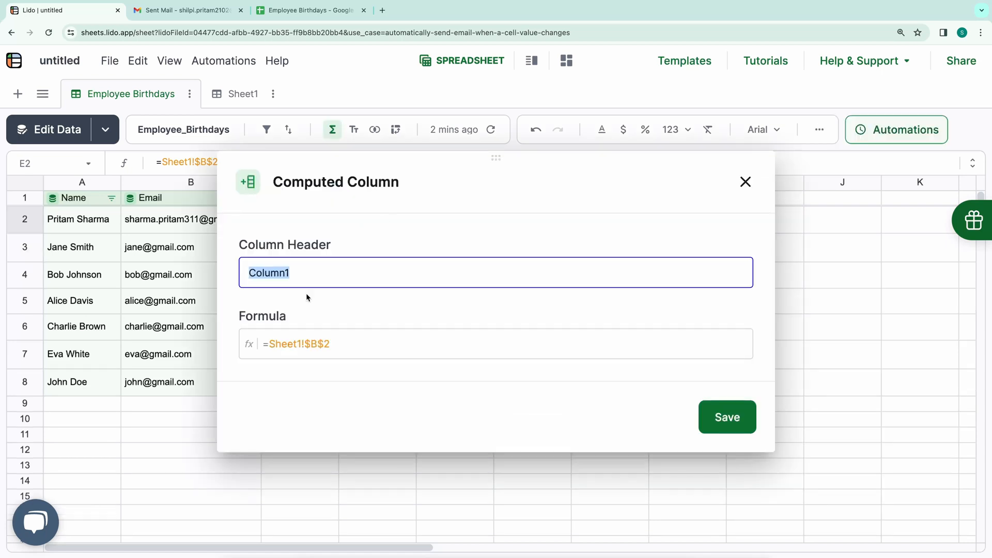
pyautogui.write('Body')
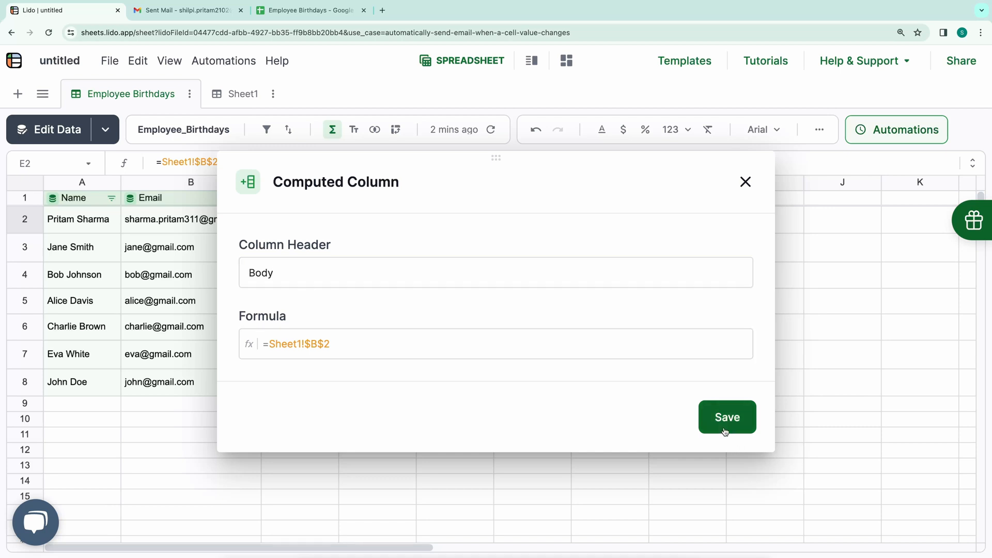
pyautogui.click(727, 417)
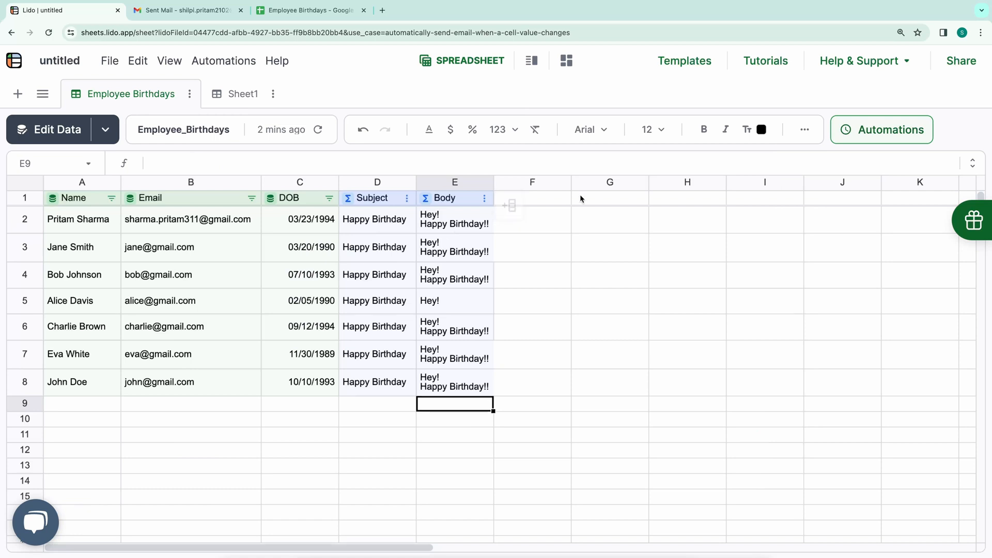
# Add a computed column using SENDGMAIL with the connected Gmail credential, Email B2, Subject D2 and Body E2
pyautogui.click(510, 205)
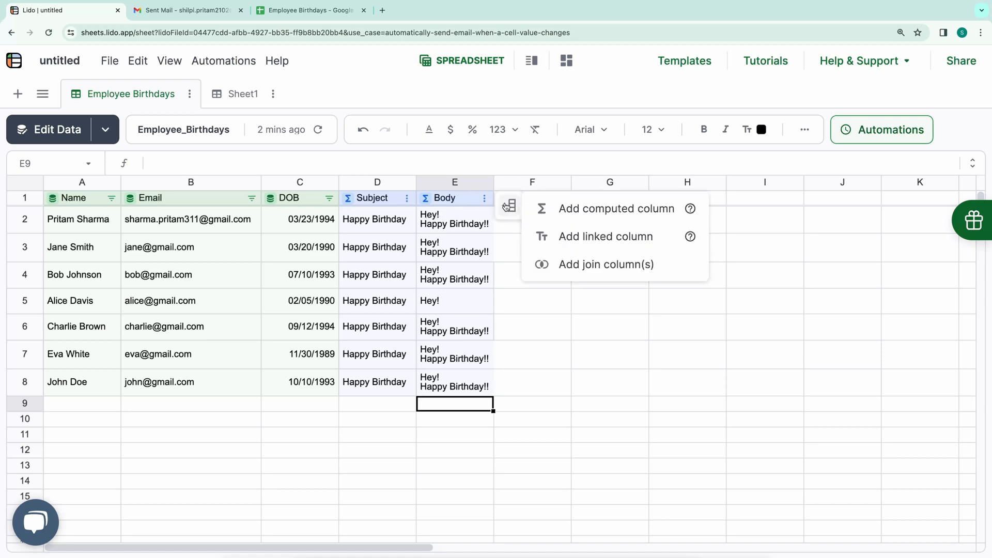
pyautogui.click(616, 207)
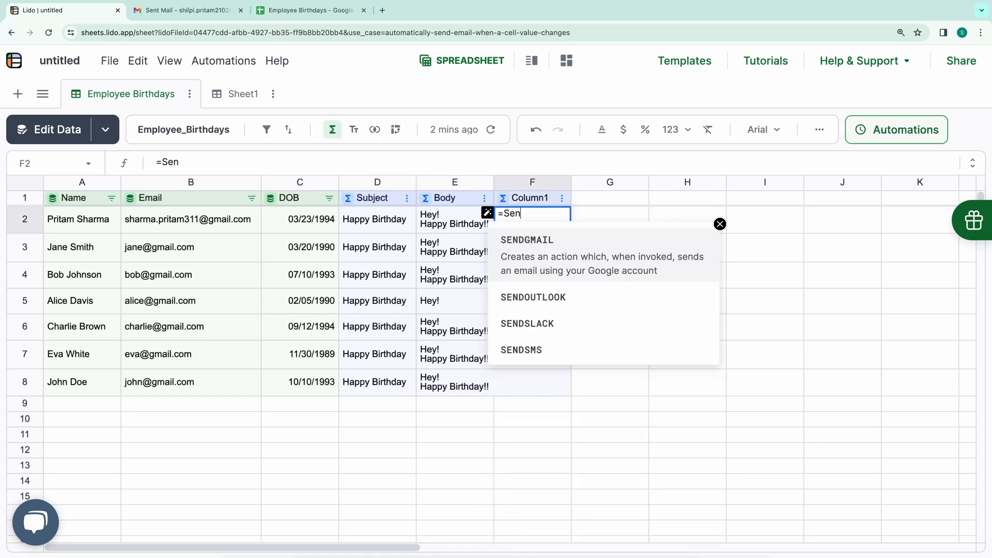
pyautogui.write('d')
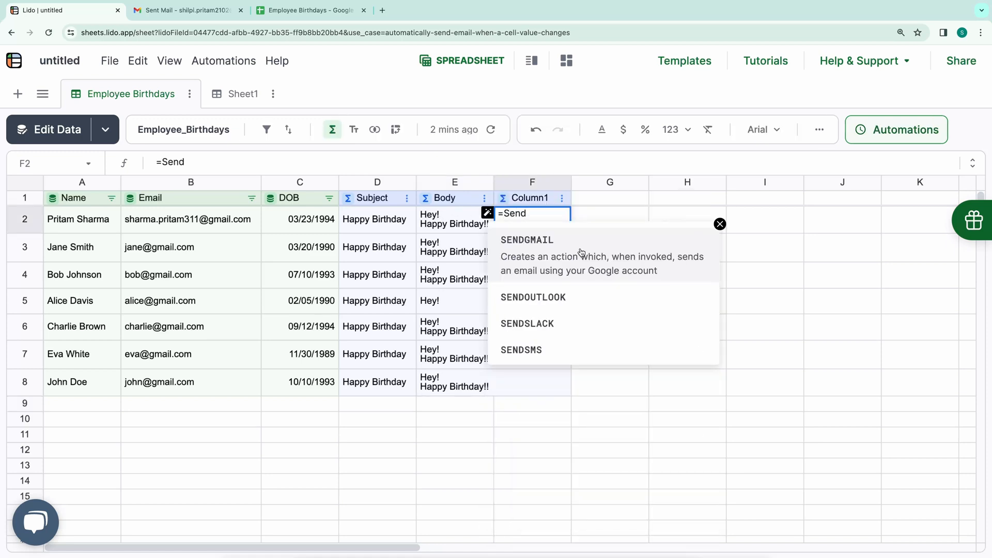
pyautogui.click(527, 238)
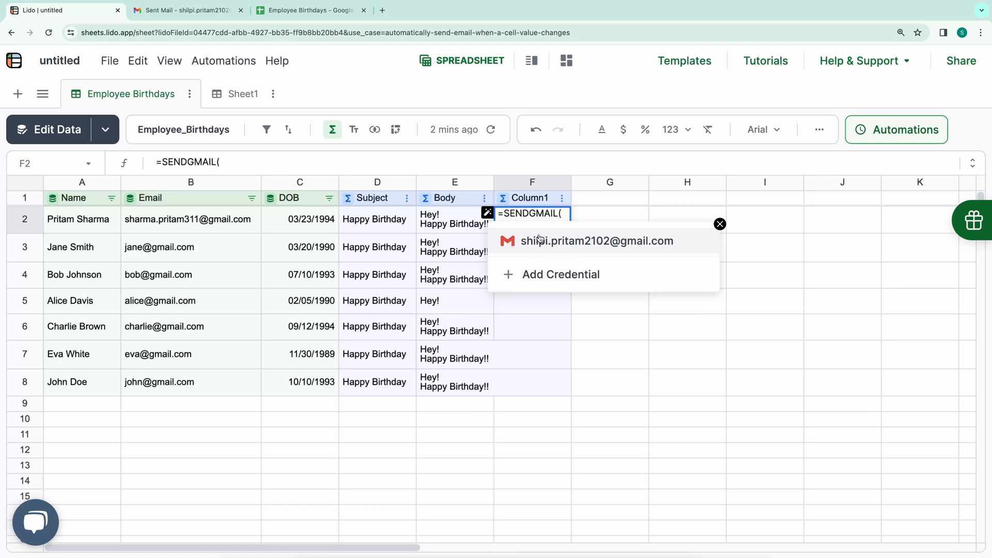
pyautogui.moveTo(543, 239)
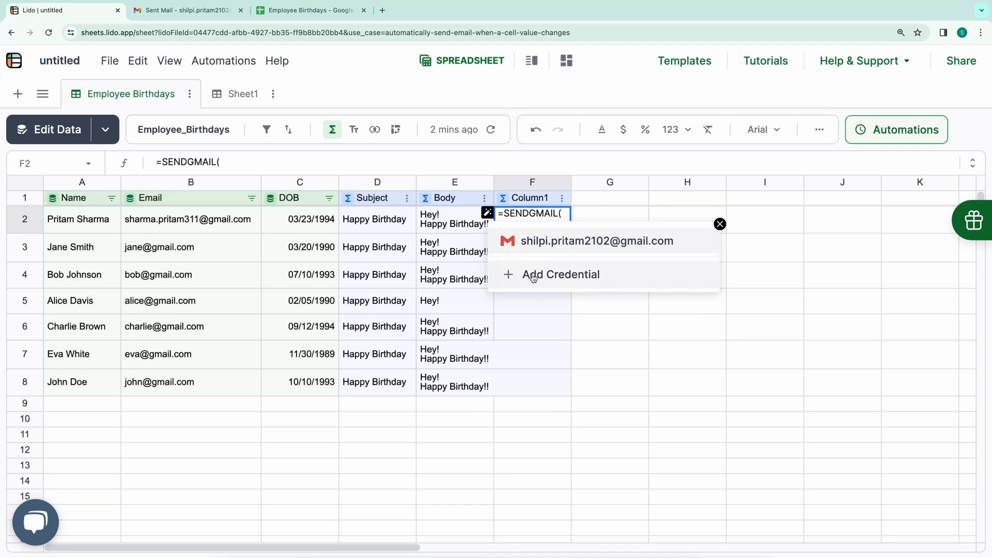
pyautogui.click(590, 241)
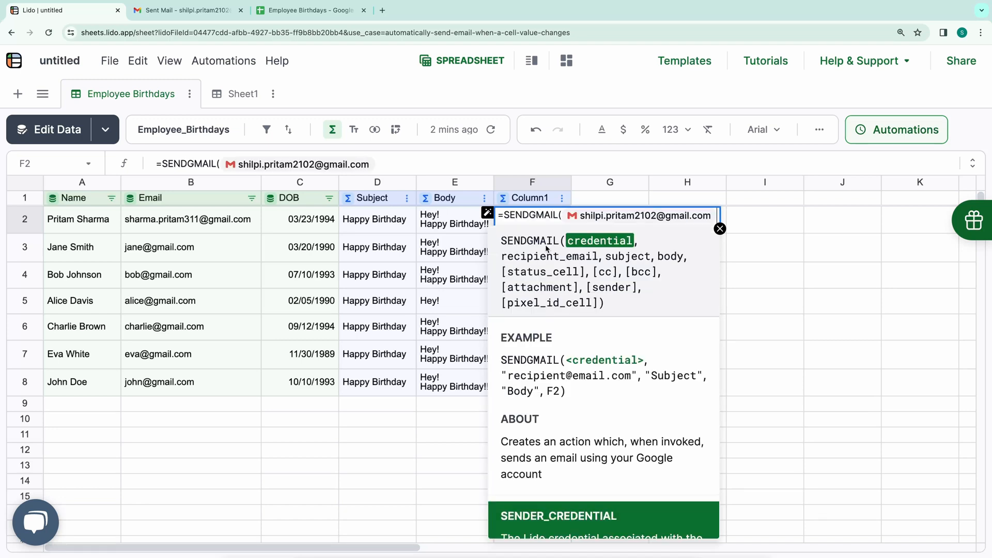
pyautogui.click(190, 219)
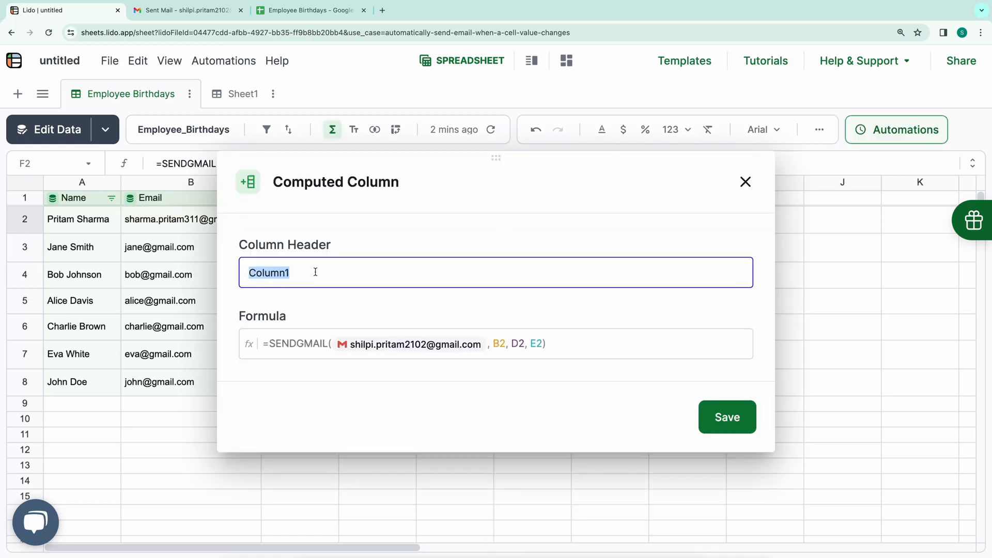
# Name the new column Send Email and save it
pyautogui.write('Send Email')
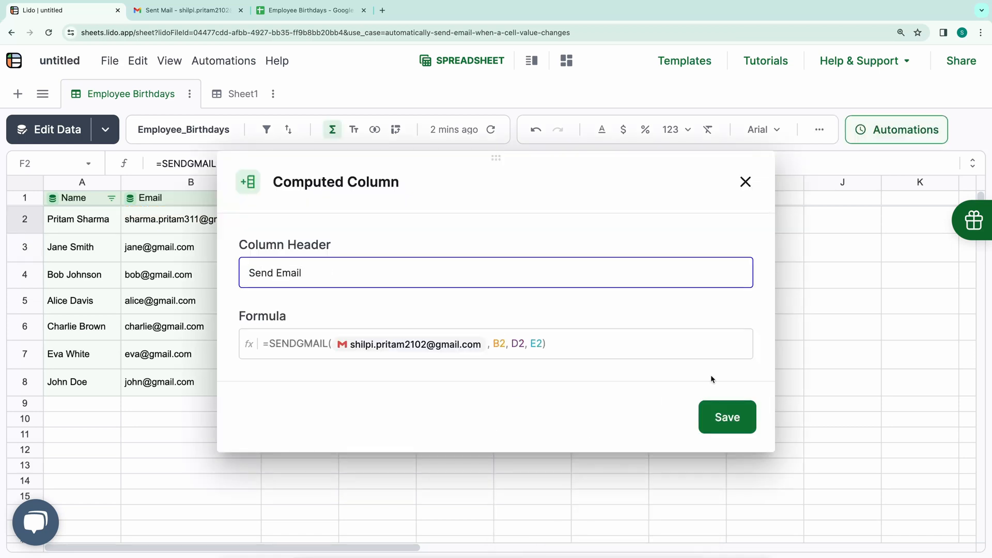
pyautogui.click(726, 417)
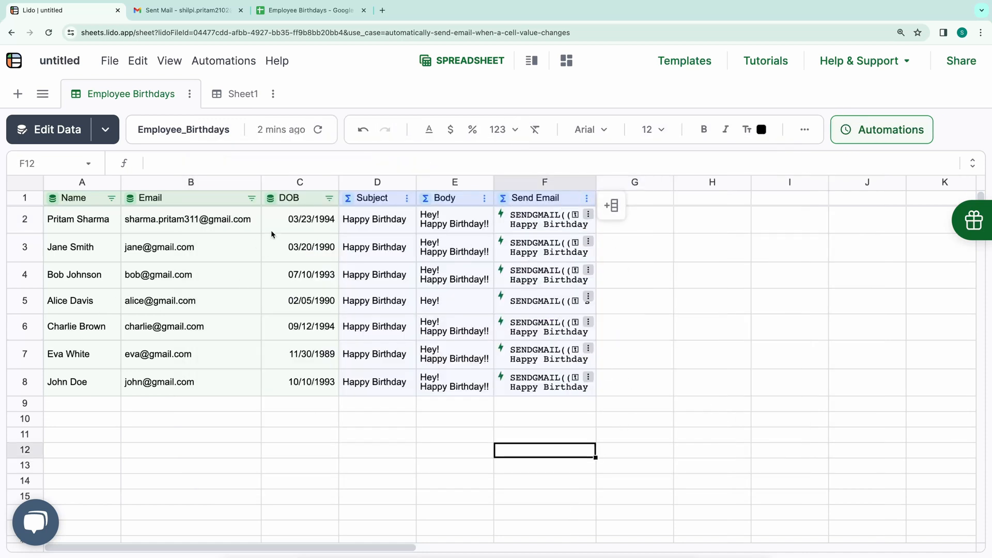
pyautogui.moveTo(534, 281)
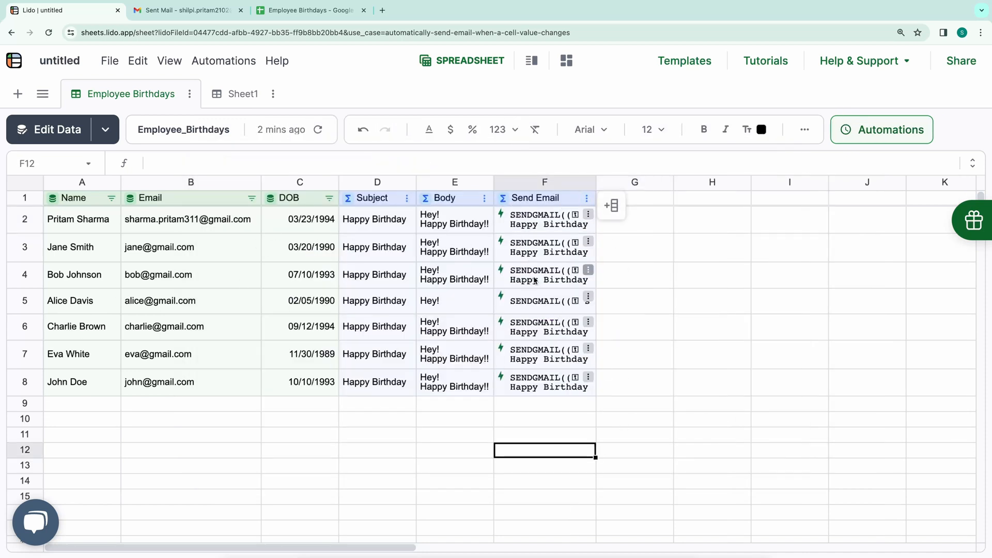
pyautogui.click(587, 215)
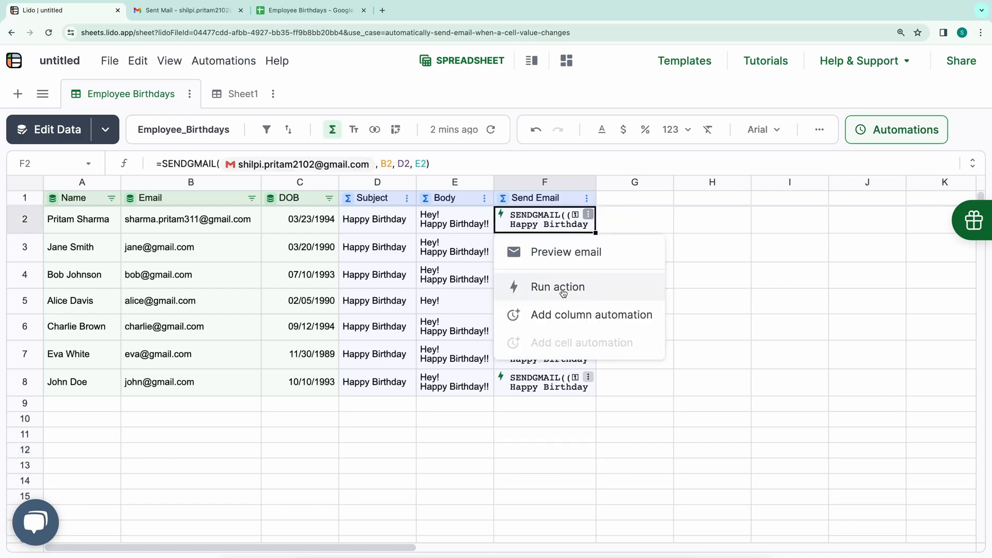
pyautogui.click(564, 253)
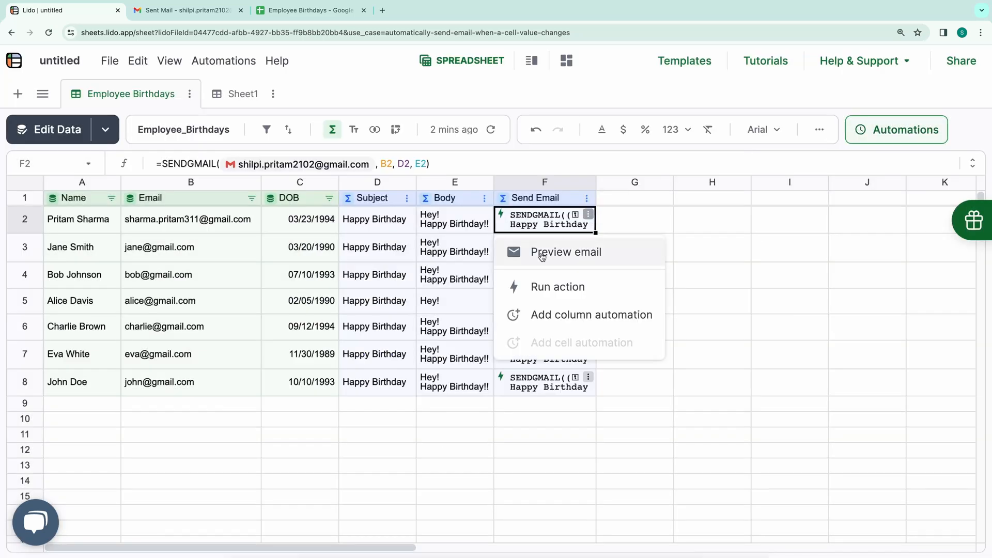
pyautogui.click(557, 287)
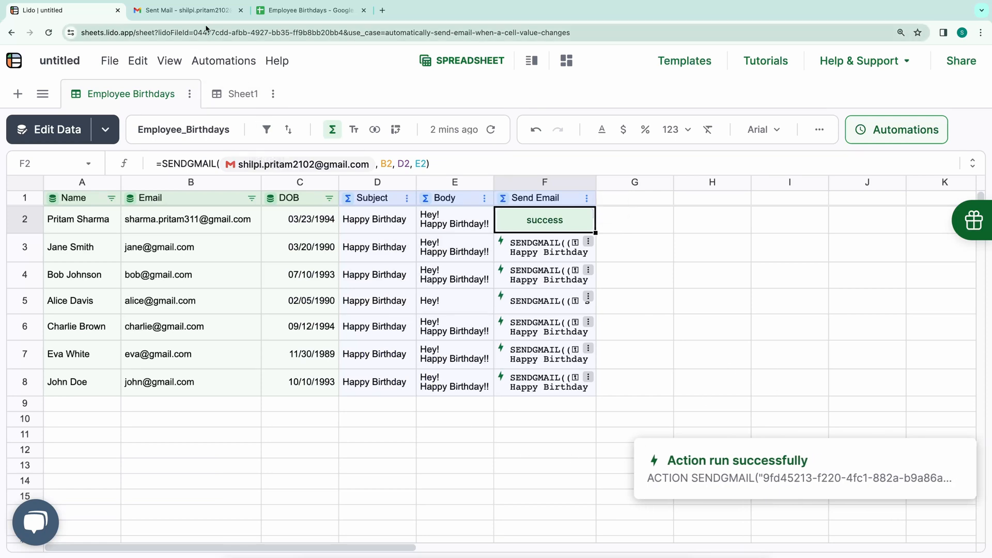
pyautogui.click(184, 11)
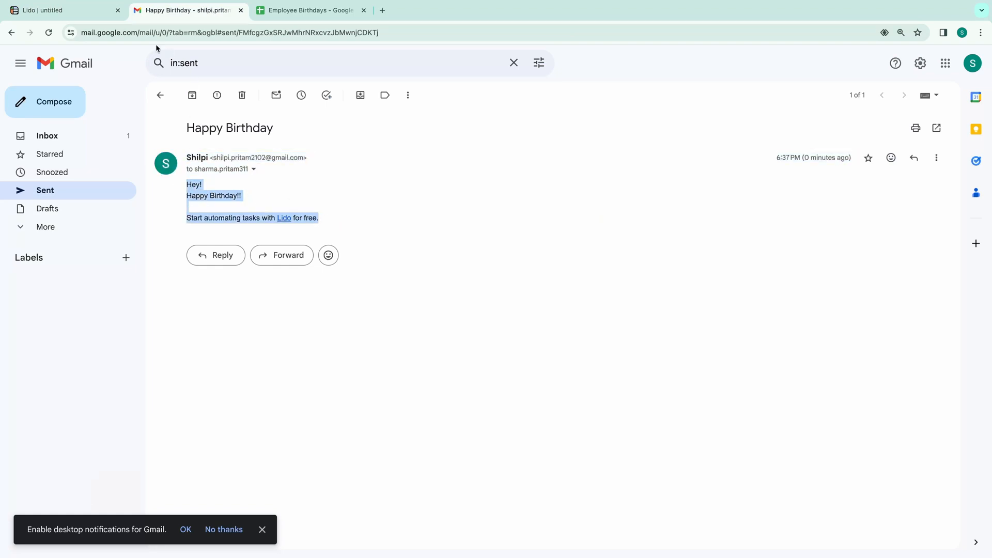
# Return from Gmail's sent Happy Birthday message to the Lido sheet
pyautogui.click(63, 11)
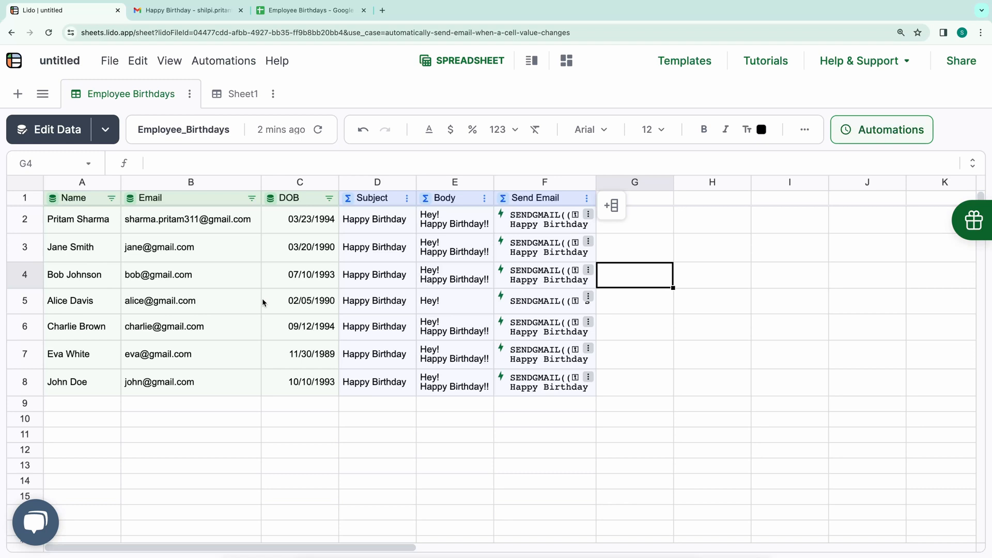
pyautogui.click(242, 94)
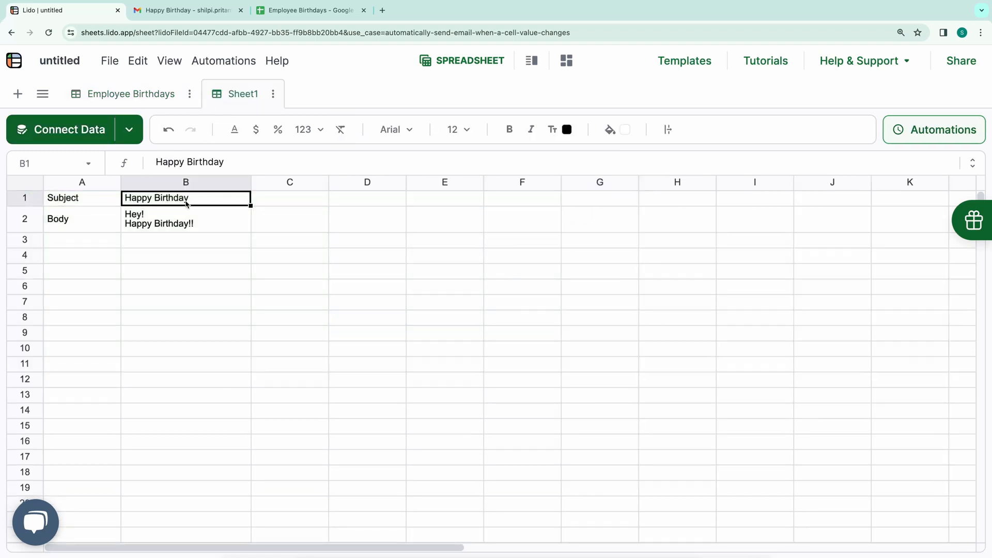
pyautogui.moveTo(197, 232)
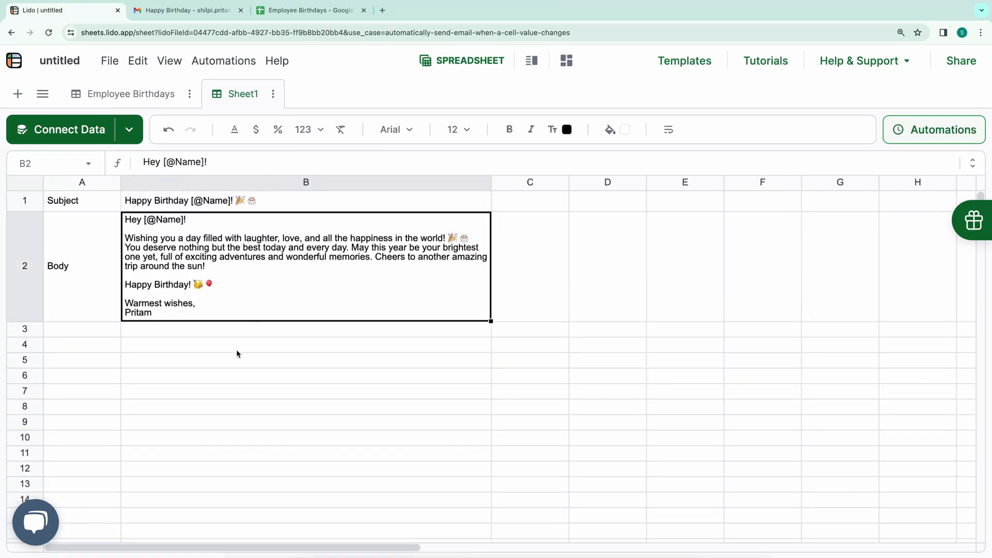
pyautogui.click(306, 344)
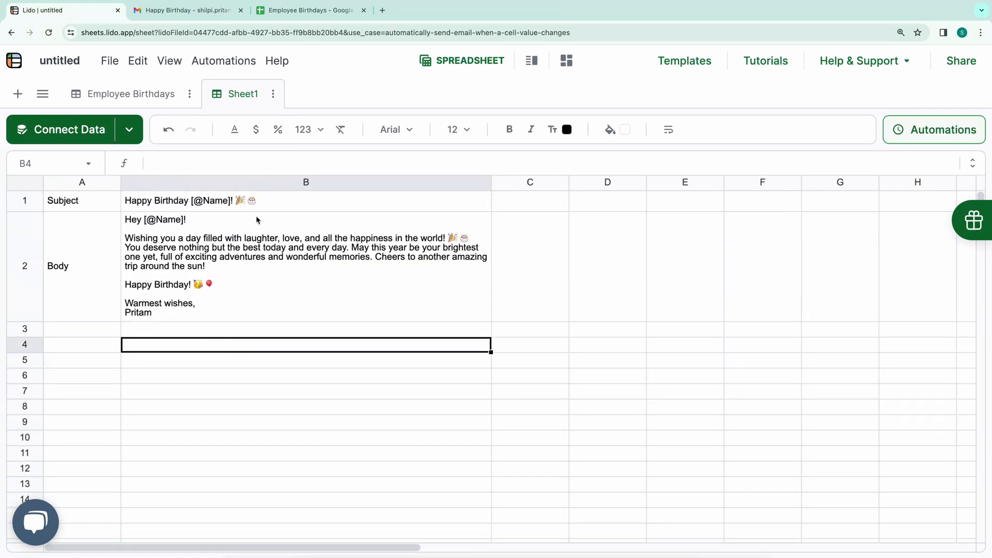
pyautogui.click(306, 200)
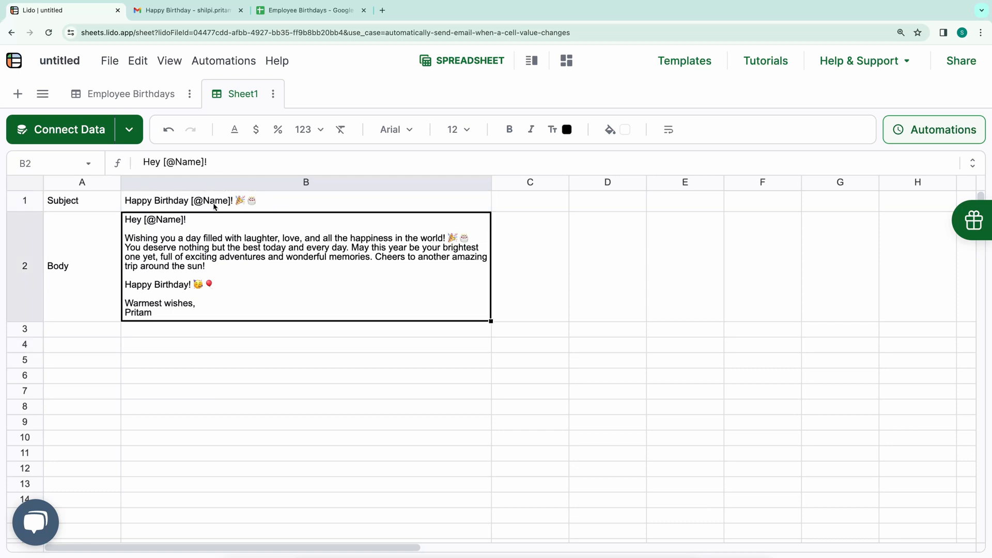
pyautogui.moveTo(203, 204)
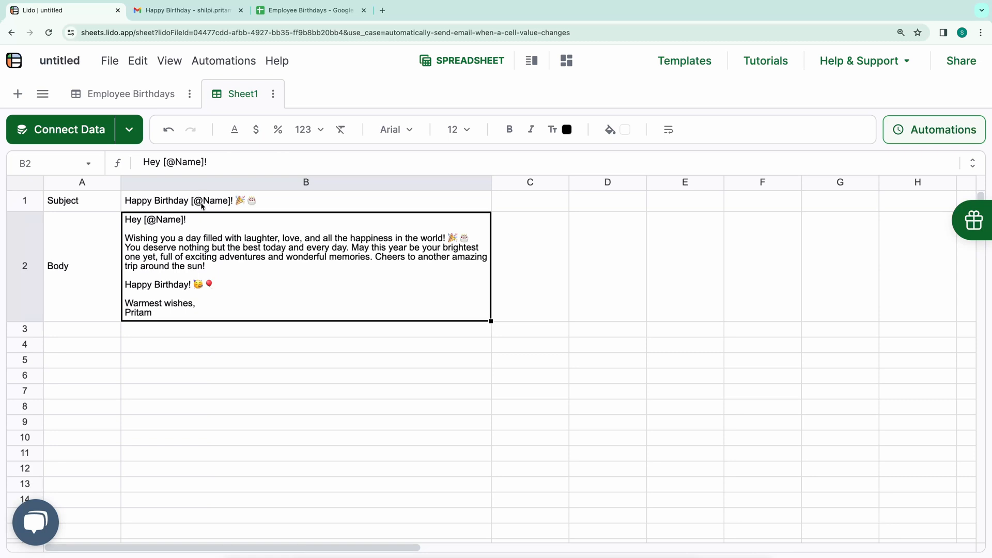
pyautogui.moveTo(225, 203)
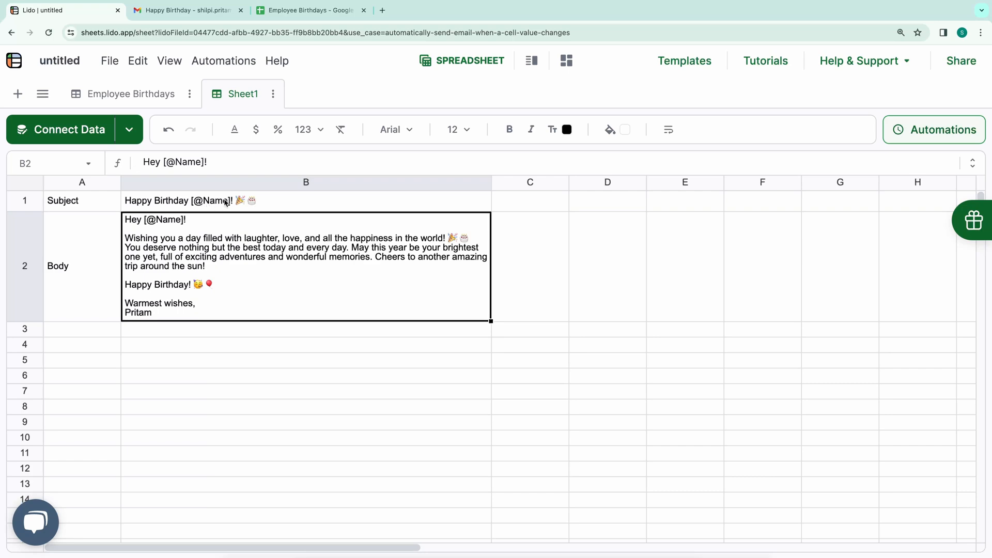
pyautogui.click(131, 94)
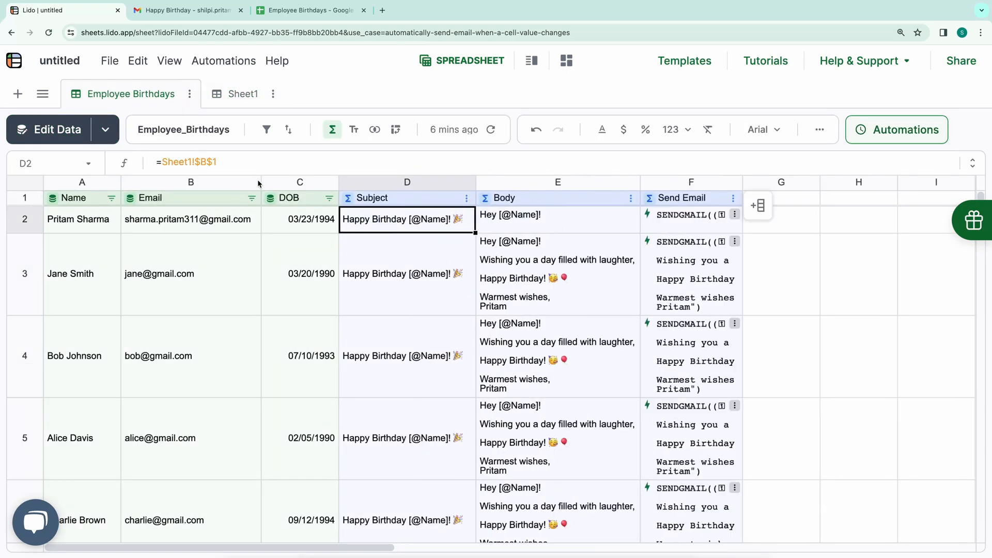
# Rewrite D2's Subject formula as =STRINGTEMPLATE( pointing at the Sheet1 B1 subject template
pyautogui.click(557, 273)
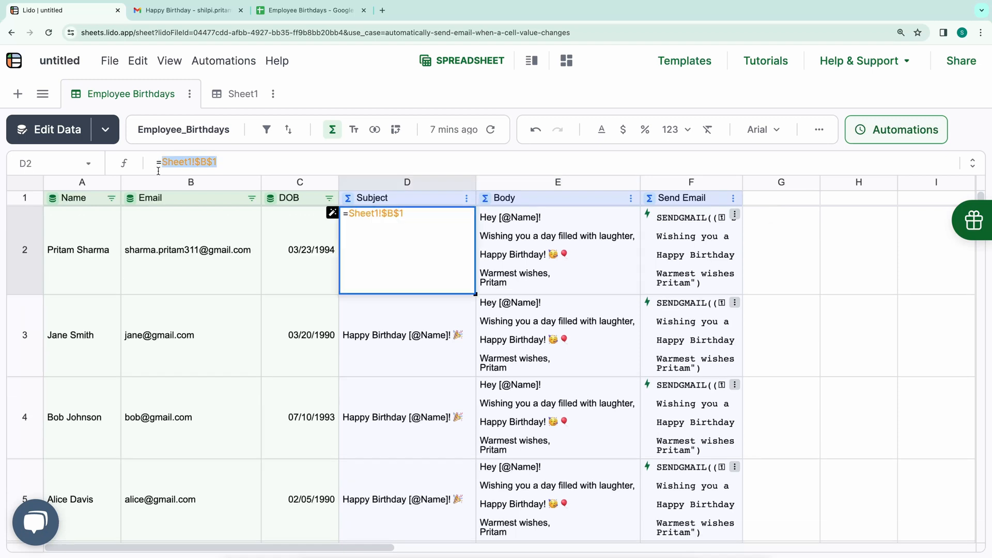
pyautogui.write('=STRINGTEMPLATE(')
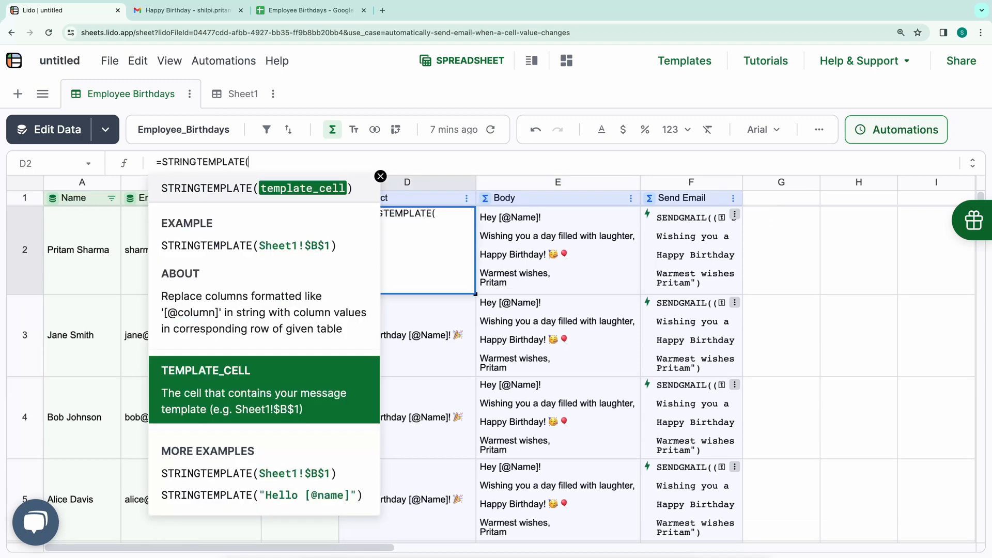
pyautogui.click(241, 94)
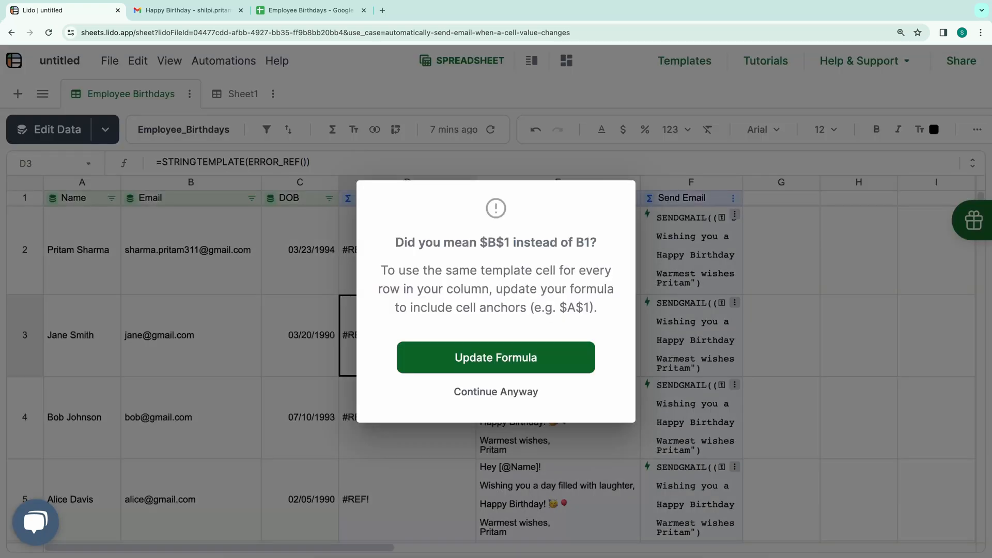
pyautogui.moveTo(269, 277)
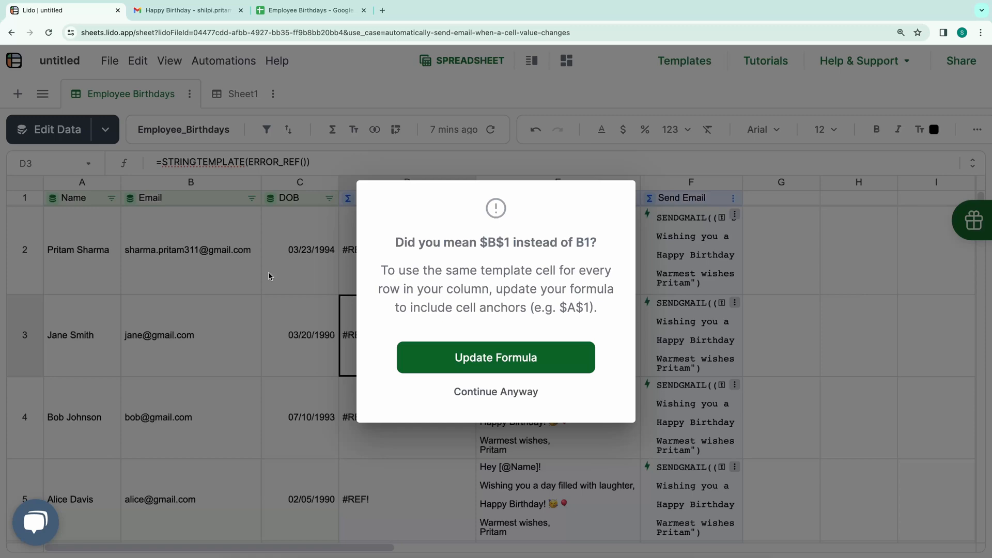
# Anchor the Subject template as $B$1 and set Body to =STRINGTEMPLATE(Sheet1!$B$2)
pyautogui.click(495, 356)
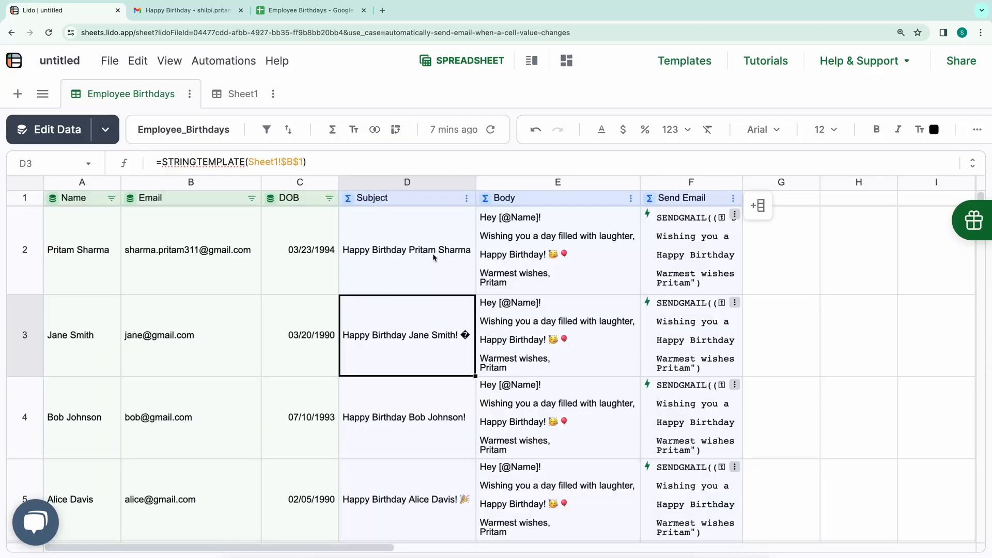
pyautogui.click(241, 94)
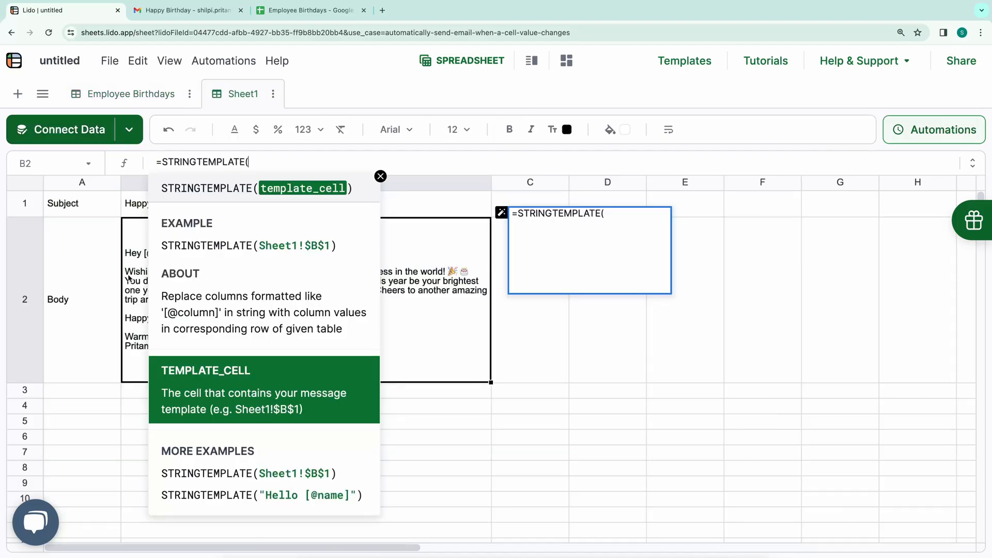
pyautogui.click(131, 94)
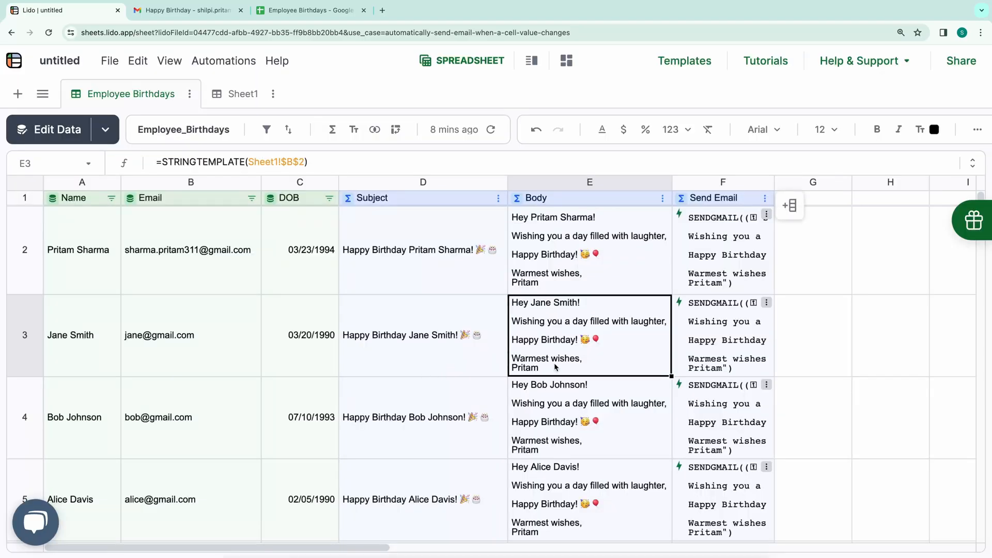
# Check the personalised body in row 4 and subject in row 2 across the table
pyautogui.click(588, 418)
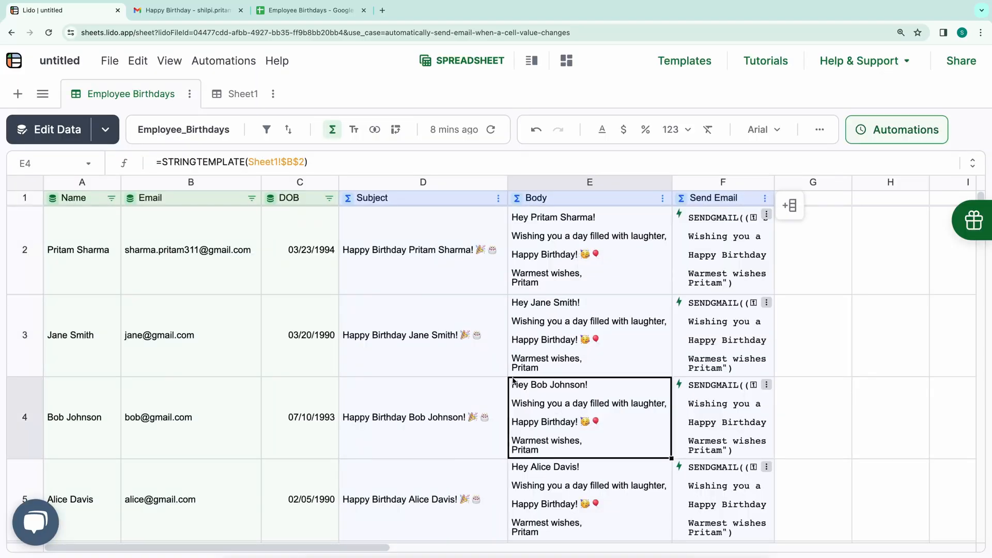
pyautogui.click(422, 249)
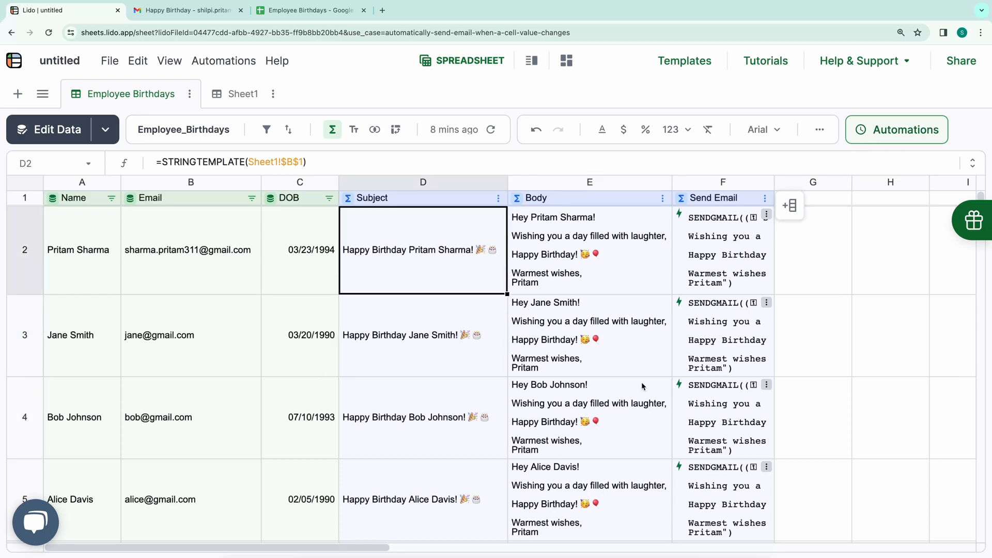
pyautogui.hscroll(3)
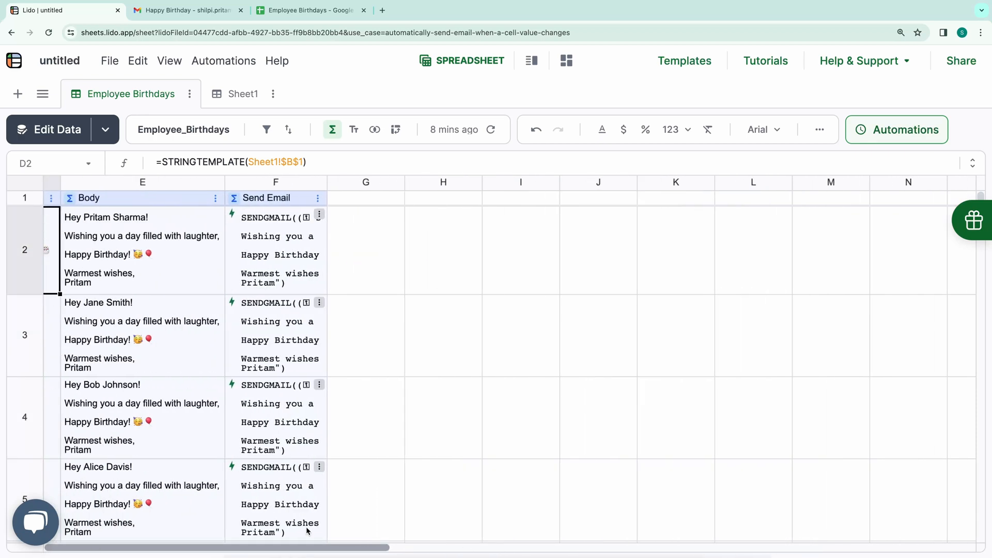
pyautogui.hscroll(-3)
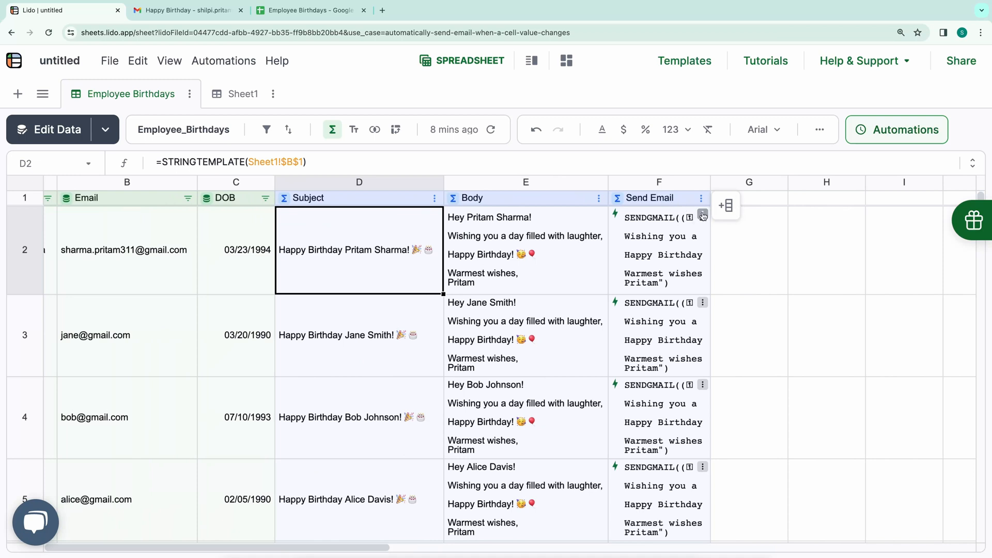
pyautogui.click(702, 218)
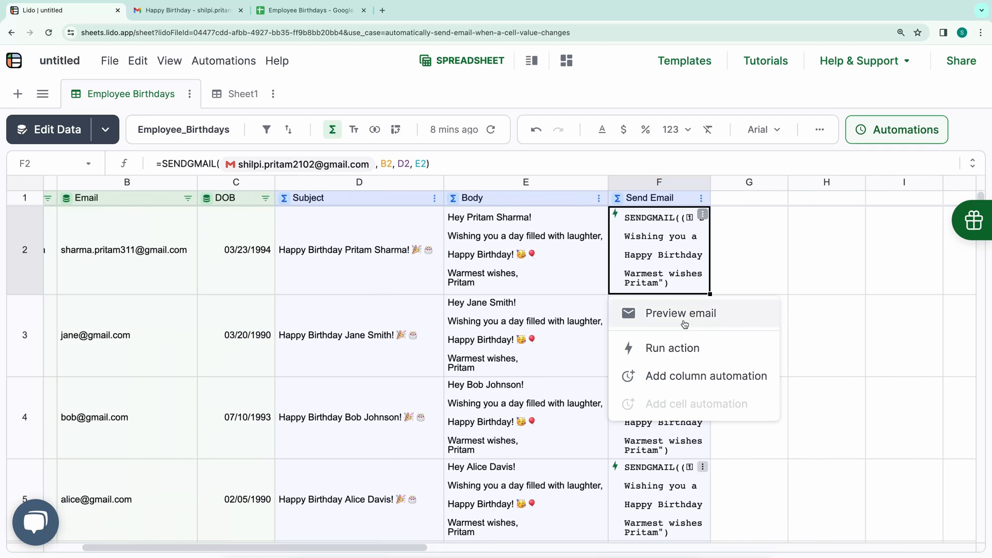
pyautogui.click(673, 348)
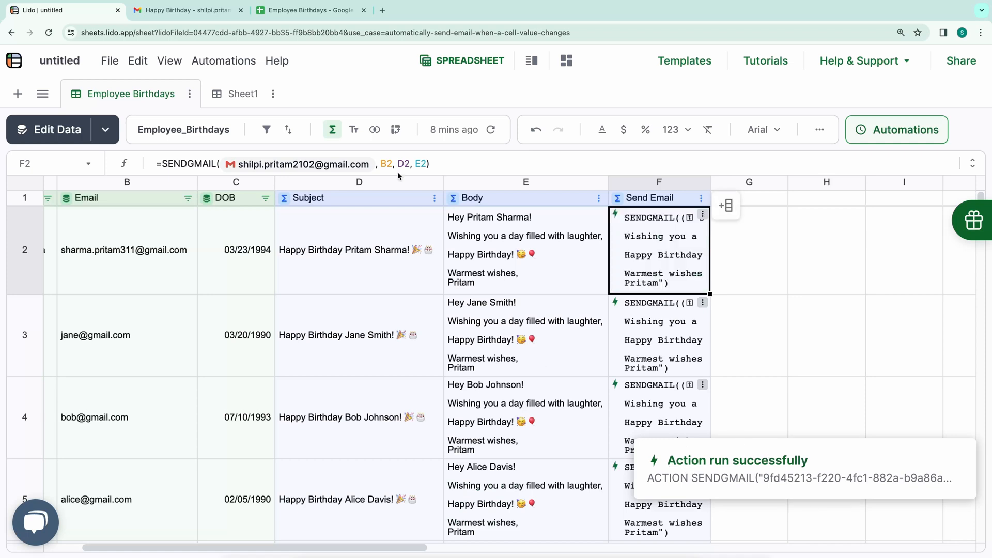
pyautogui.click(184, 10)
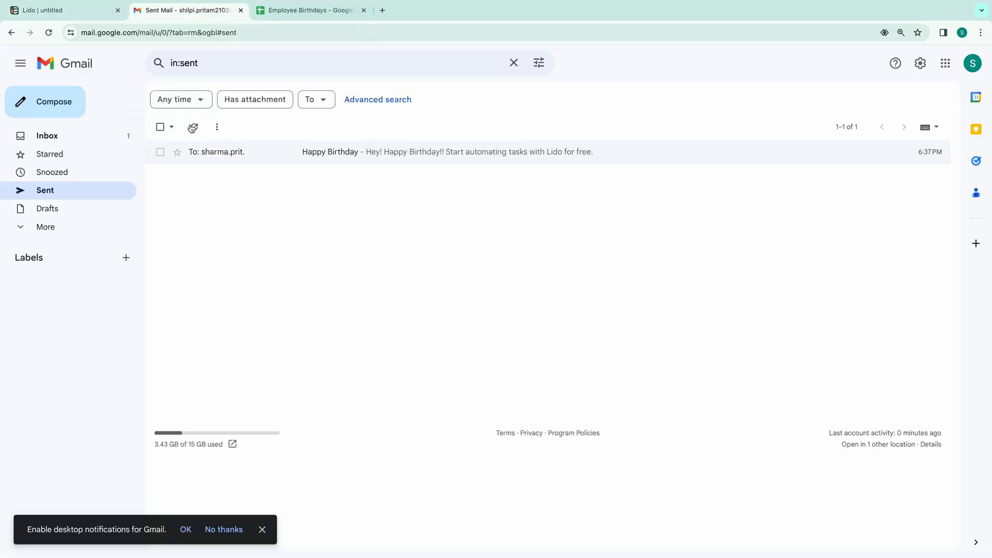
# Read the sent personalised Happy Birthday email in Gmail and return to Lido
pyautogui.click(447, 151)
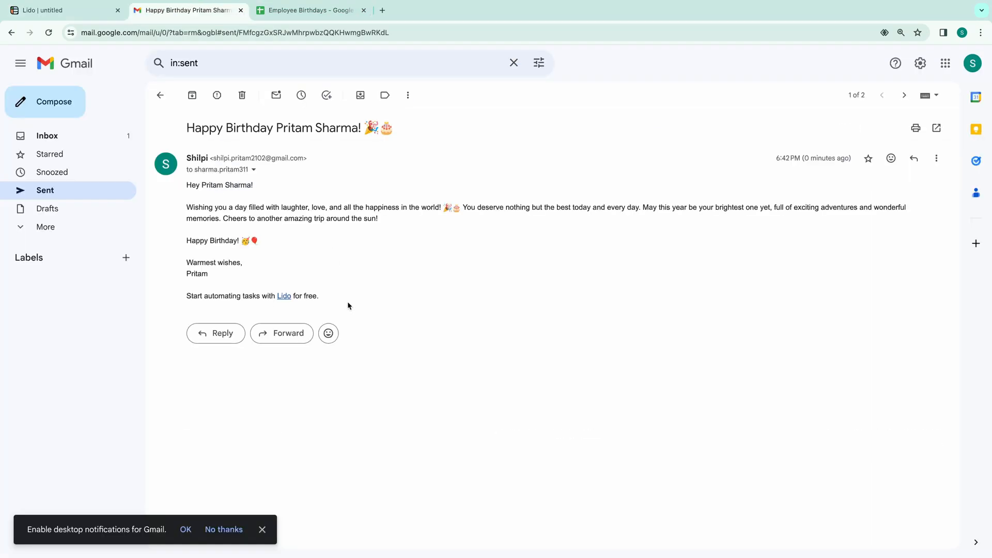
pyautogui.moveTo(315, 267)
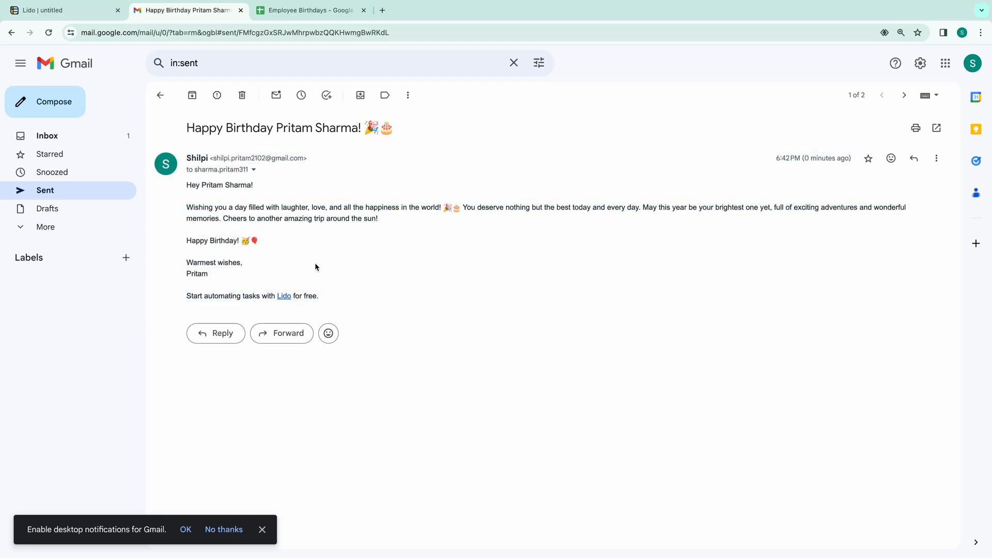
pyautogui.moveTo(308, 263)
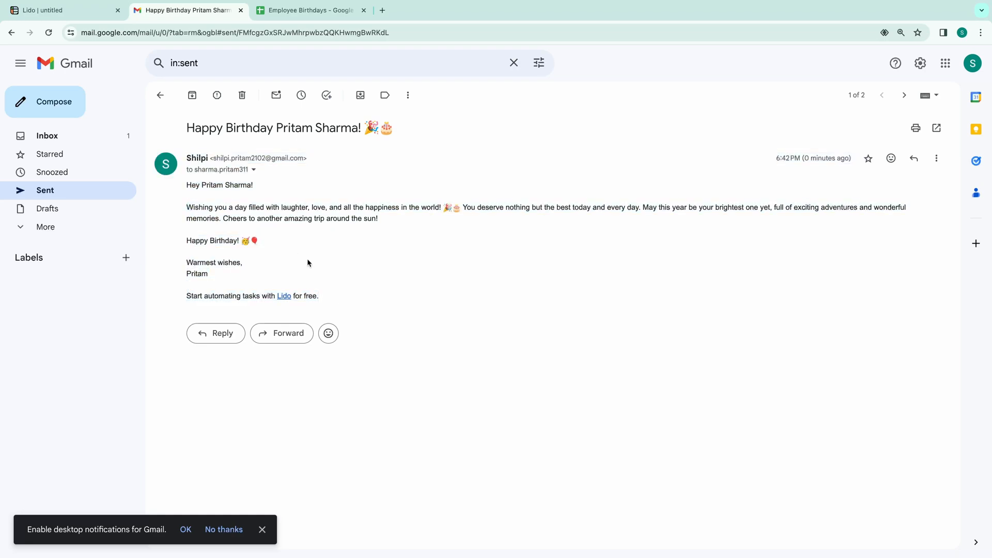
pyautogui.click(60, 11)
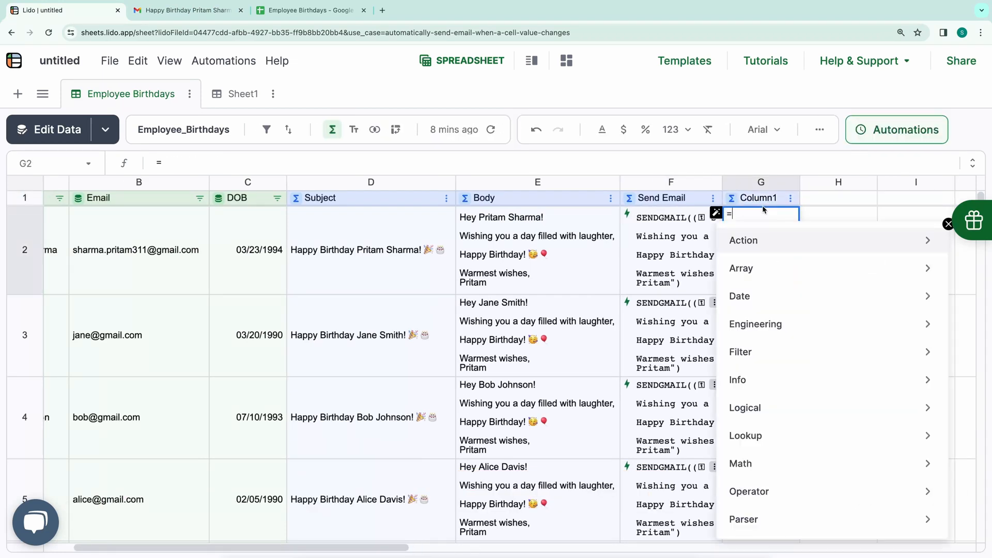
# Enter =AND(MONTH(TODAY())=MONTH(C2), DAY(TODAY())=DAY(C2)) in G2 for the birthday check
pyautogui.write('=AND(MONTH(TODAY())=MONTH(C2), DAY(TODAY())=DAY(C2))')
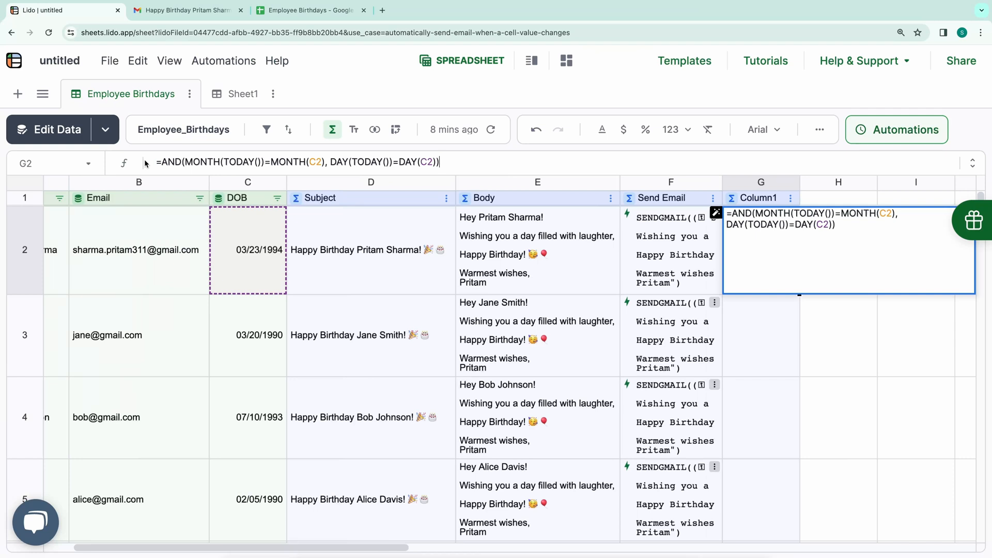
pyautogui.press('enter')
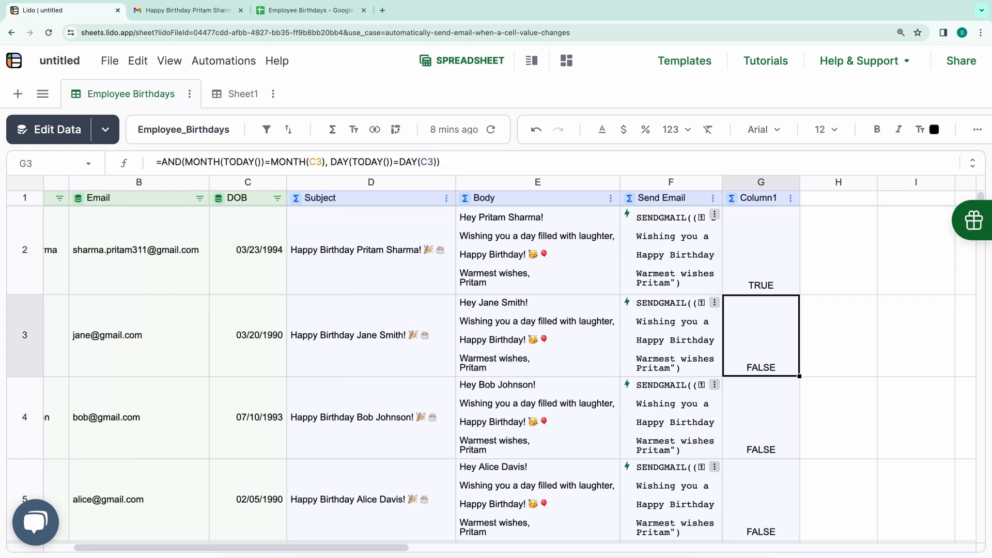
pyautogui.scroll(-3)
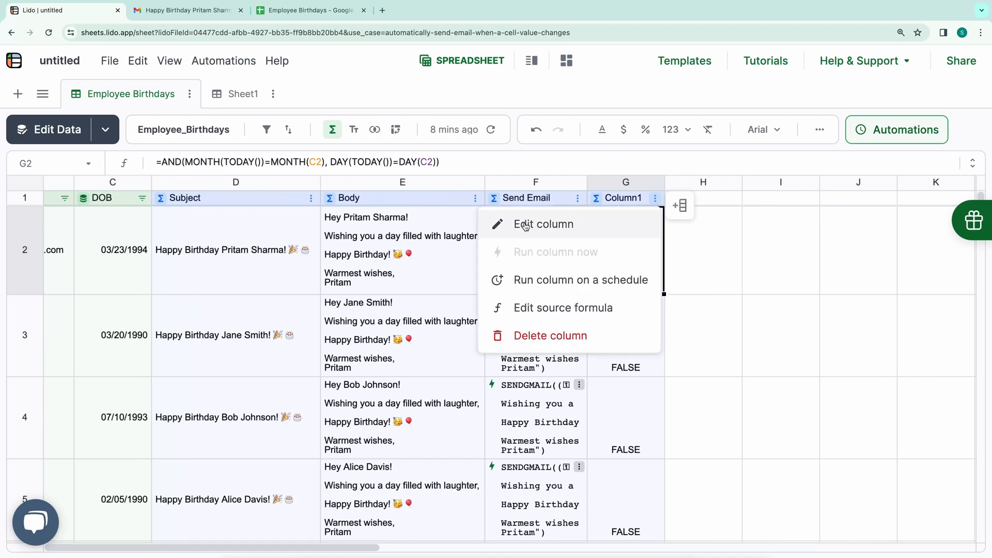
# Rename the new birthday-check column to Send? and save it
pyautogui.click(542, 224)
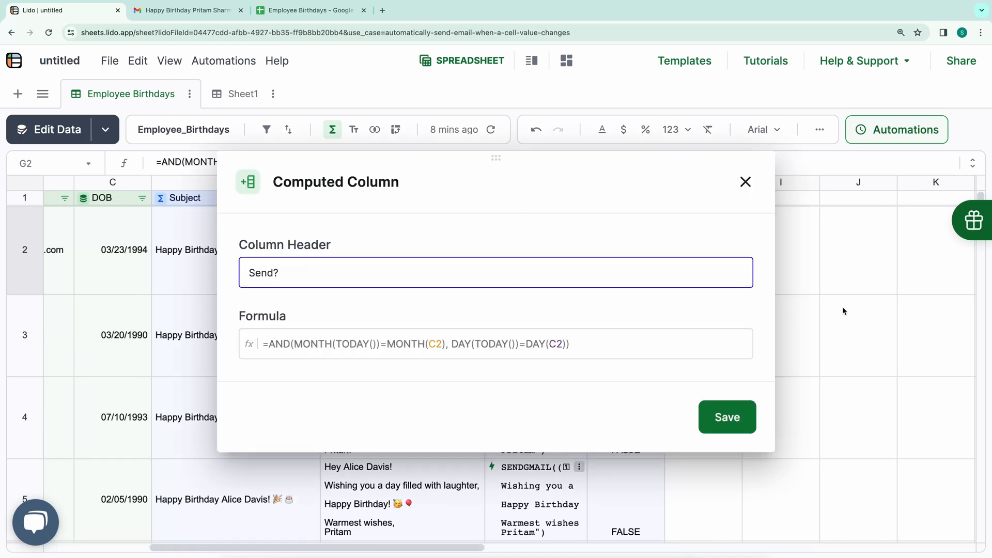
pyautogui.click(727, 416)
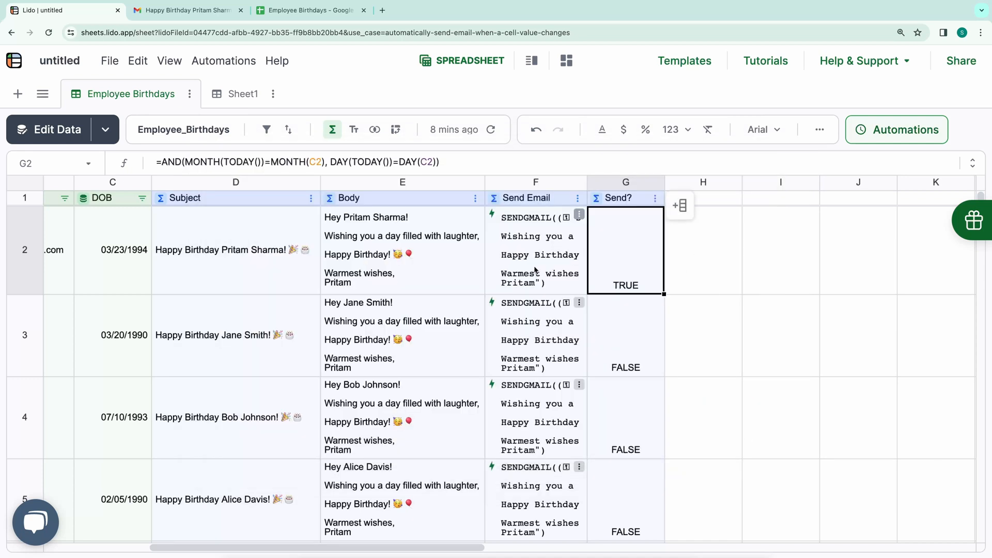
pyautogui.click(535, 249)
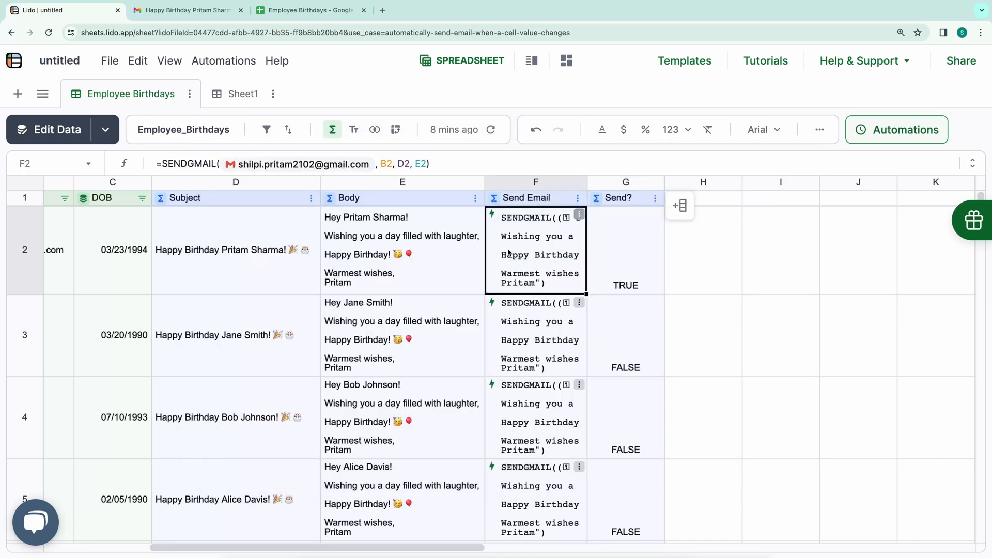
pyautogui.doubleClick(535, 249)
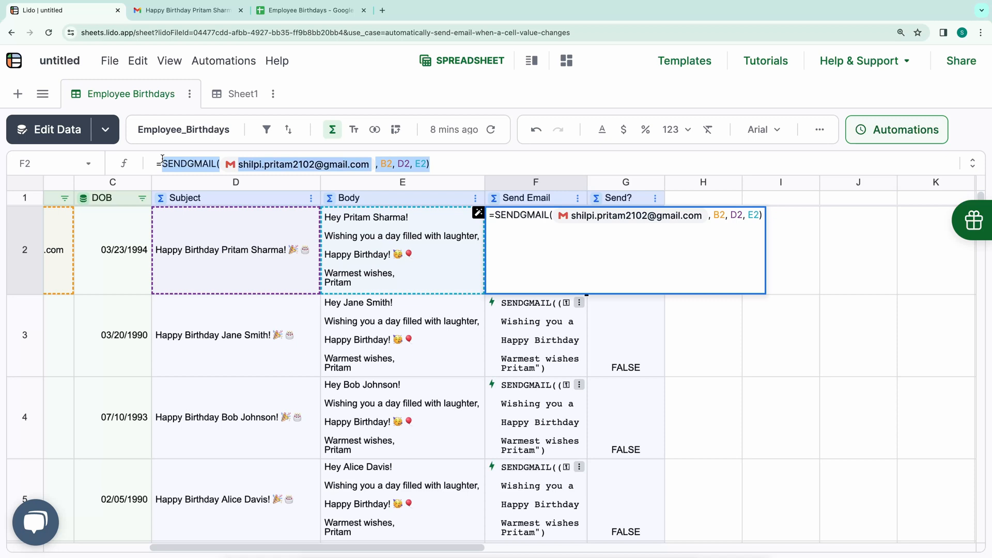
pyautogui.write('=If(G2,')
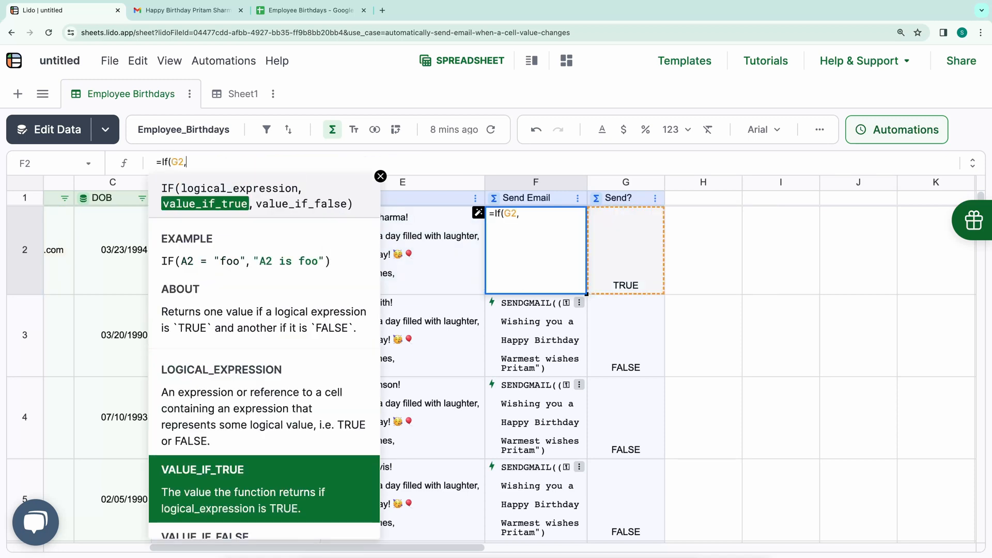
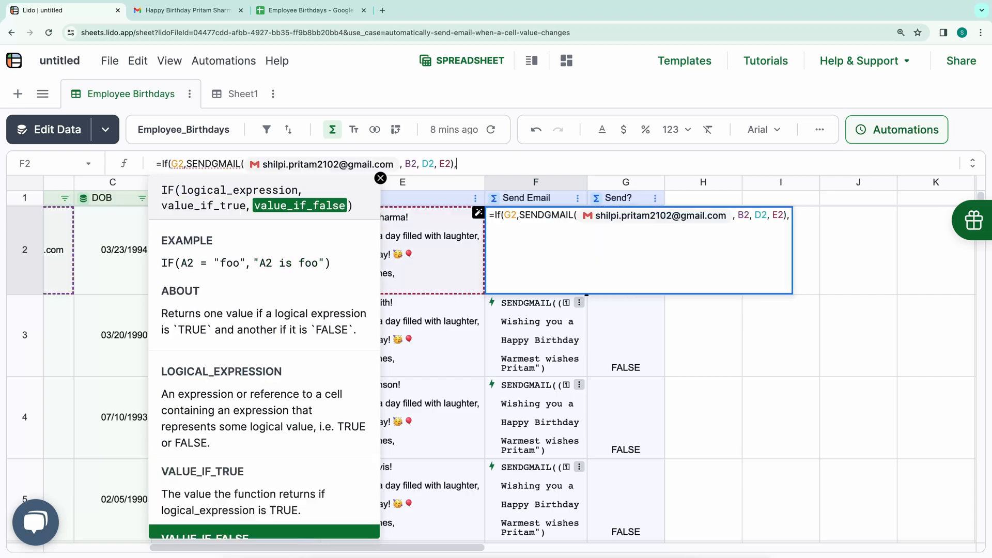
pyautogui.write('false')
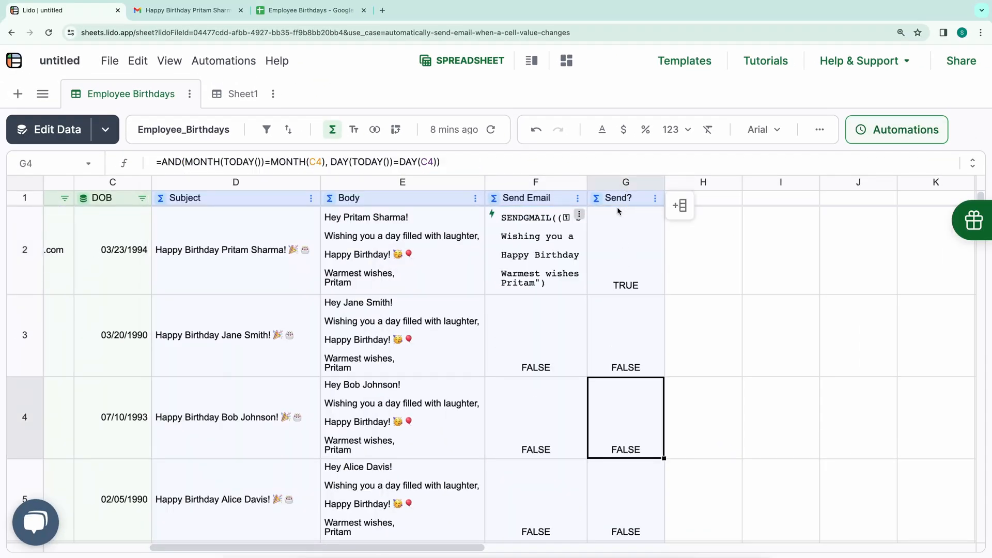
pyautogui.moveTo(558, 277)
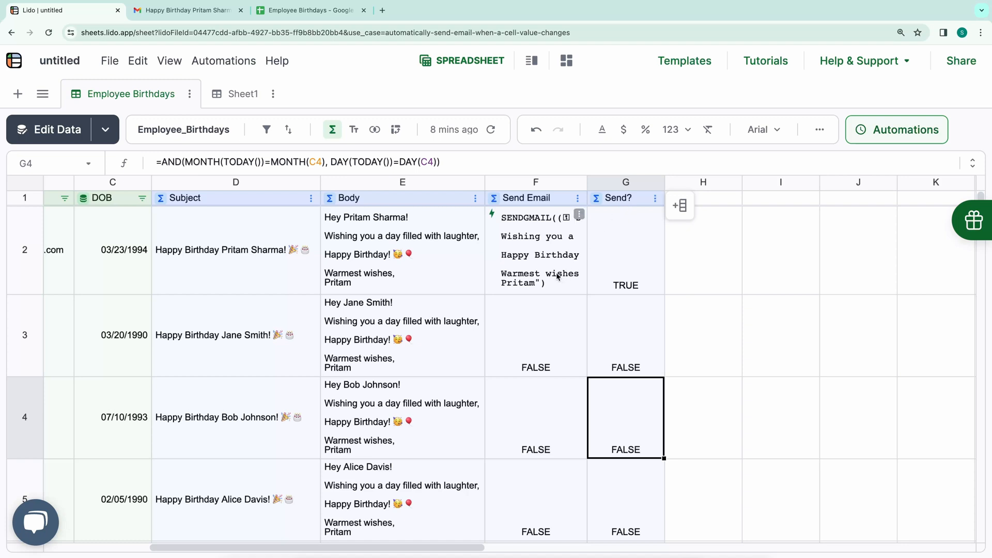
pyautogui.moveTo(537, 245)
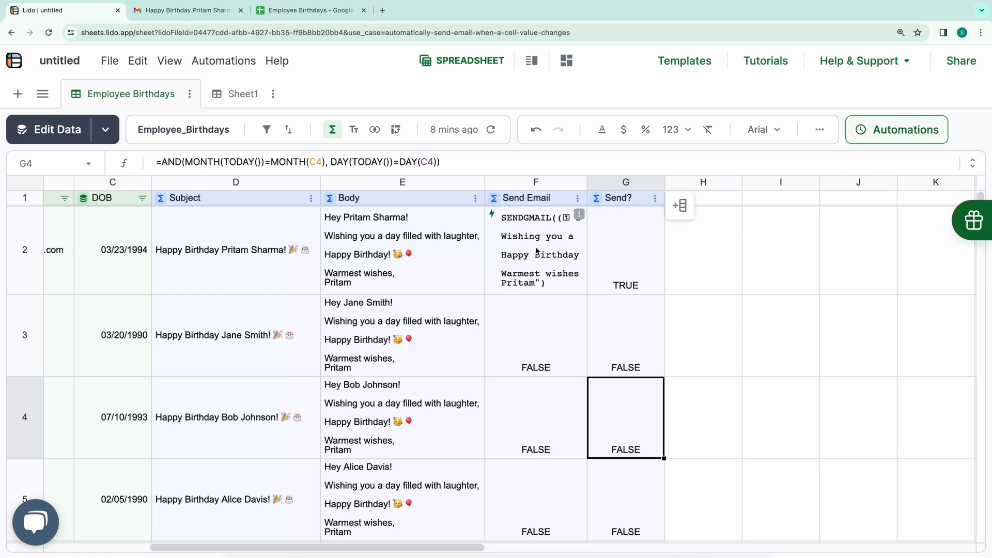
pyautogui.moveTo(543, 283)
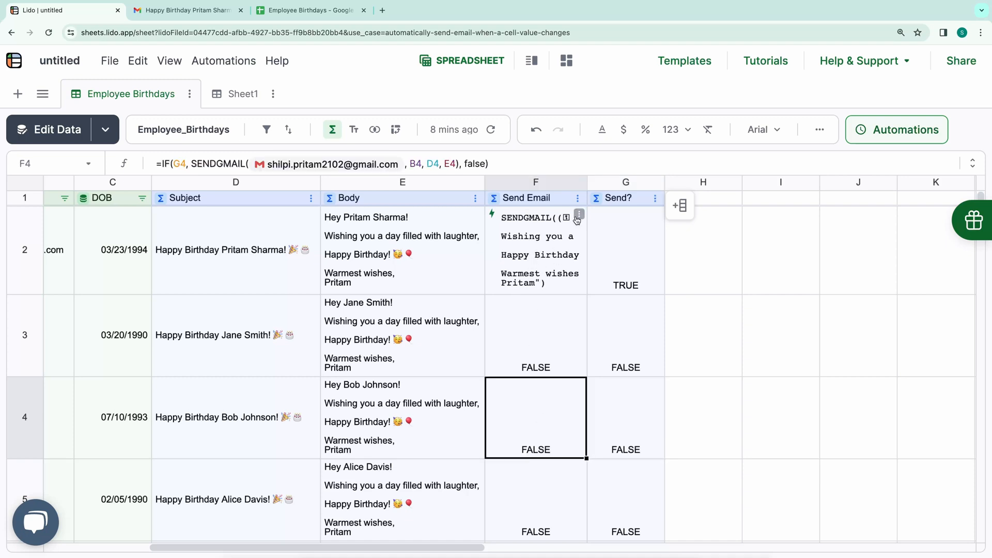
# Review the Send Email cells and reopen the column's Run now / Run on a schedule options
pyautogui.click(577, 216)
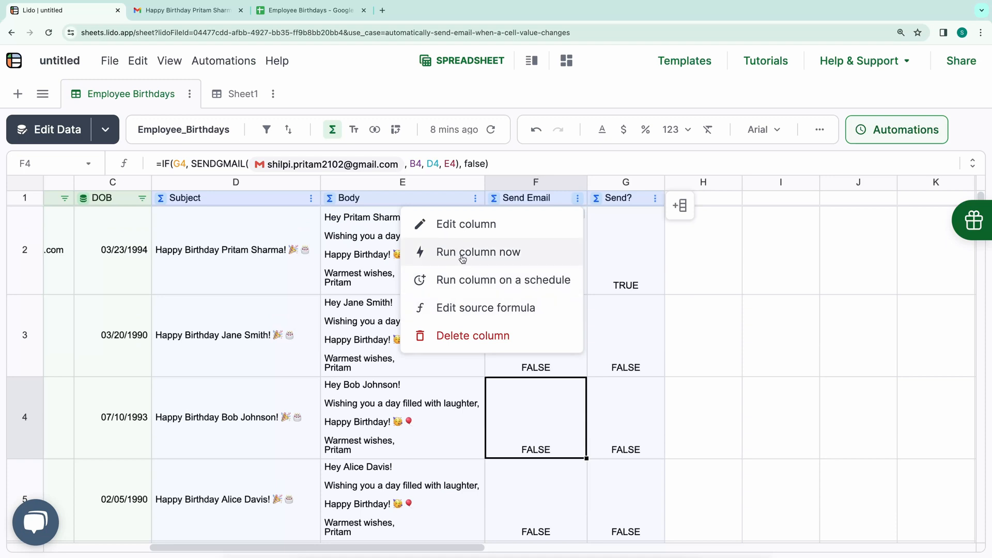
pyautogui.moveTo(479, 260)
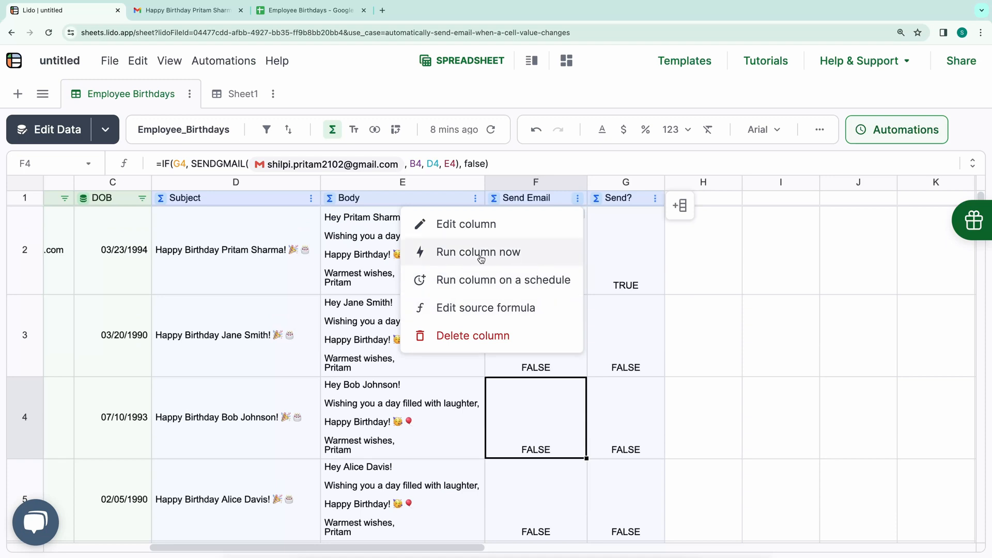
pyautogui.moveTo(517, 255)
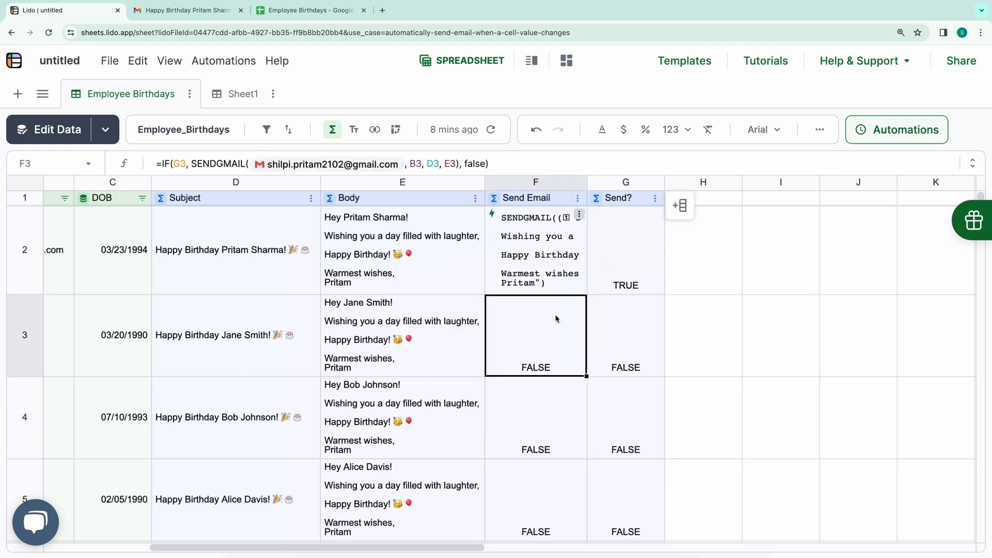
pyautogui.click(534, 499)
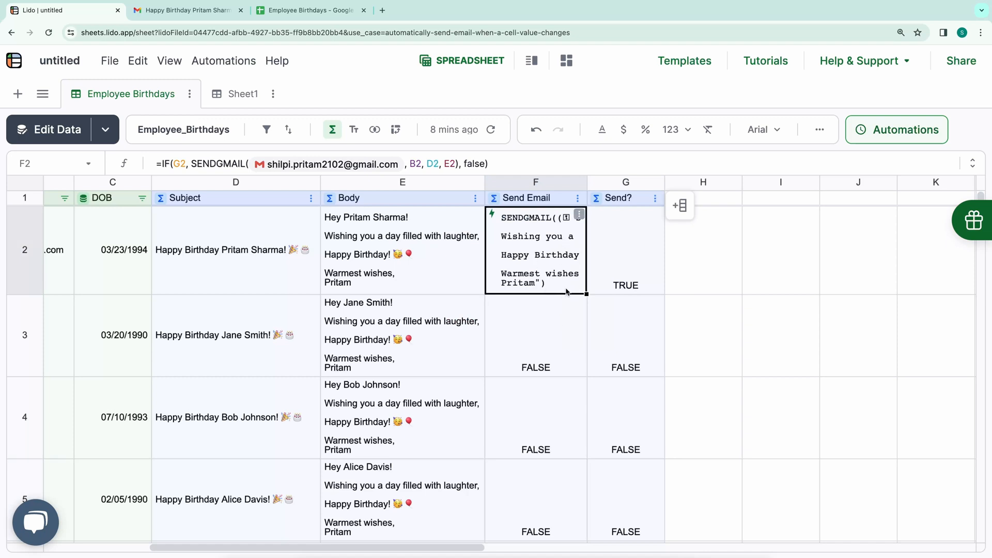
pyautogui.moveTo(574, 239)
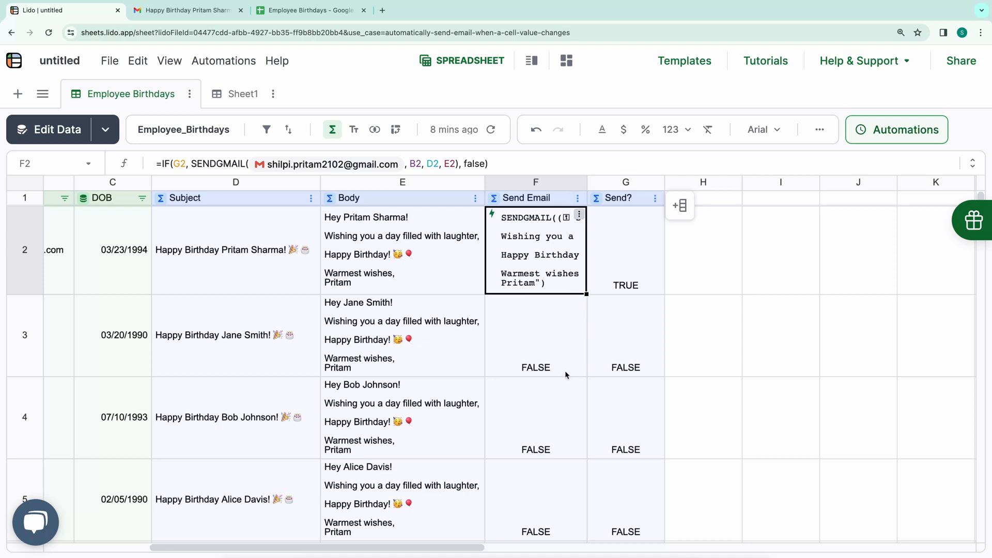
pyautogui.click(535, 335)
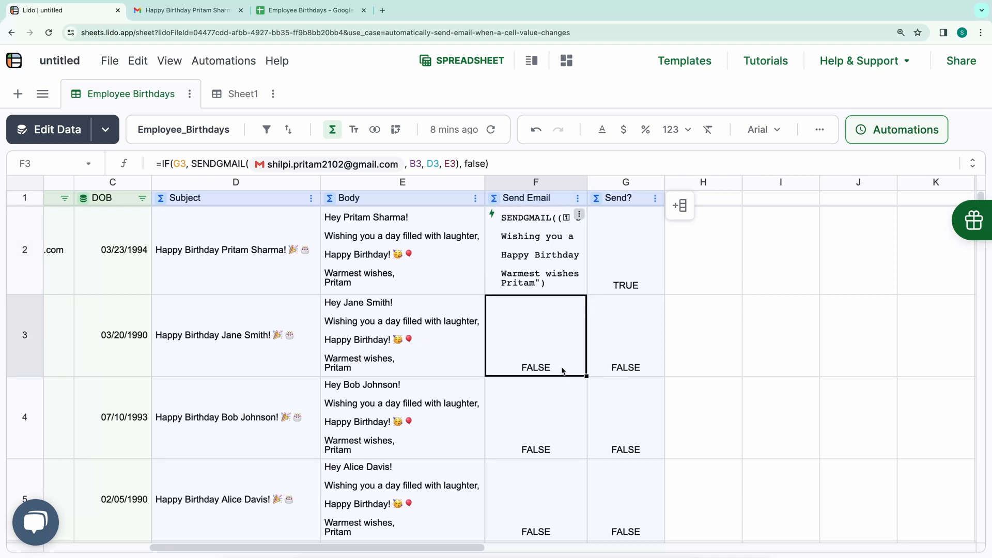
pyautogui.click(577, 198)
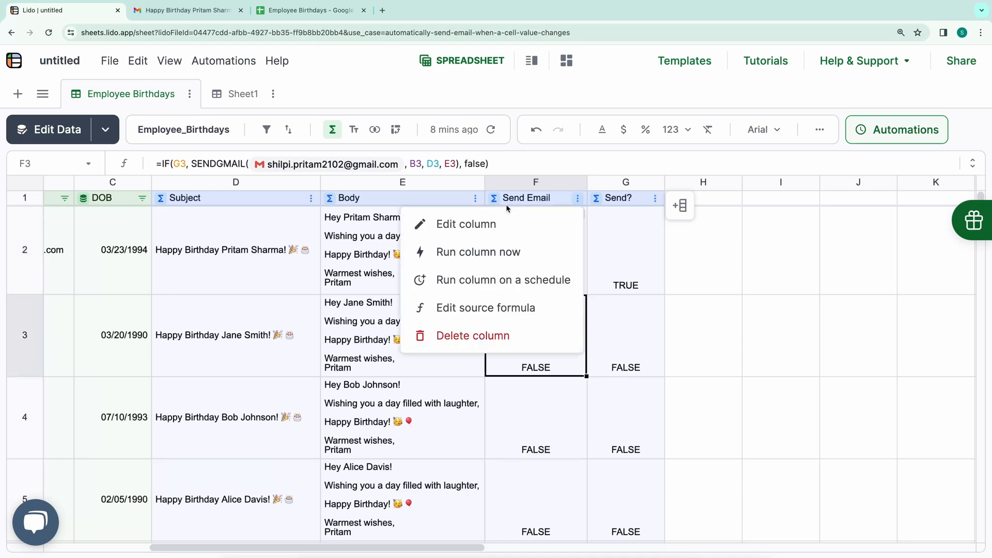
pyautogui.moveTo(503, 280)
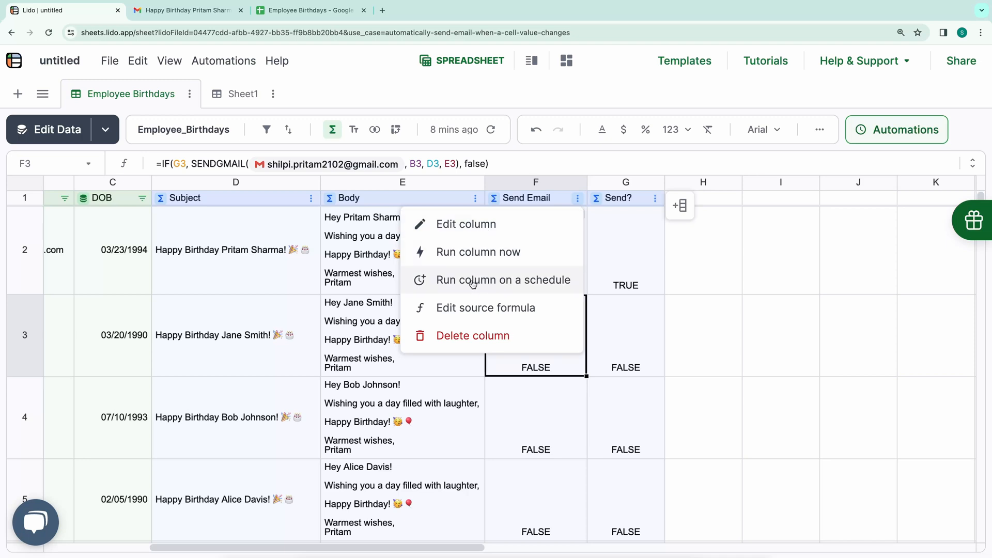
# Save a schedule running the Send Email column every 1 day at 9:30 AM
pyautogui.click(503, 280)
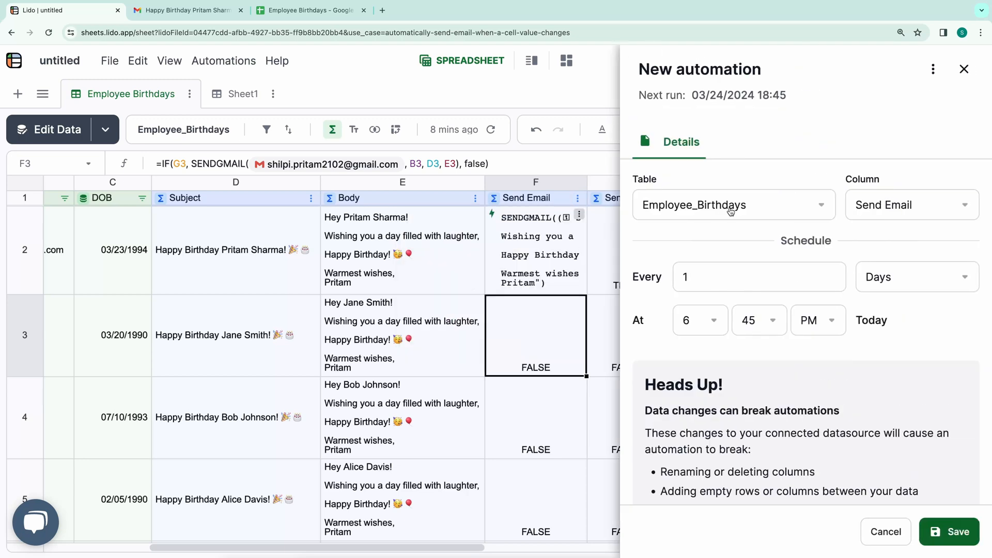
pyautogui.click(700, 319)
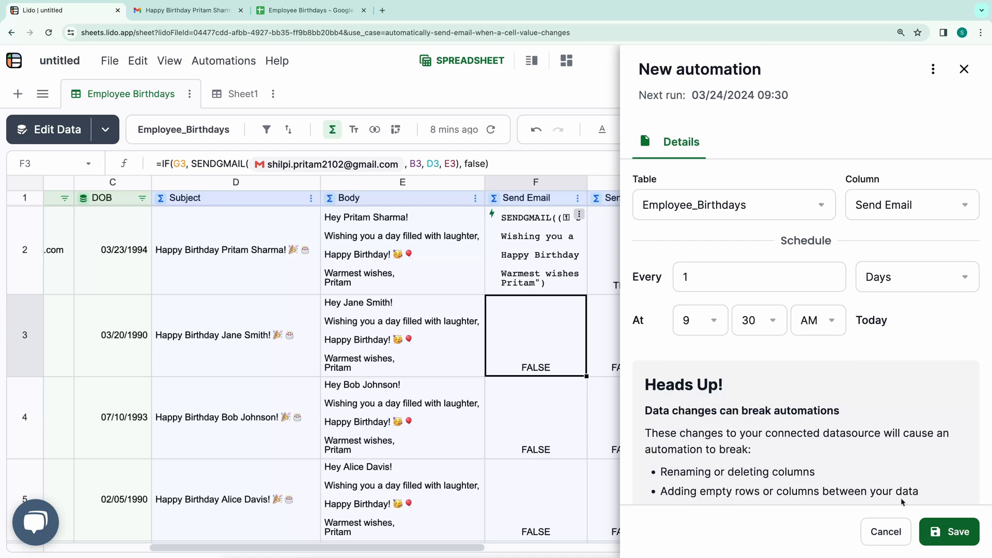
pyautogui.click(949, 532)
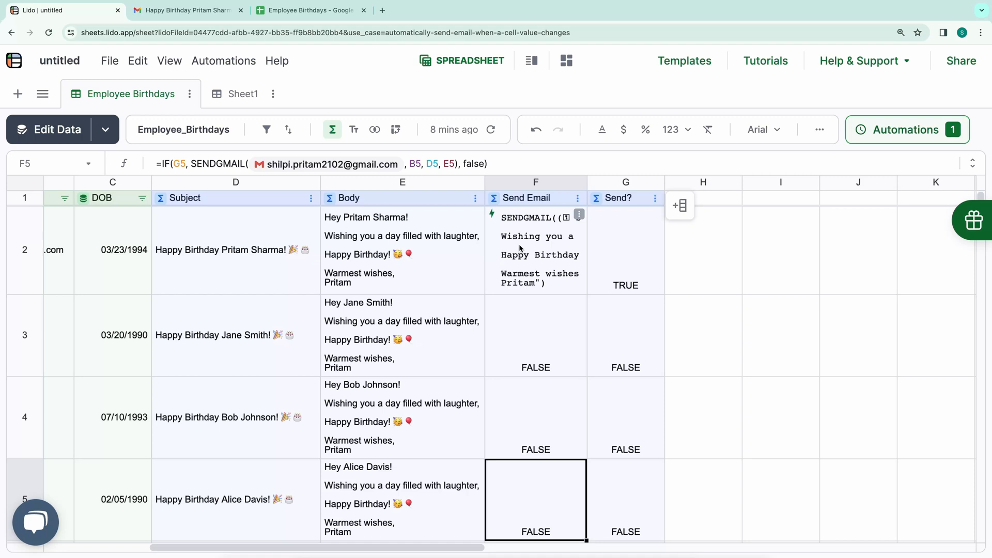
pyautogui.moveTo(700, 210)
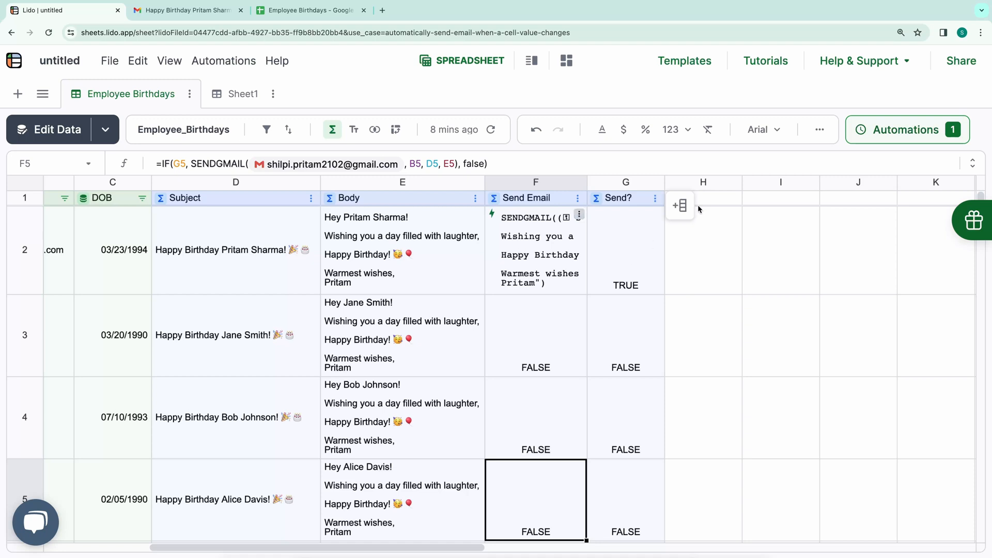
# Add a linked column named Status using Email as its ID column
pyautogui.click(680, 205)
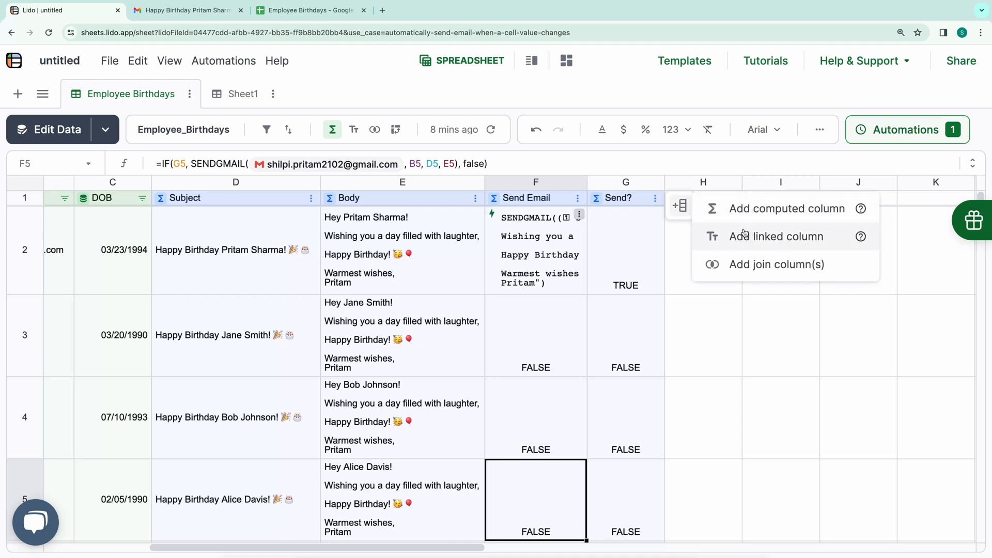
pyautogui.click(776, 236)
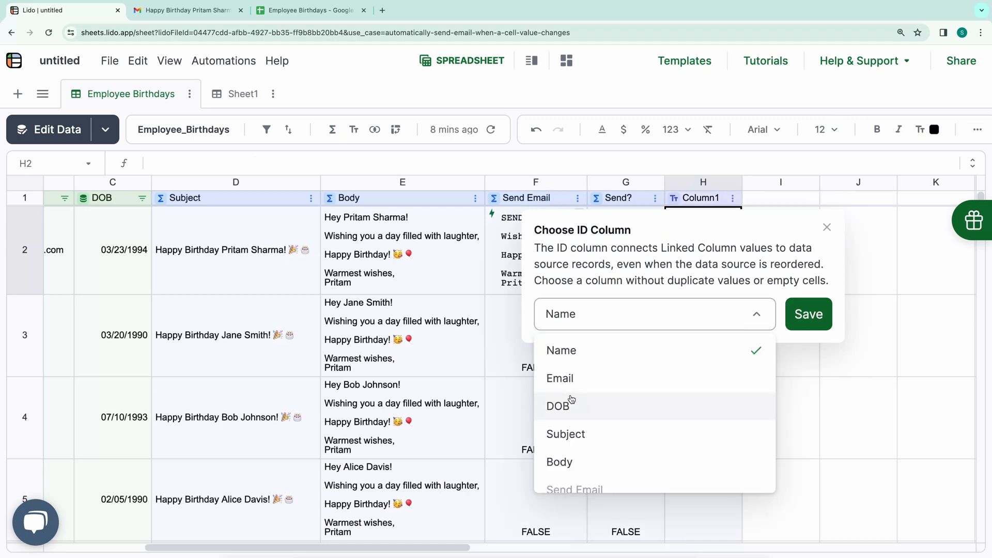
pyautogui.click(559, 378)
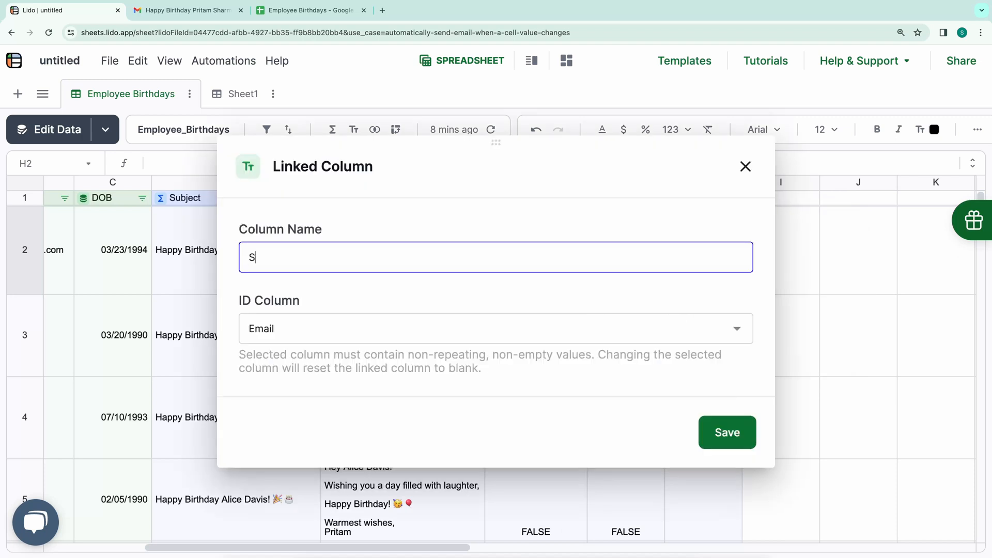
pyautogui.write('tatus')
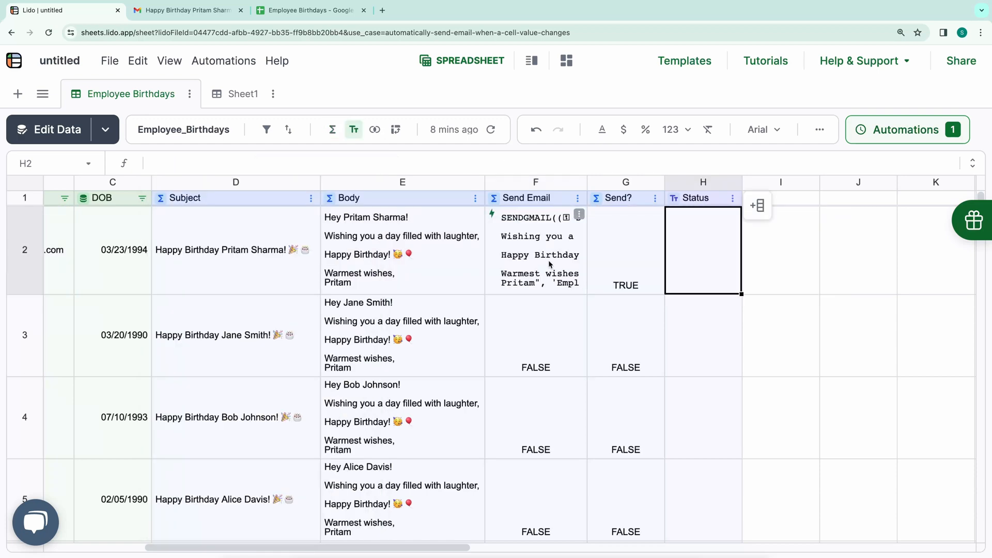
# Extend the SENDGMAIL formula with H2 as status cell and run it so Status shows success
pyautogui.click(535, 249)
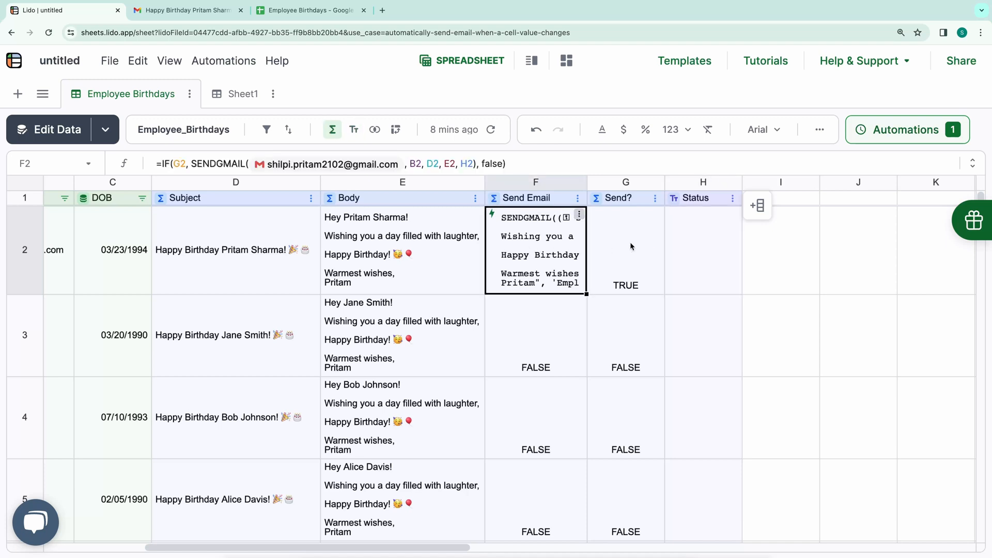
pyautogui.click(625, 249)
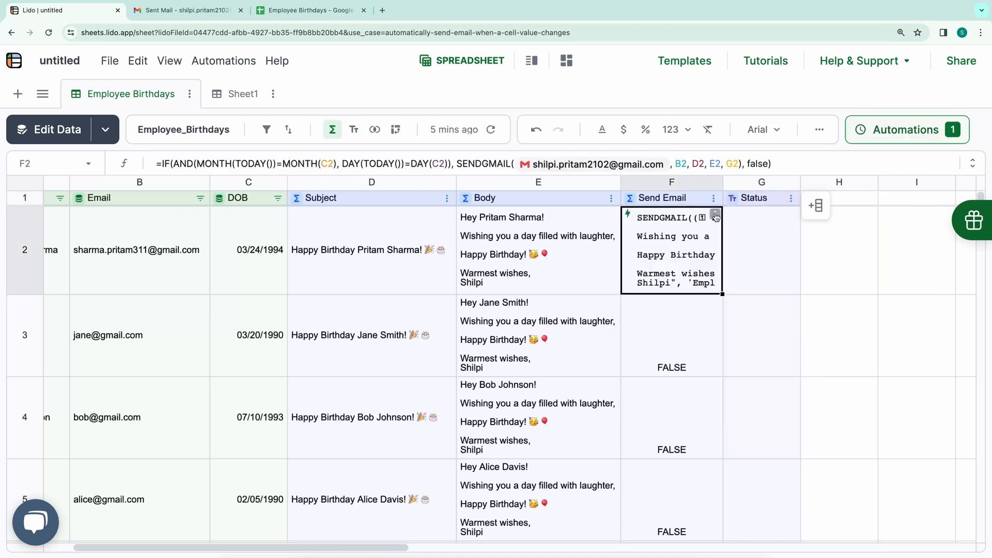
pyautogui.click(716, 216)
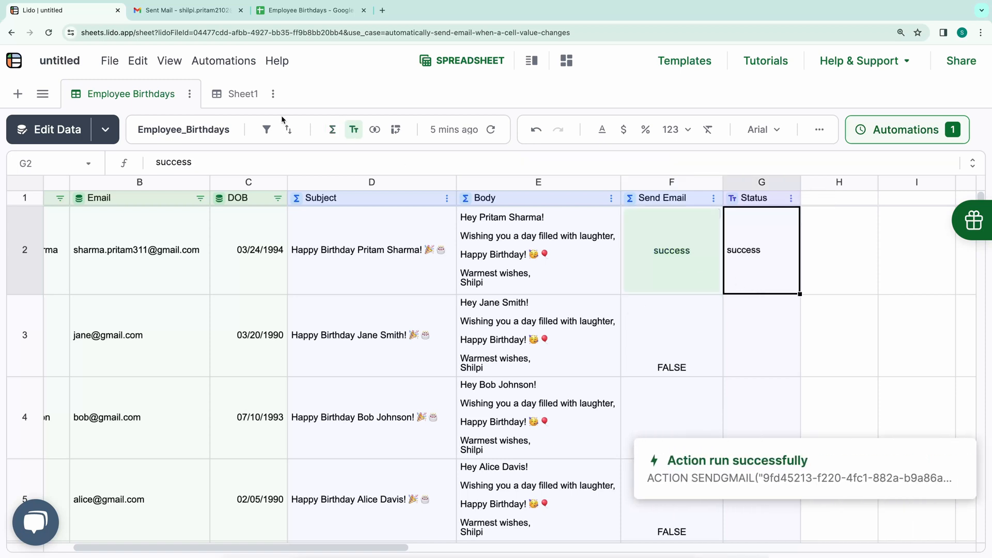
# View the newly sent birthday greeting in Gmail's Sent folder
pyautogui.click(184, 10)
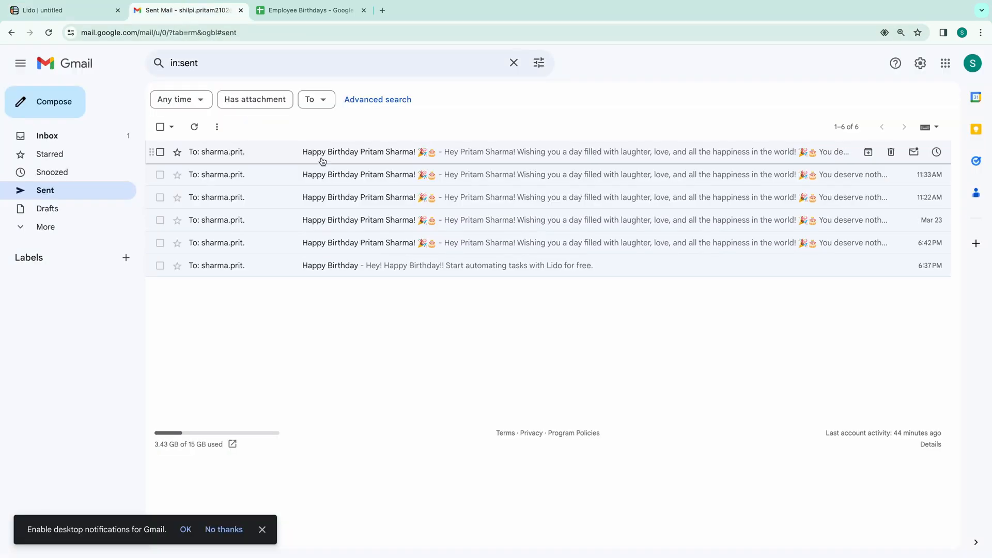
pyautogui.click(359, 152)
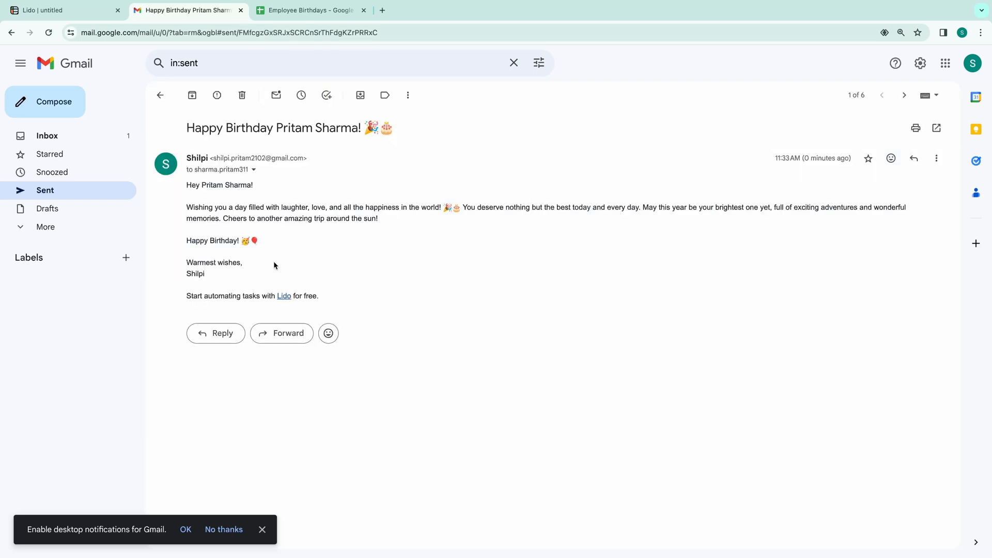